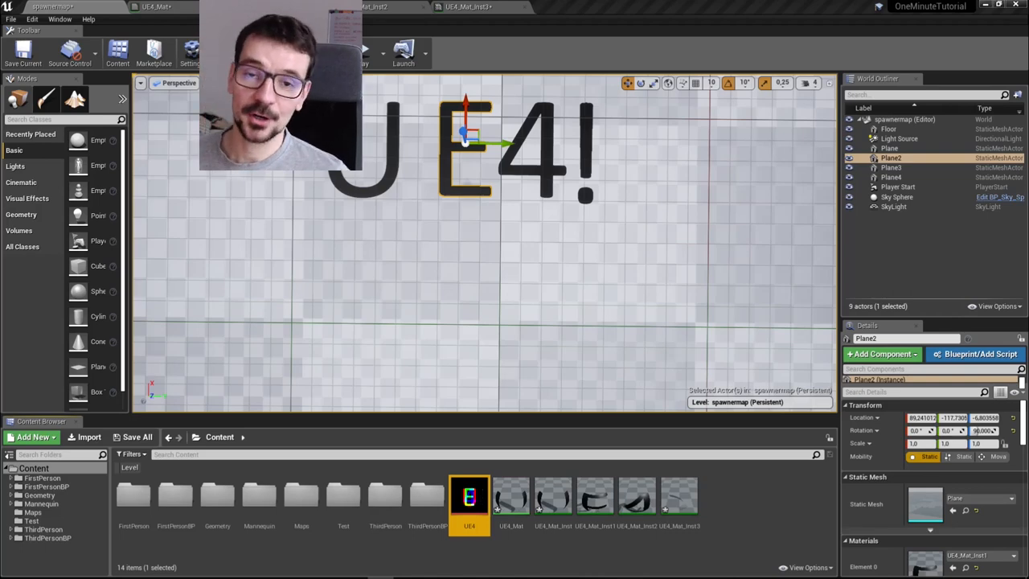
{"action": "mouse_move", "coordinate": [389, 179]}
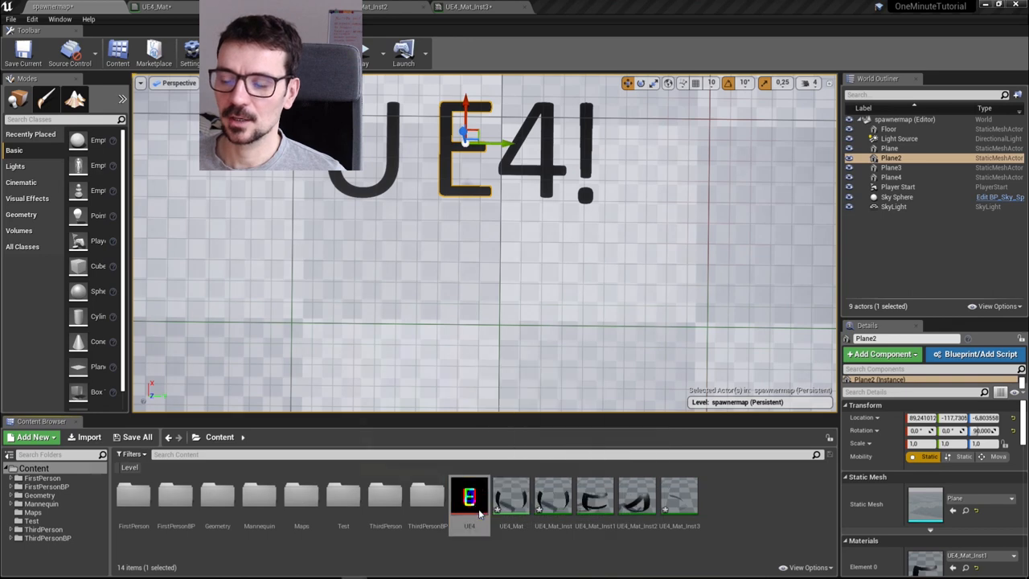
Open the UE4 texture asset in the Texture Editor to inspect its per-letter colour channels.
{"action": "double_click", "coordinate": [470, 495]}
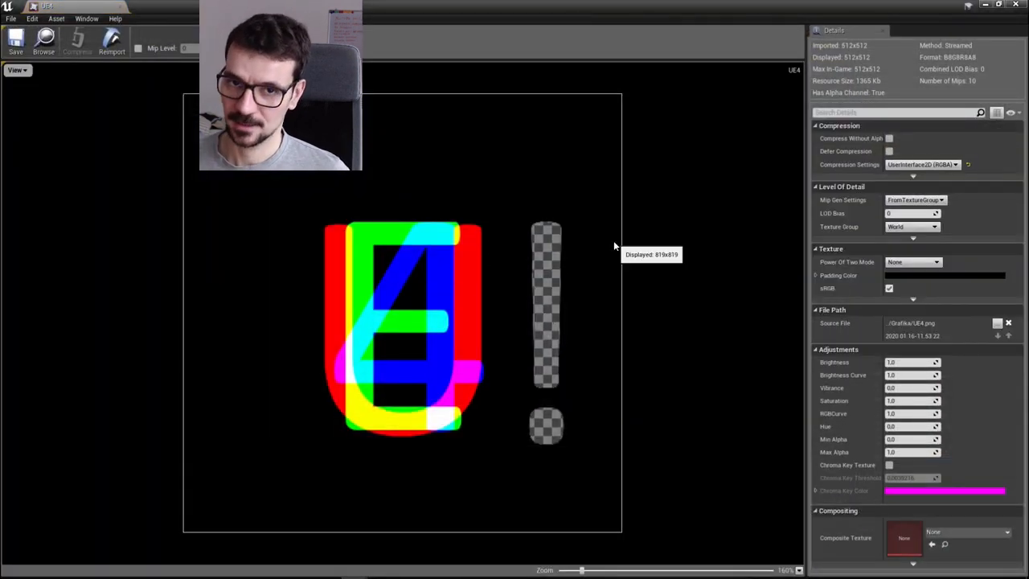
{"action": "mouse_move", "coordinate": [981, 6]}
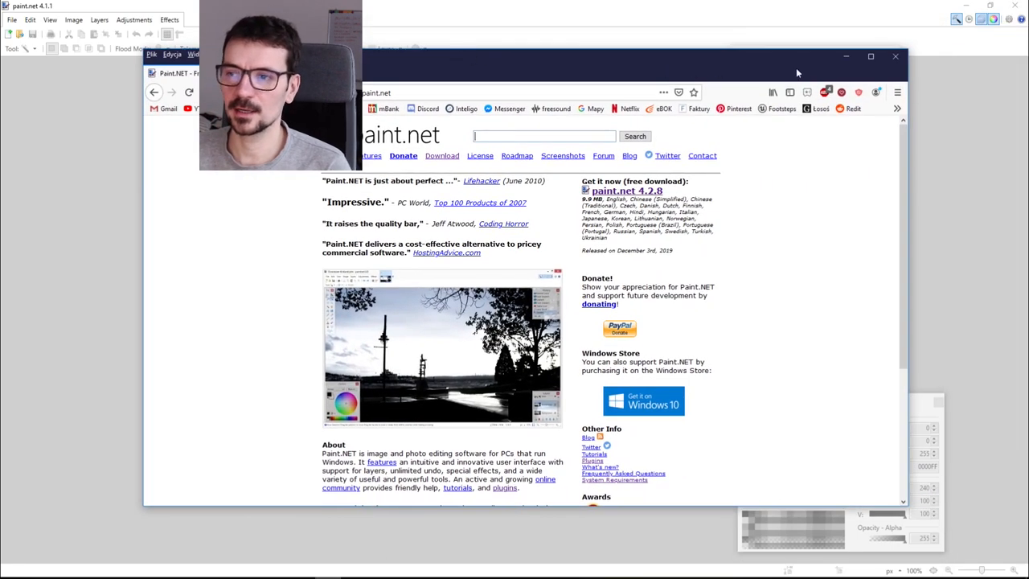
Close the getpaint.net browser window so the empty paint.net window shows.
{"action": "left_click", "coordinate": [871, 56]}
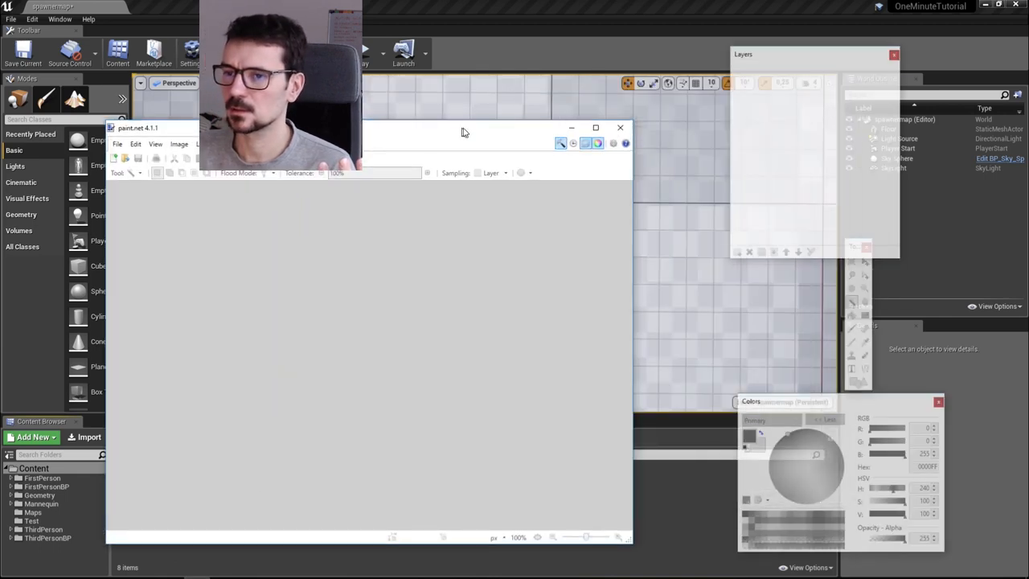
Create a new blank image at the default 512 × 512 pixel size.
{"action": "left_click", "coordinate": [13, 20]}
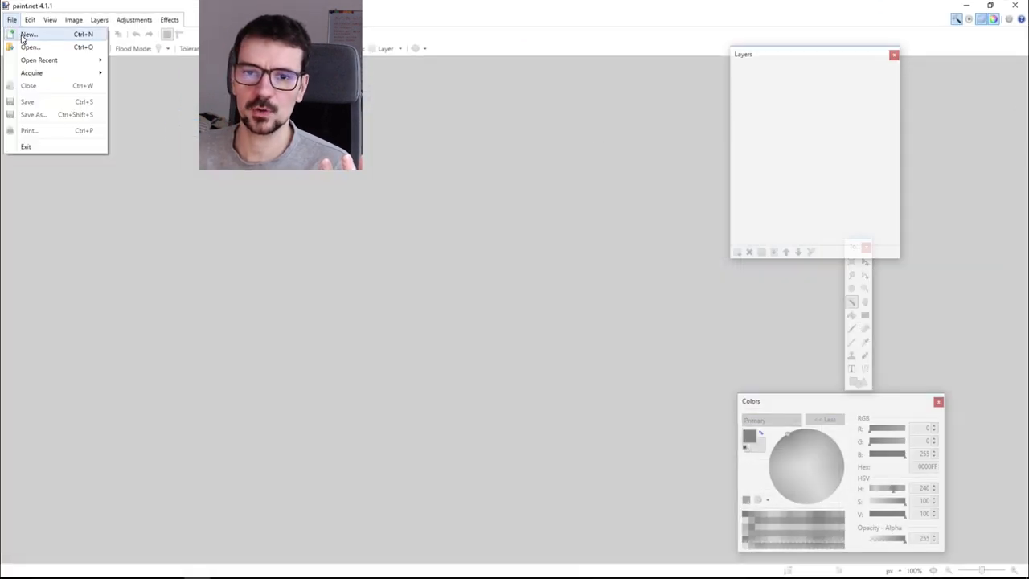
{"action": "left_click", "coordinate": [29, 33]}
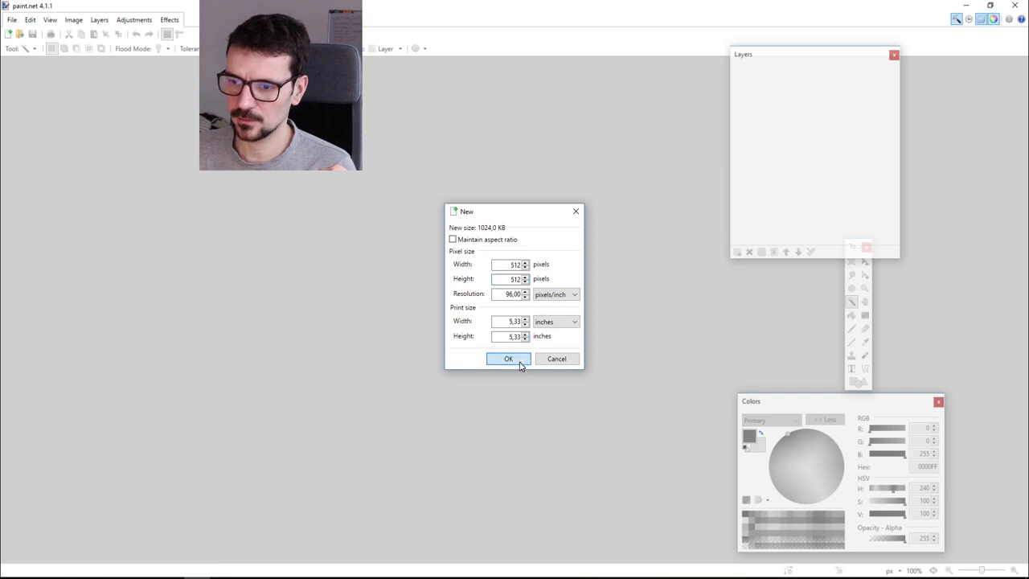
{"action": "left_click", "coordinate": [509, 359]}
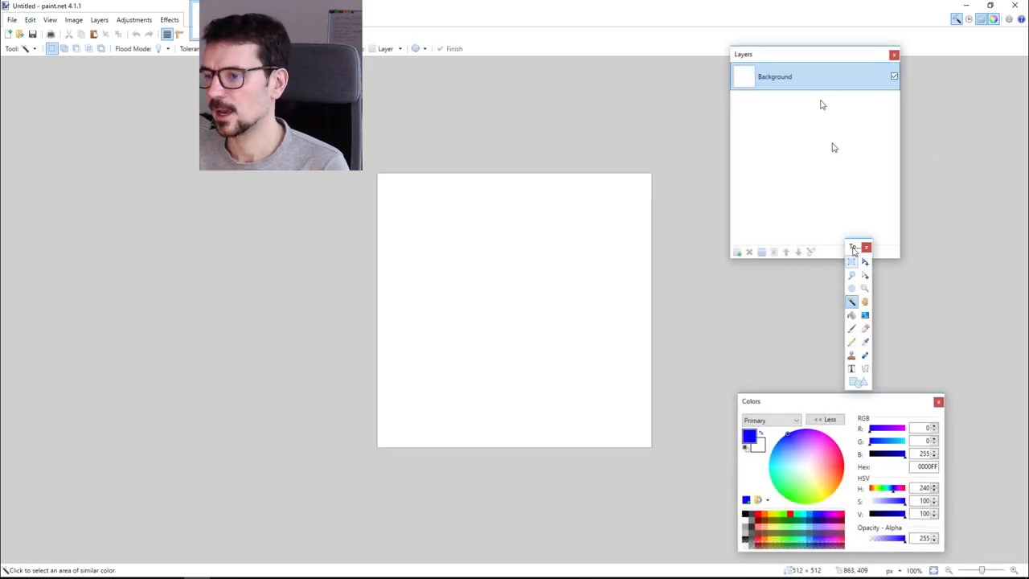
Add empty layers above Background, delete Layer 2 leaving Layers 3–5, and restore the Tools window.
{"action": "left_click_drag", "start_coordinate": [814, 55], "coordinate": [732, 55]}
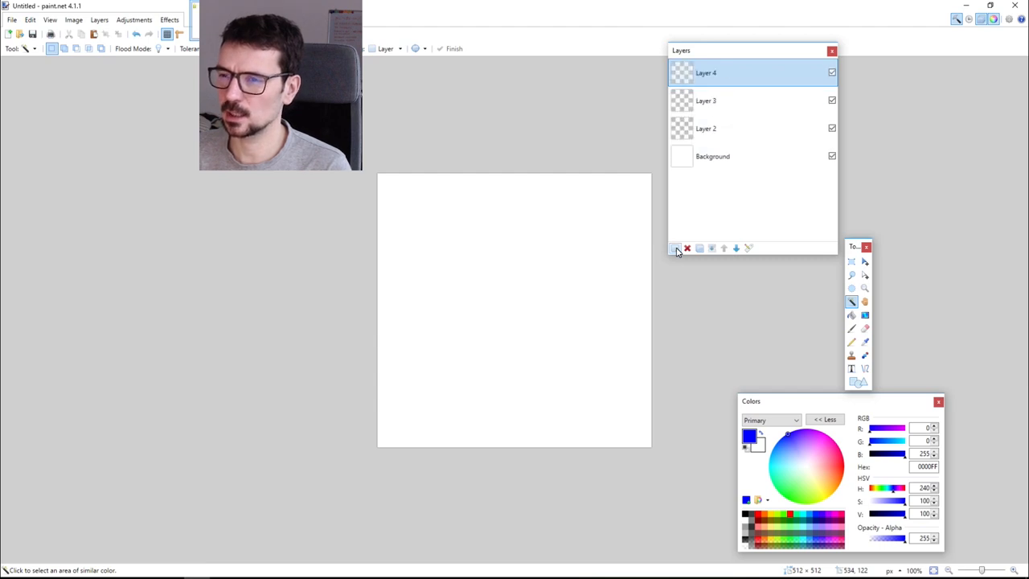
{"action": "left_click", "coordinate": [676, 248]}
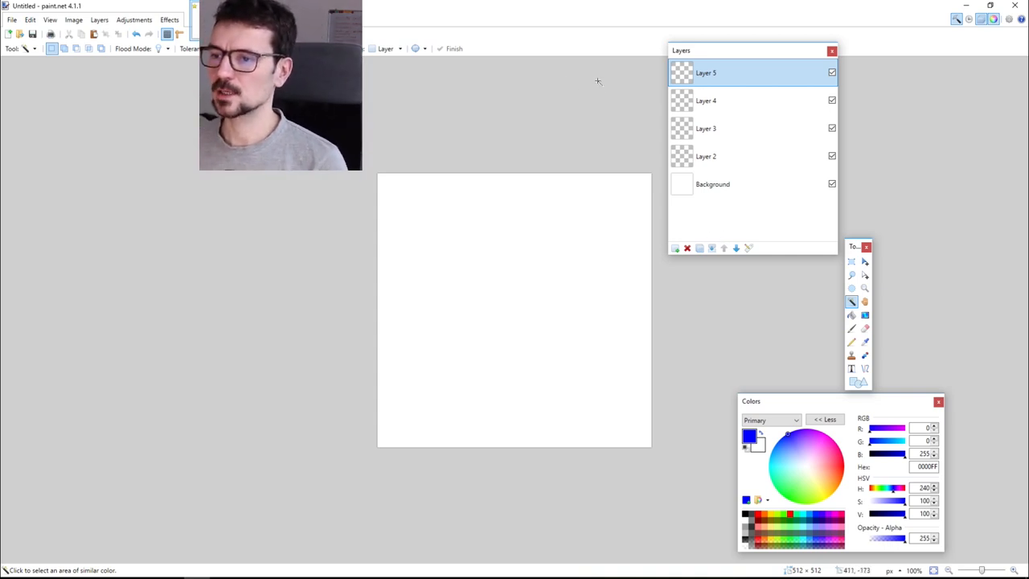
{"action": "mouse_move", "coordinate": [721, 159]}
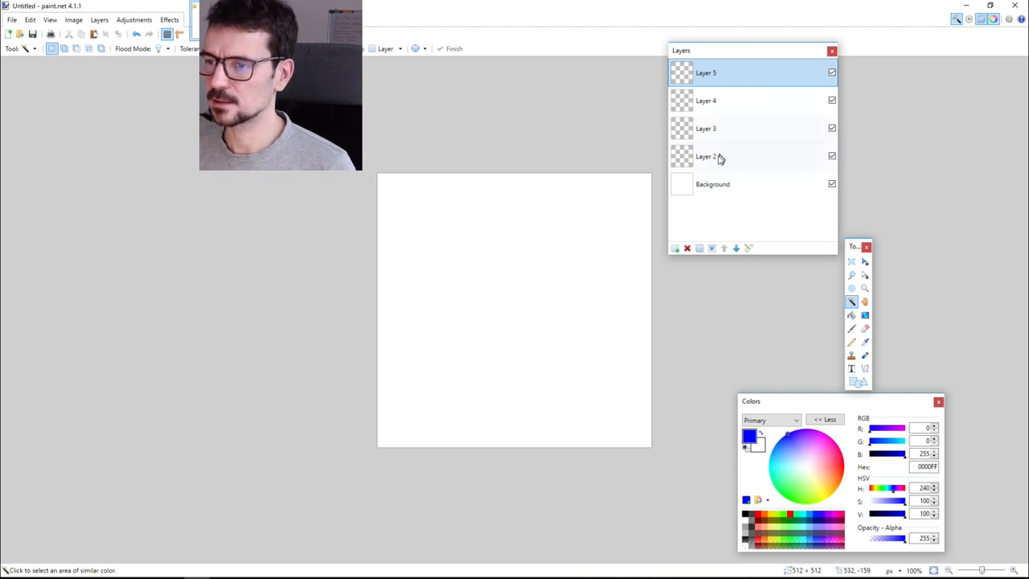
{"action": "left_click", "coordinate": [706, 156]}
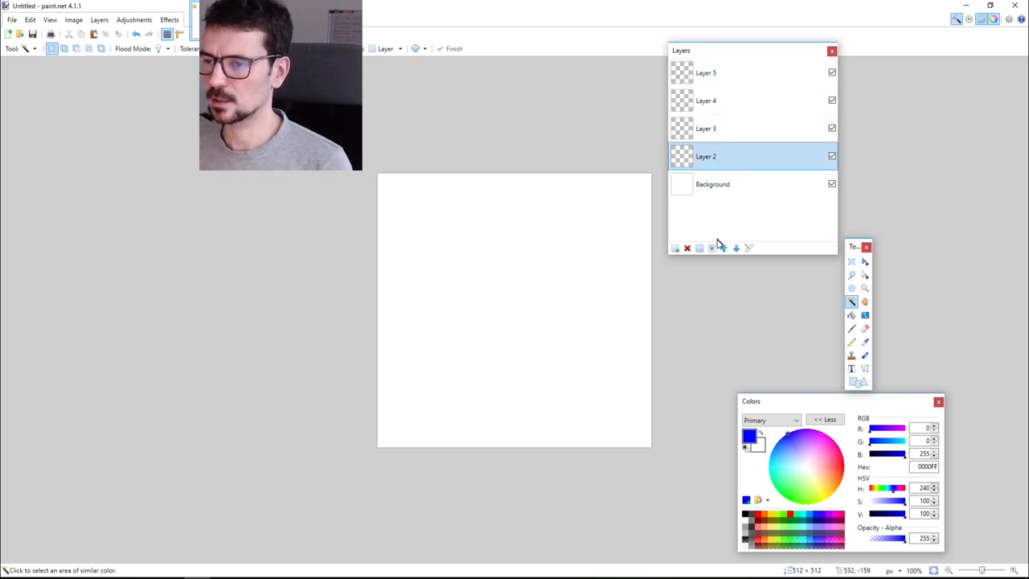
{"action": "left_click", "coordinate": [687, 247]}
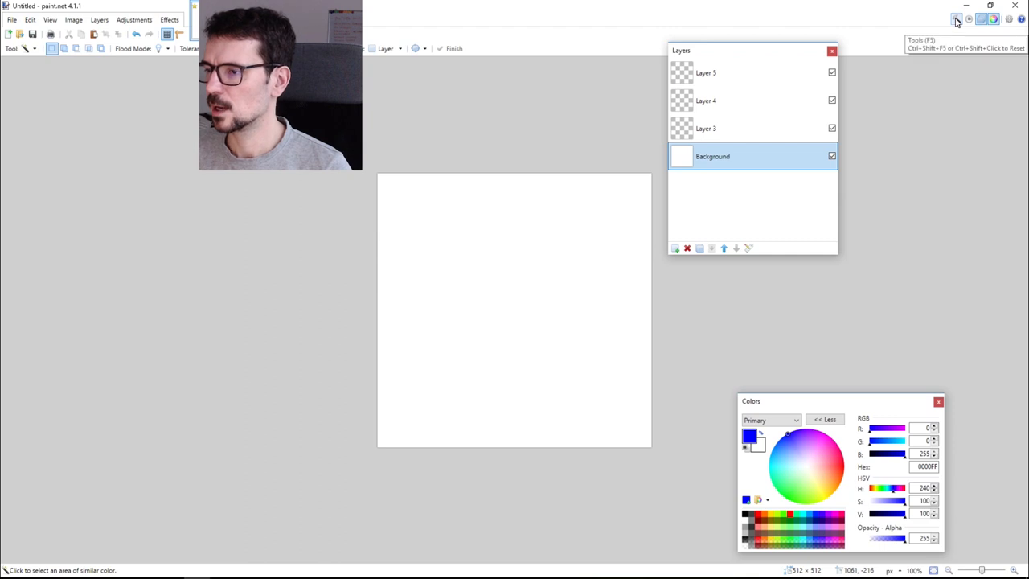
{"action": "left_click", "coordinate": [956, 19]}
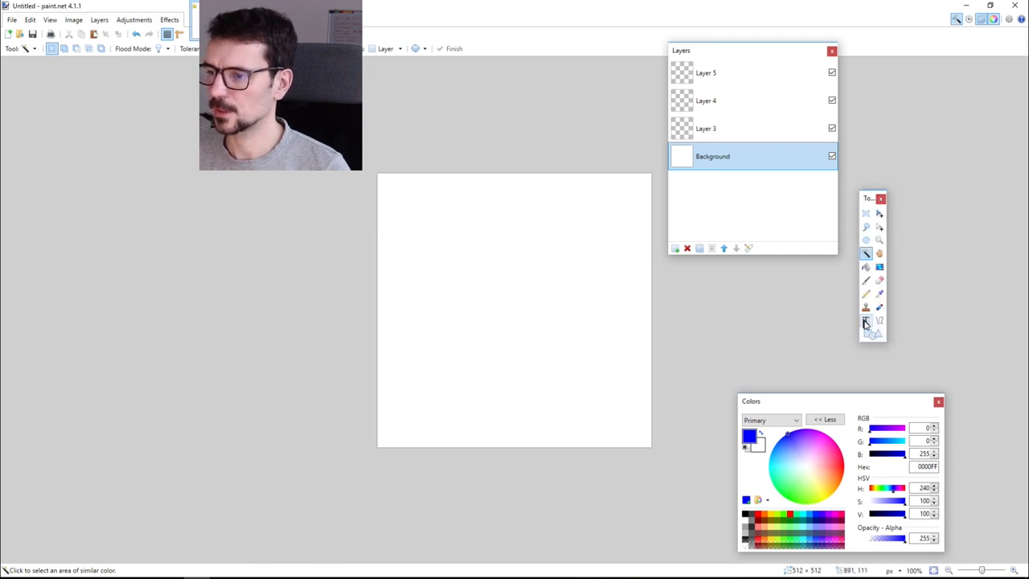
With the Text tool in black, write U, E, 4 on Layers 5–3 and ! on Background.
{"action": "left_click", "coordinate": [865, 320]}
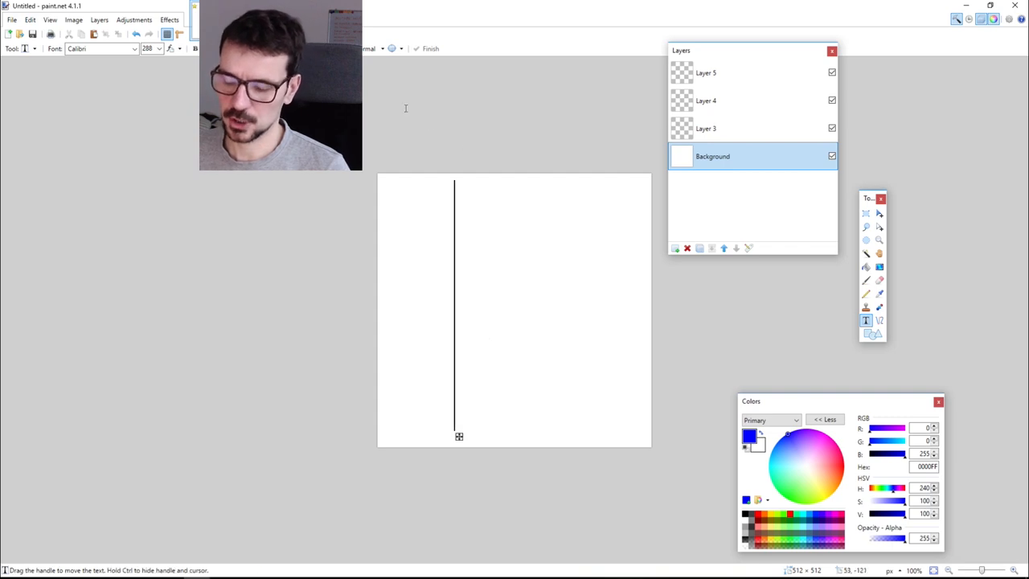
{"action": "type", "text": "U"}
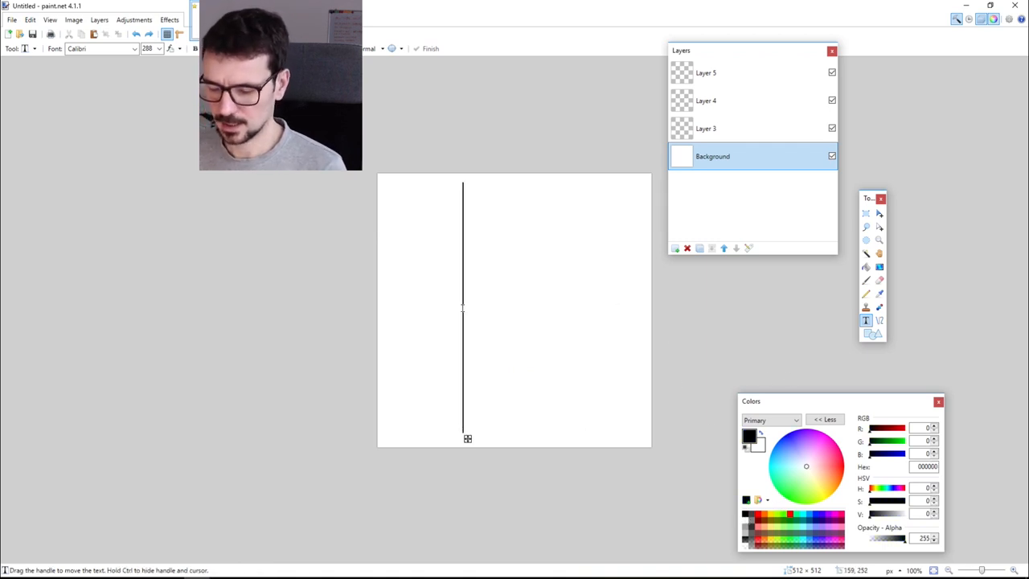
{"action": "left_click", "coordinate": [706, 72]}
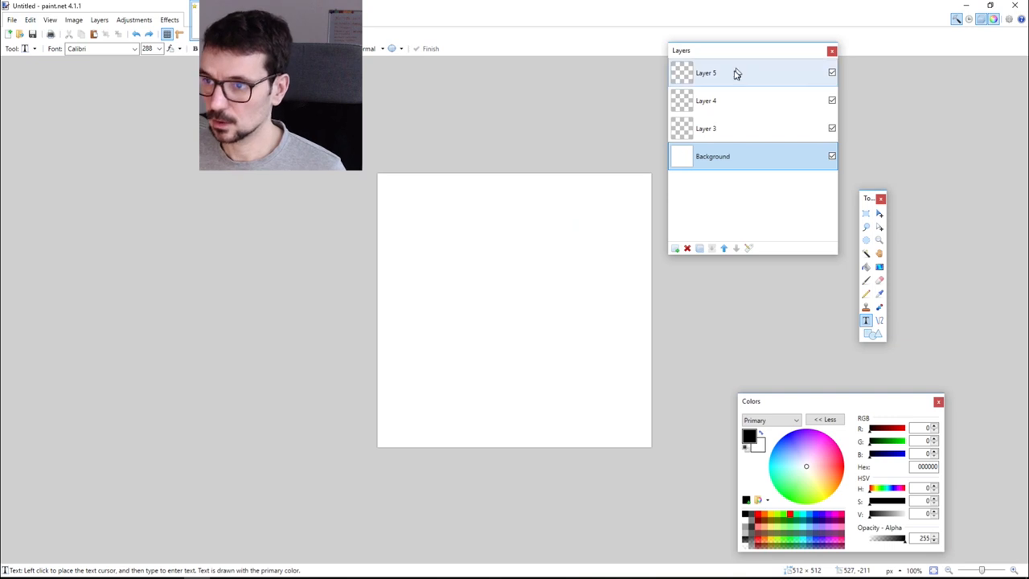
{"action": "left_click", "coordinate": [704, 72]}
{"action": "type", "text": "U"}
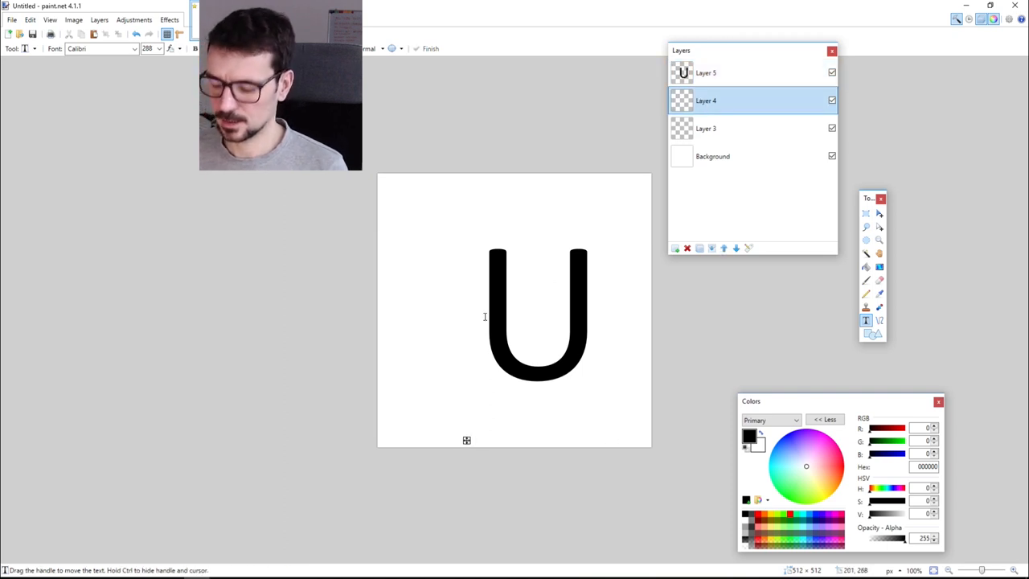
{"action": "type", "text": "E"}
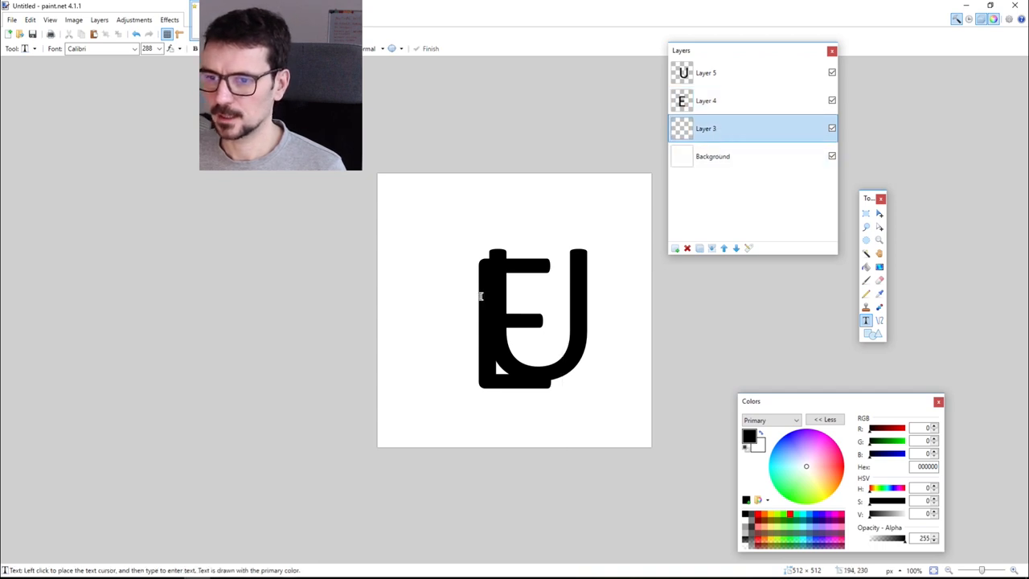
{"action": "left_click", "coordinate": [479, 296]}
{"action": "type", "text": "4"}
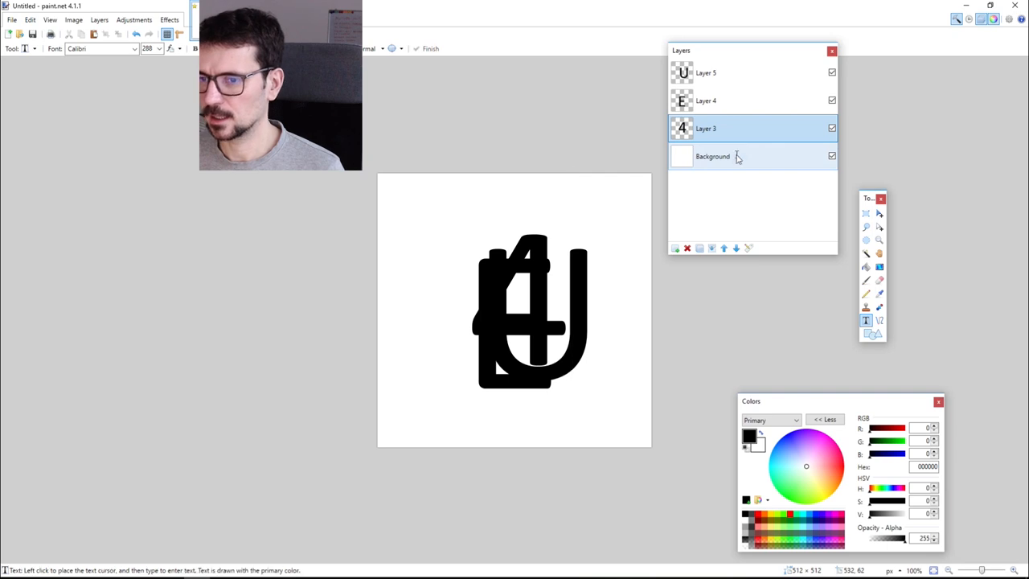
{"action": "left_click", "coordinate": [712, 156]}
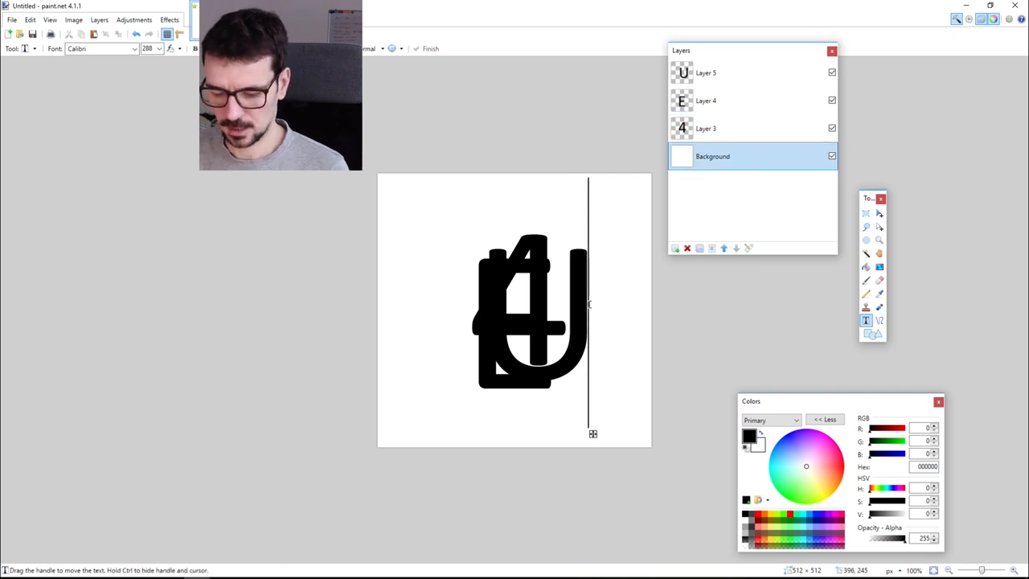
{"action": "left_click", "coordinate": [711, 72]}
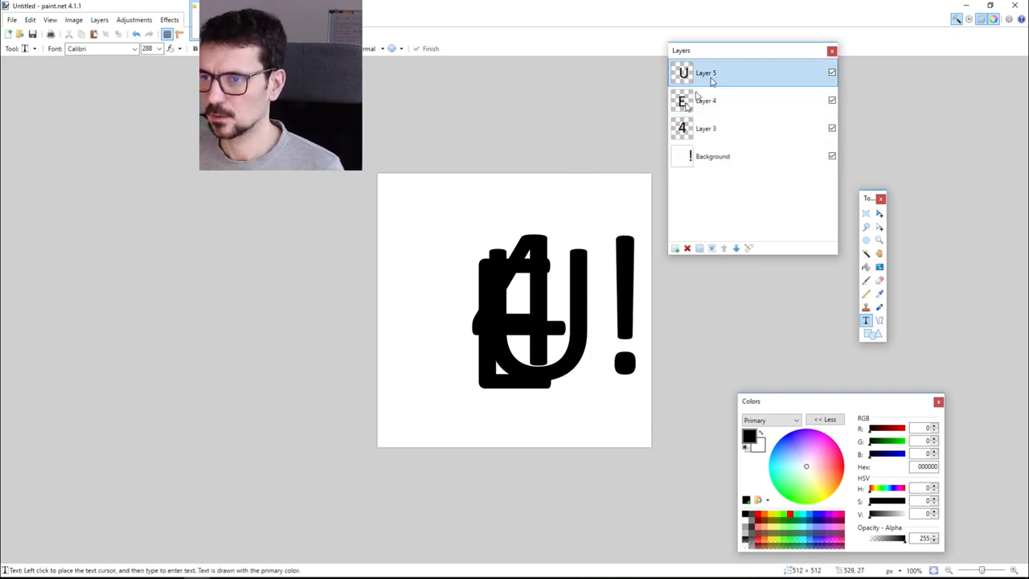
{"action": "mouse_move", "coordinate": [714, 320]}
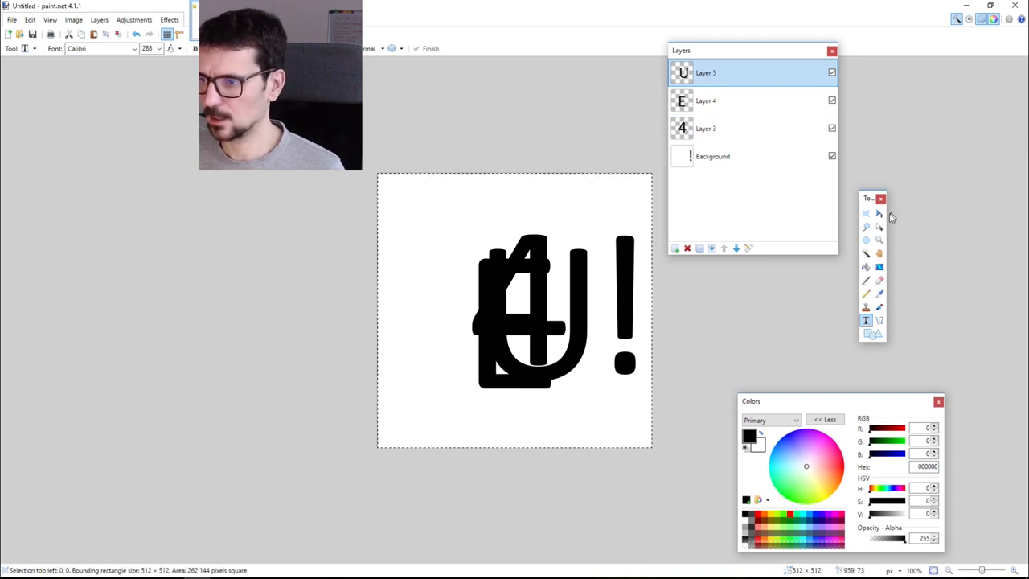
{"action": "mouse_move", "coordinate": [866, 201]}
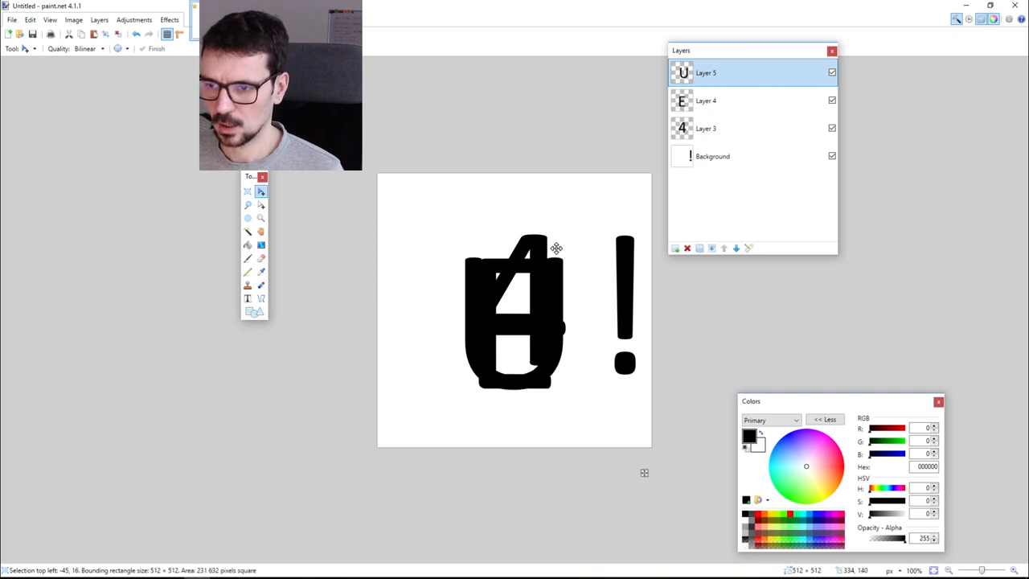
Move the letters on Layer 4, Layer 3 and Background so U, E, 4 overlap with ! beside them.
{"action": "left_click", "coordinate": [716, 100]}
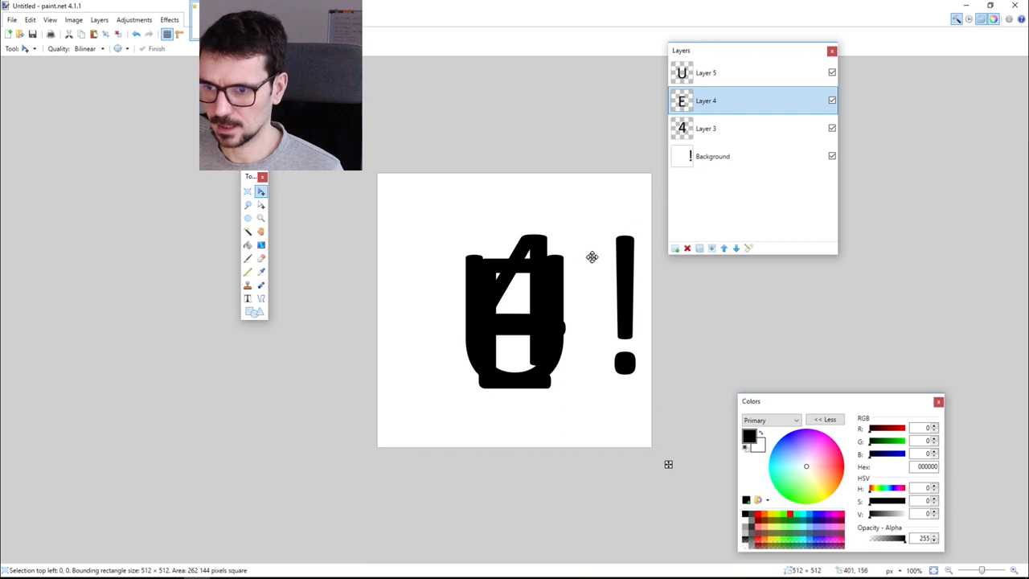
{"action": "left_click", "coordinate": [704, 128]}
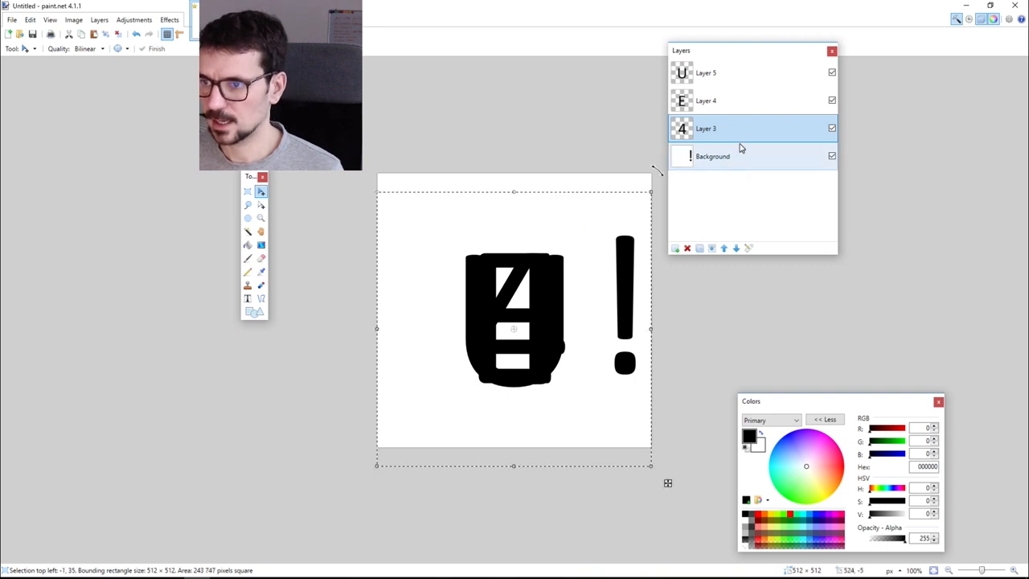
{"action": "left_click", "coordinate": [712, 156]}
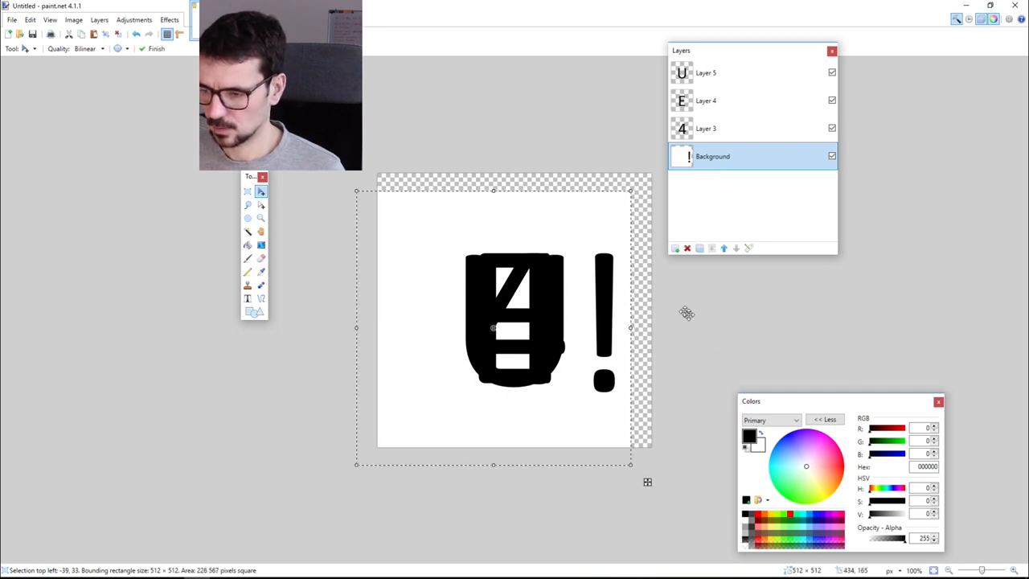
{"action": "left_click", "coordinate": [247, 192]}
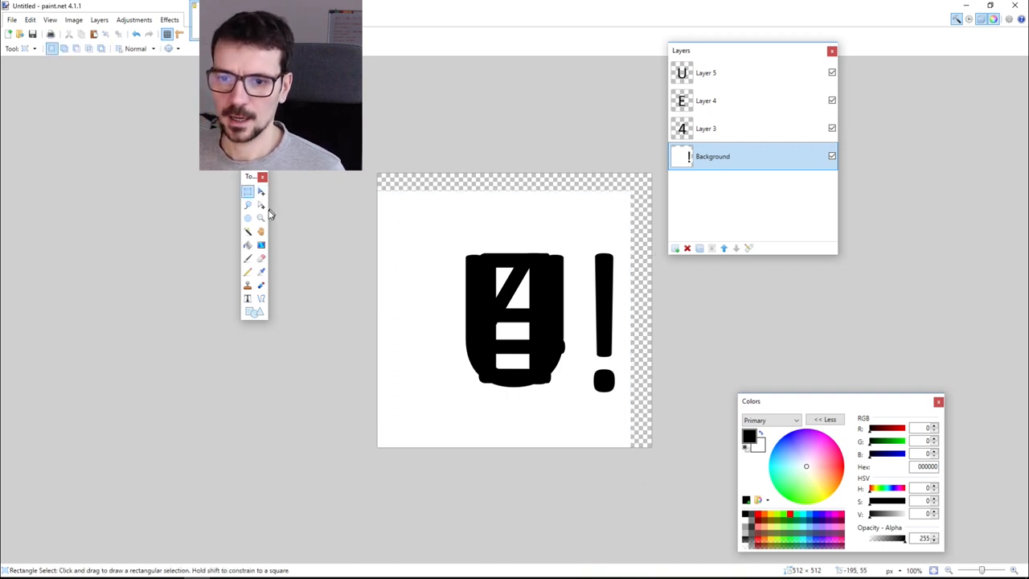
{"action": "left_click", "coordinate": [248, 244]}
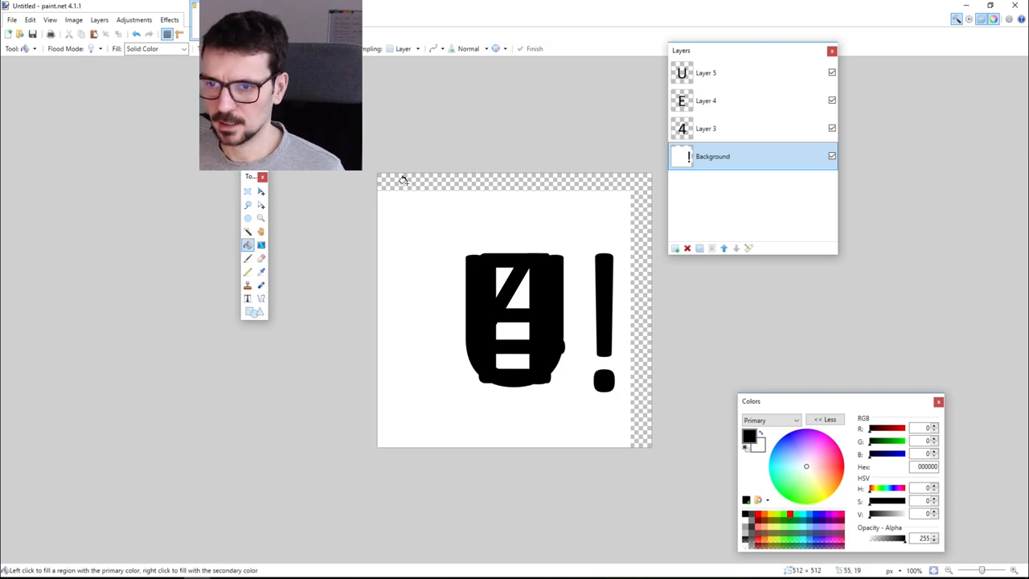
{"action": "left_click_drag", "start_coordinate": [840, 402], "coordinate": [807, 341]}
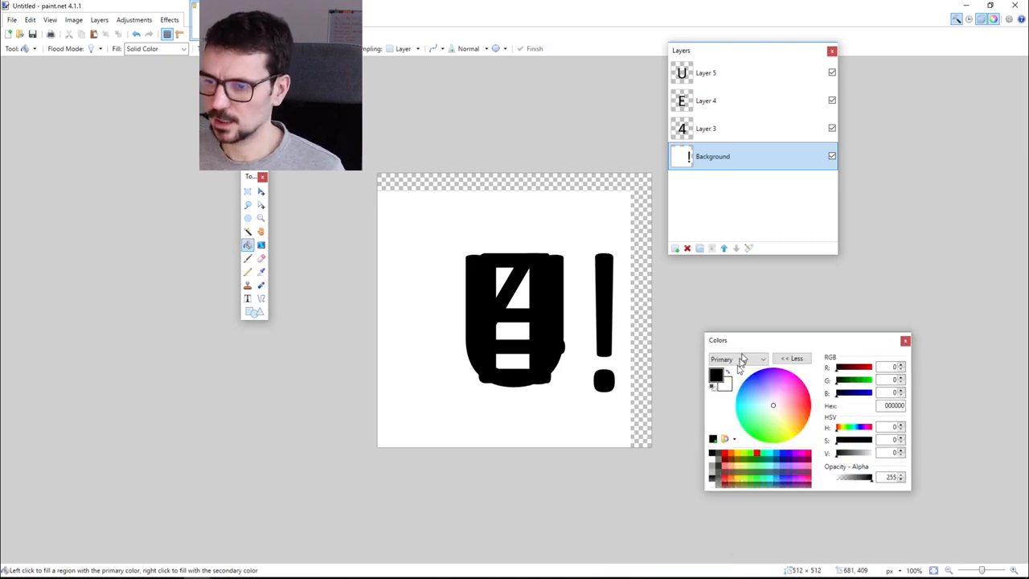
{"action": "mouse_move", "coordinate": [724, 383]}
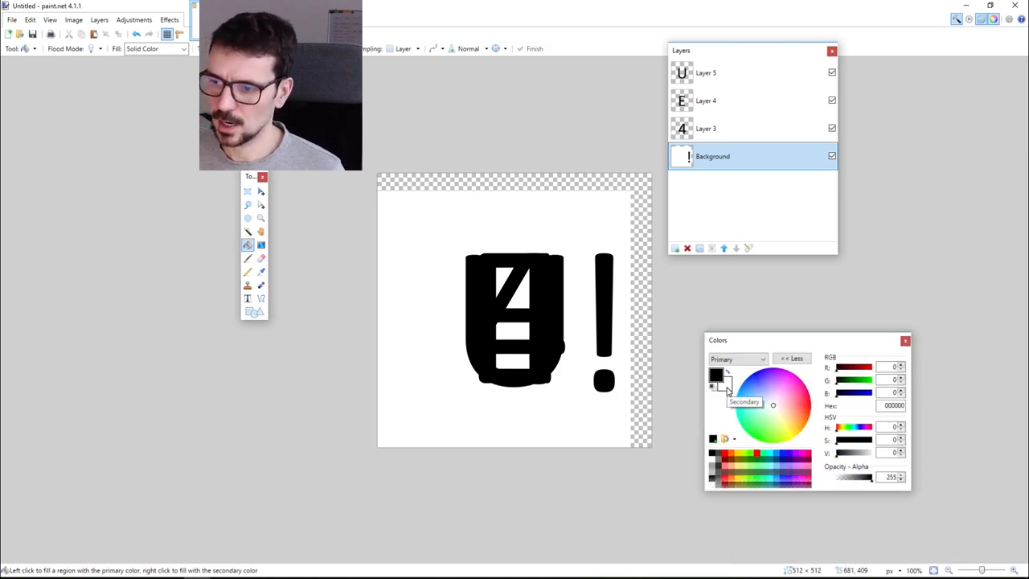
{"action": "left_click", "coordinate": [715, 373]}
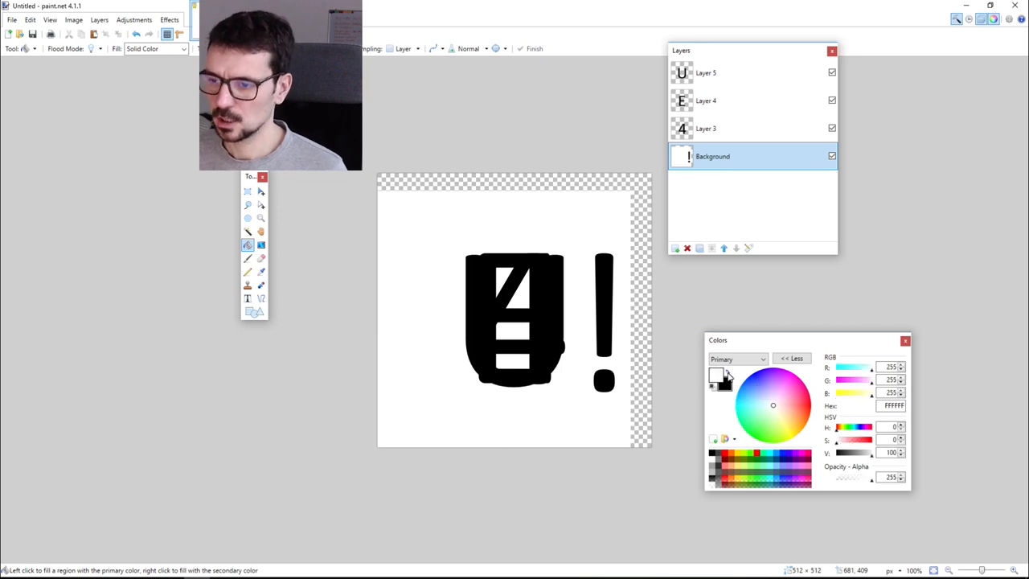
{"action": "left_click", "coordinate": [714, 378]}
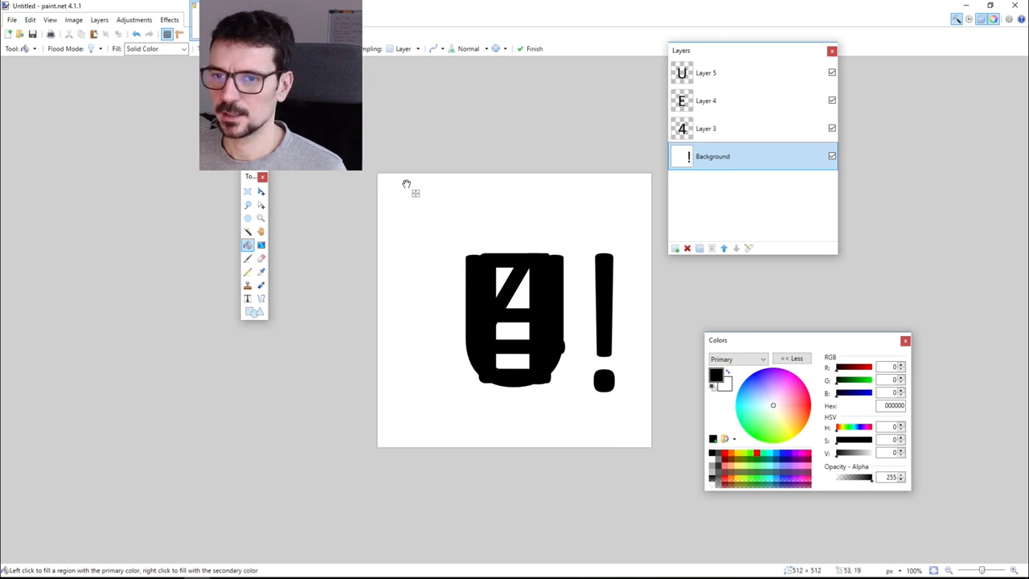
{"action": "mouse_move", "coordinate": [788, 377]}
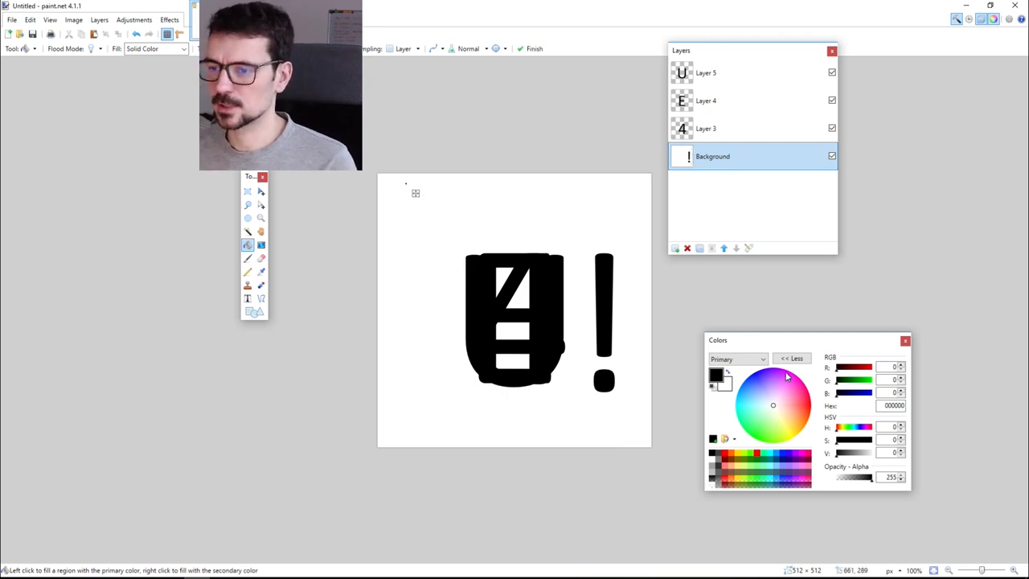
{"action": "mouse_move", "coordinate": [635, 174]}
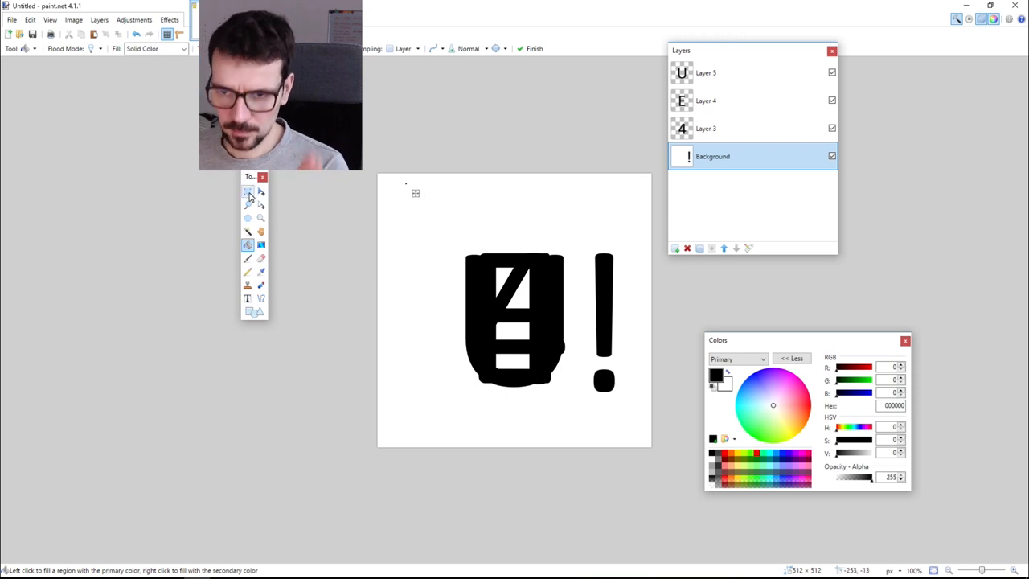
Show only the U layer and bring up the Levels adjustment for it.
{"action": "left_click", "coordinate": [248, 191]}
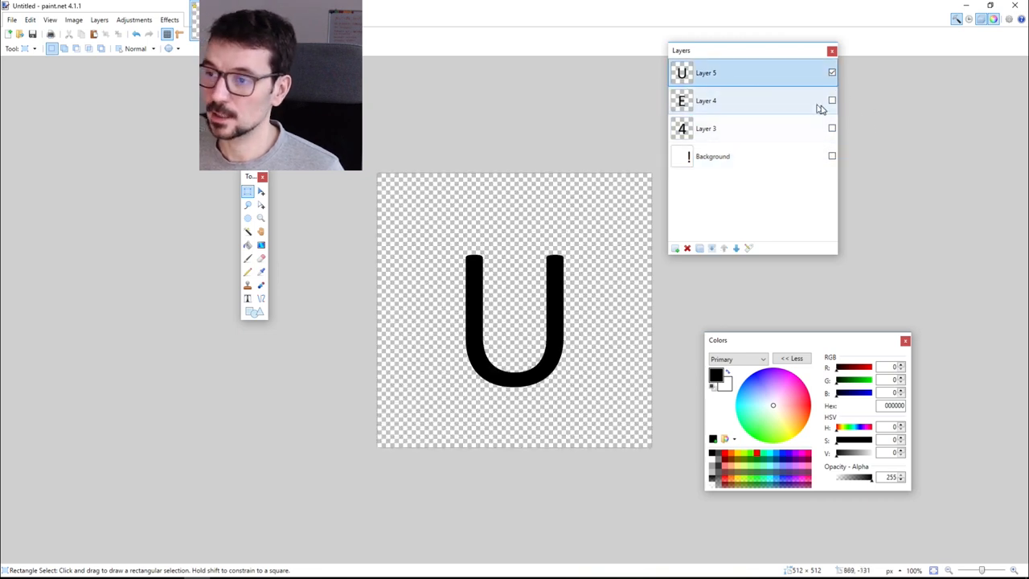
{"action": "mouse_move", "coordinate": [753, 72]}
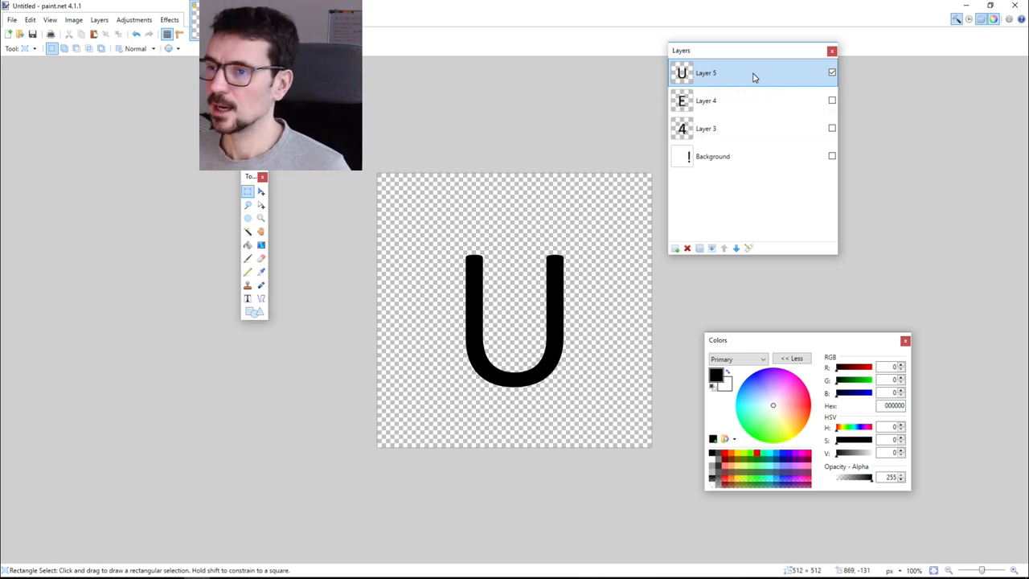
{"action": "mouse_move", "coordinate": [719, 58]}
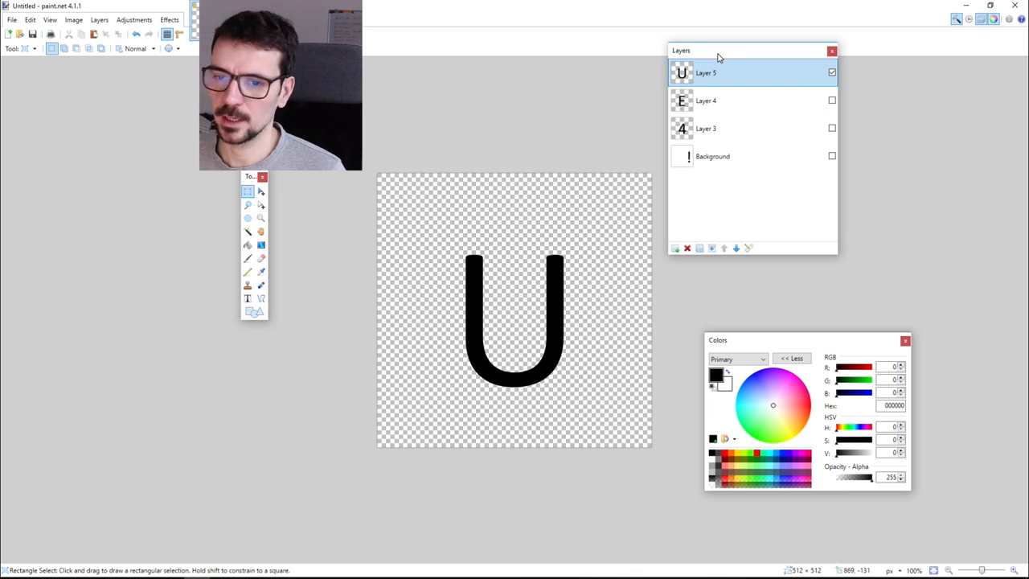
{"action": "mouse_move", "coordinate": [135, 20]}
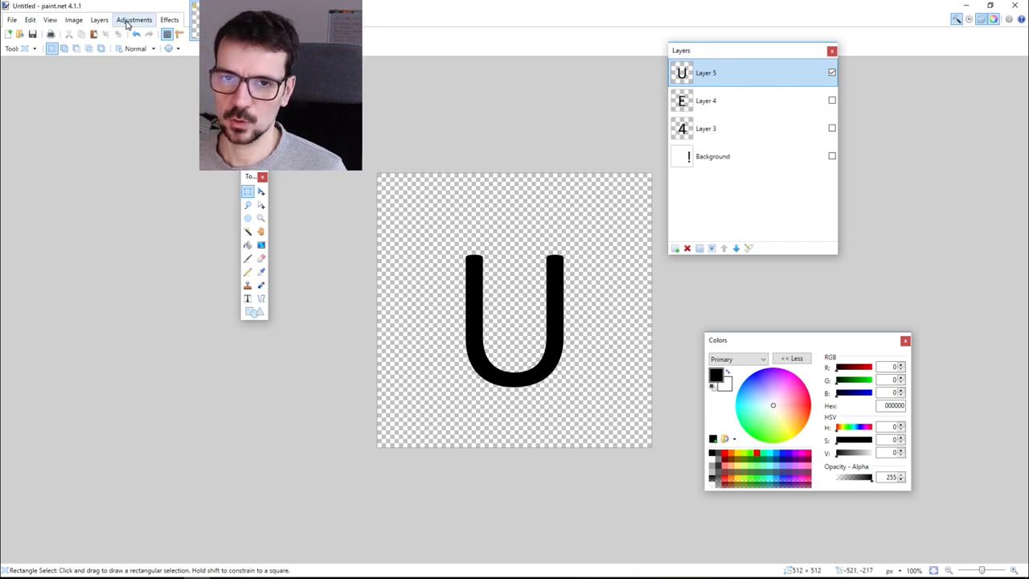
{"action": "left_click", "coordinate": [135, 20]}
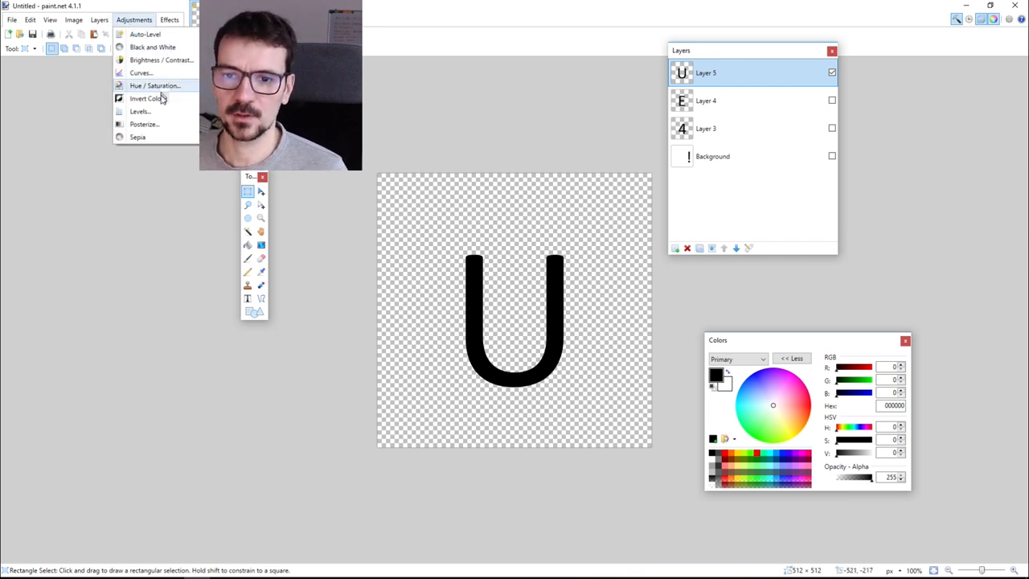
{"action": "left_click", "coordinate": [158, 119]}
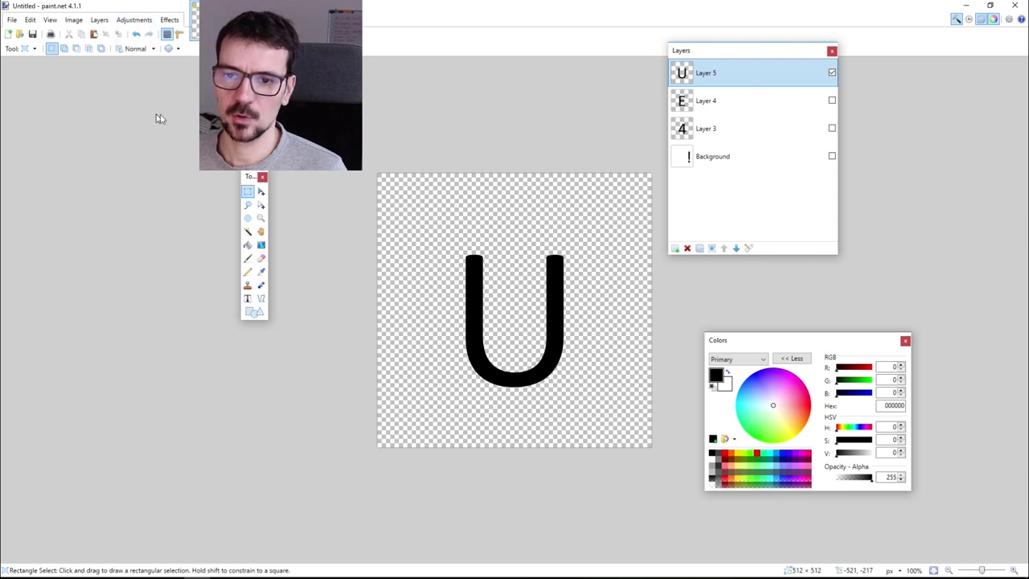
{"action": "left_click", "coordinate": [135, 19]}
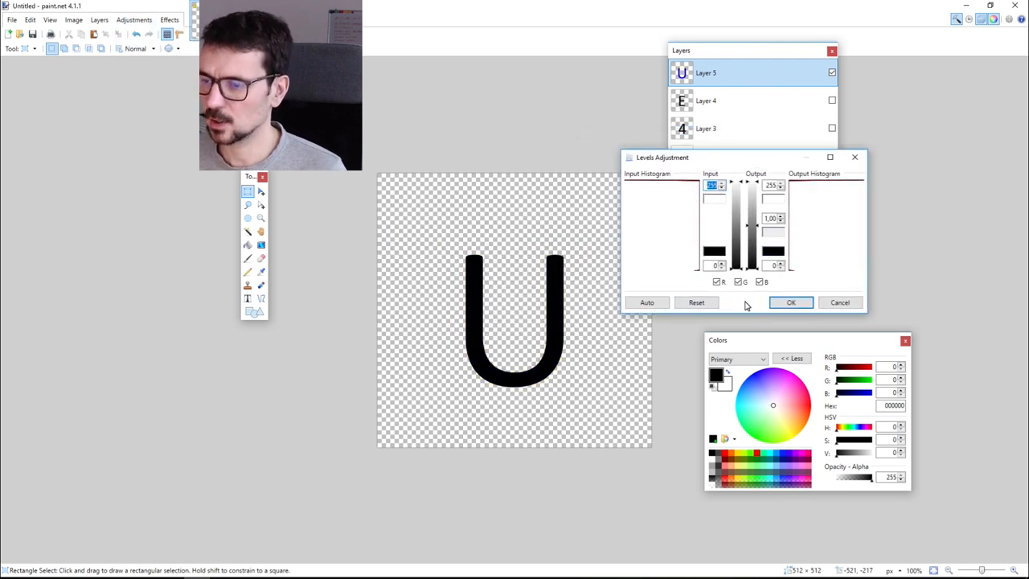
{"action": "mouse_move", "coordinate": [717, 283]}
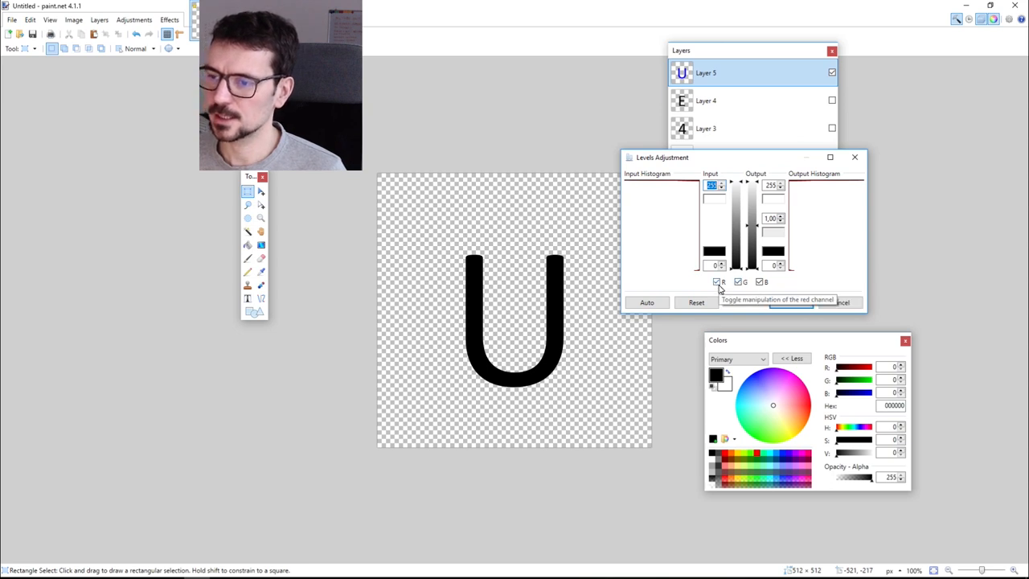
With G and B unchecked, raise the red output white level so the U turns pure red.
{"action": "left_click", "coordinate": [737, 281]}
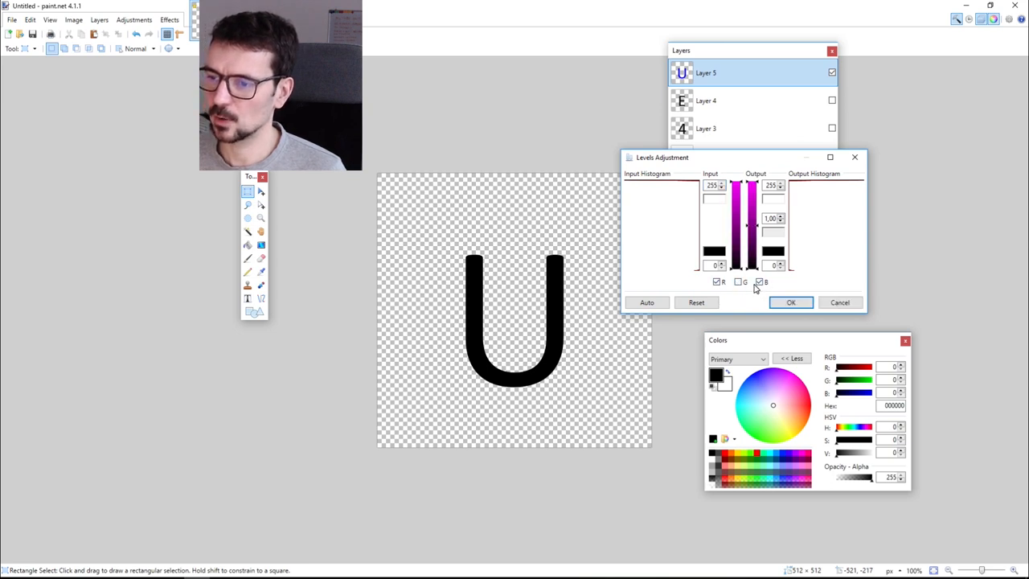
{"action": "left_click", "coordinate": [759, 282]}
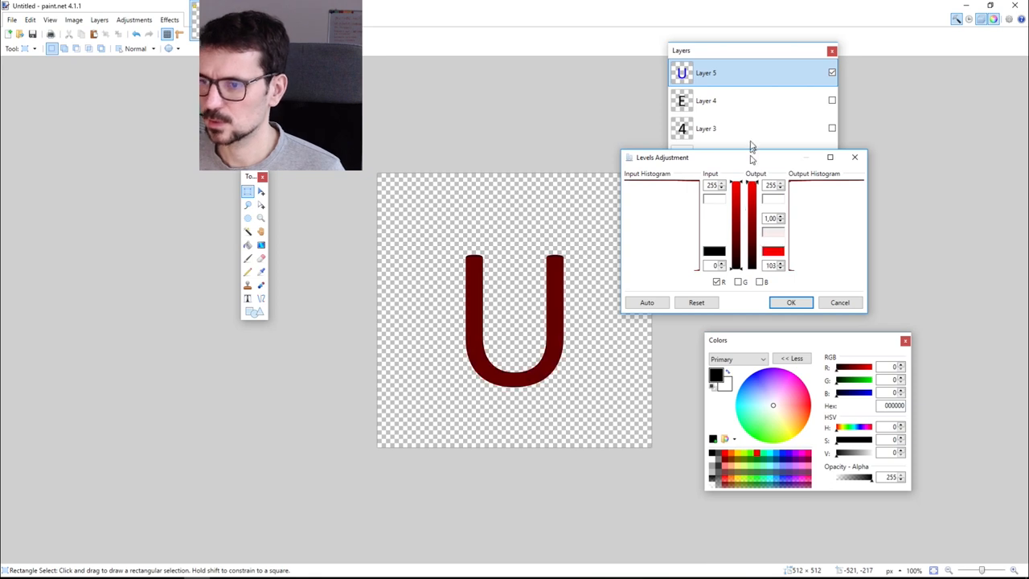
{"action": "left_click_drag", "start_coordinate": [773, 265], "coordinate": [756, 186]}
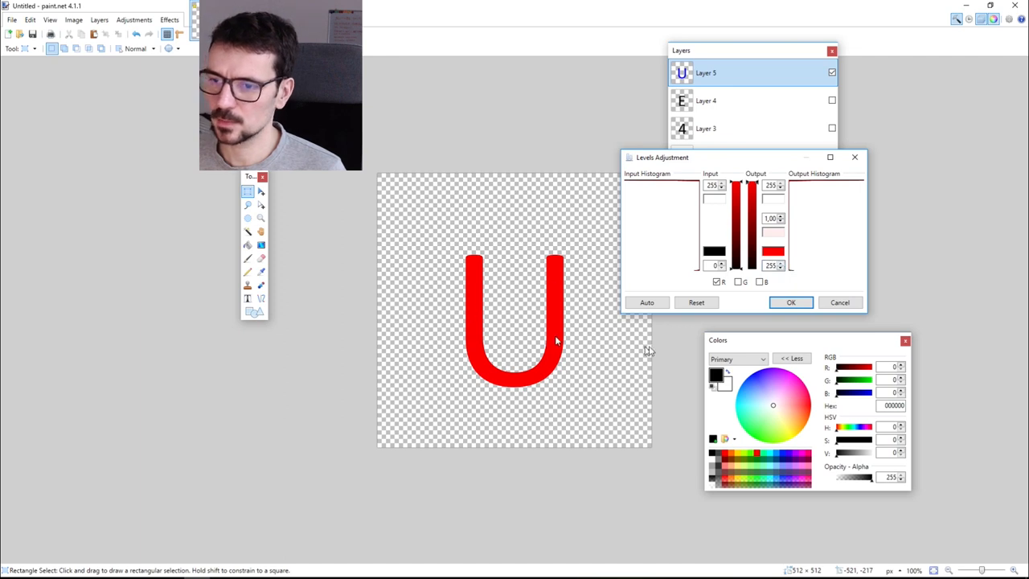
{"action": "left_click", "coordinate": [792, 302]}
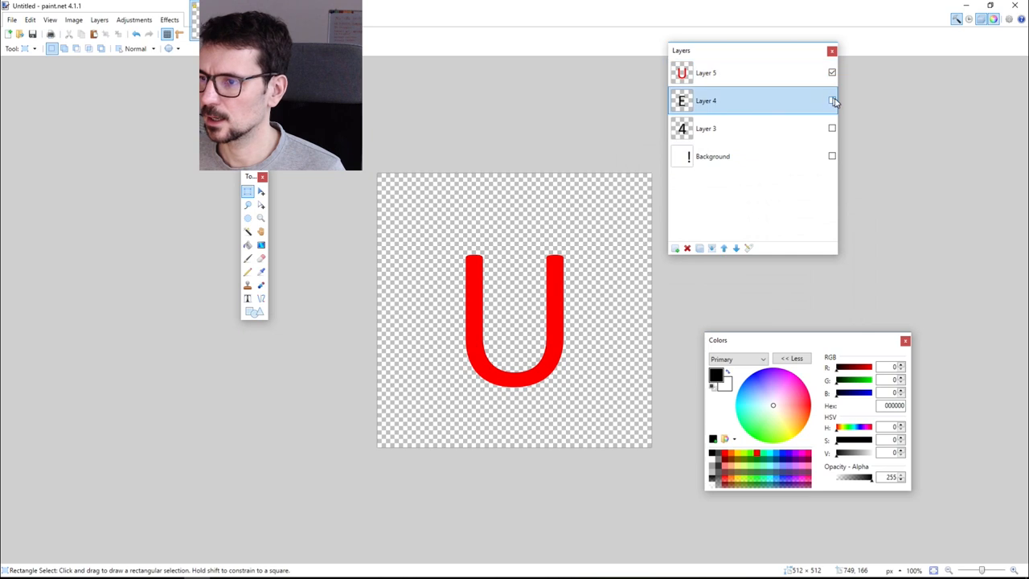
Recolour the E on Layer 4 pure green with a Levels adjustment on G only.
{"action": "left_click", "coordinate": [833, 99]}
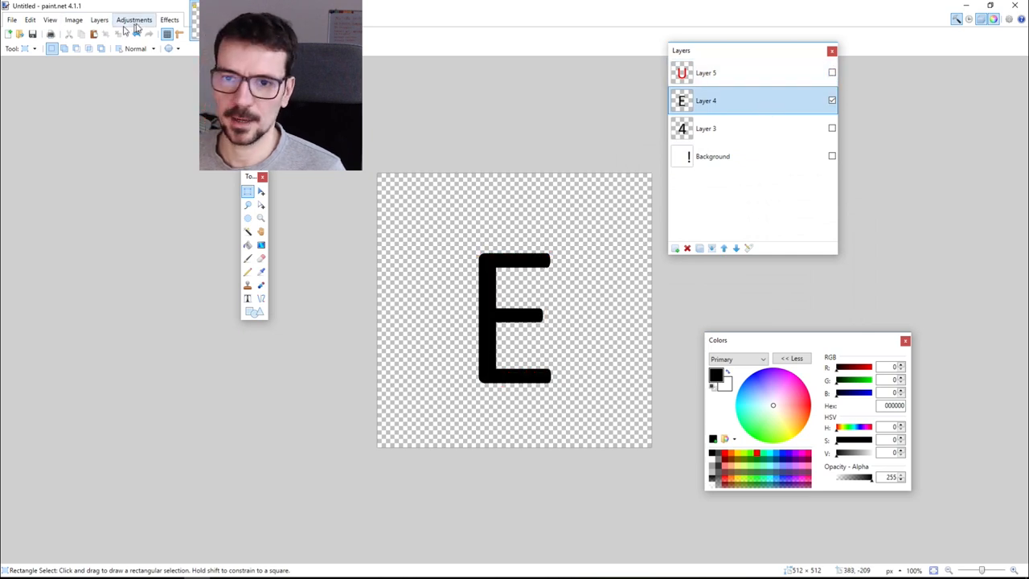
{"action": "left_click", "coordinate": [135, 19]}
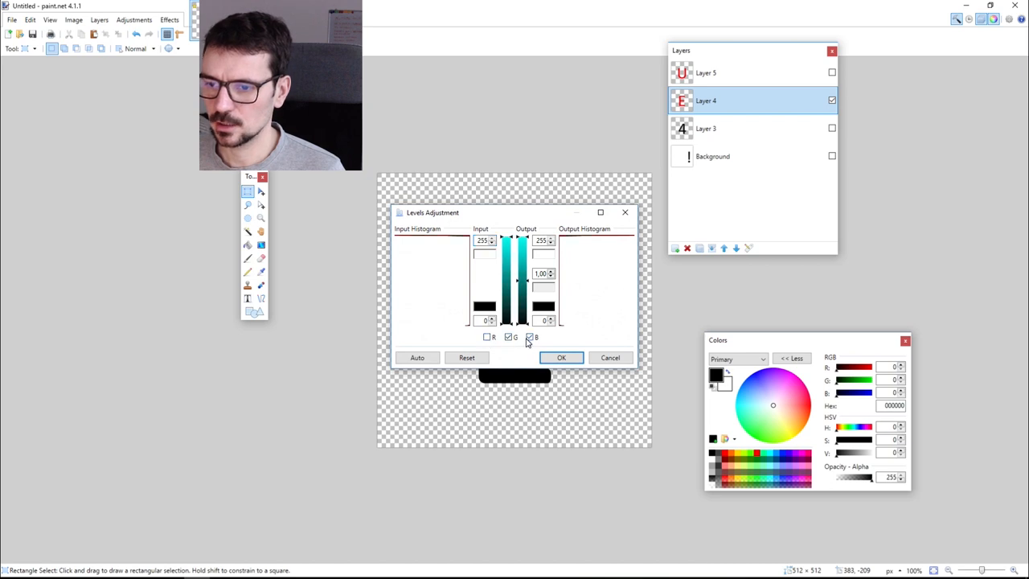
{"action": "left_click", "coordinate": [530, 337]}
{"action": "type", "text": "255"}
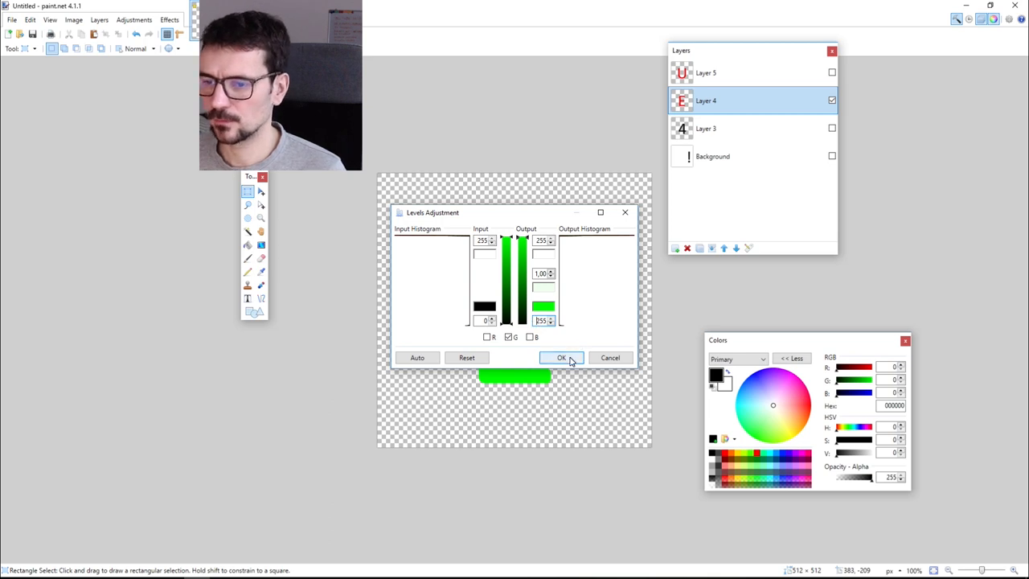
{"action": "left_click", "coordinate": [563, 357]}
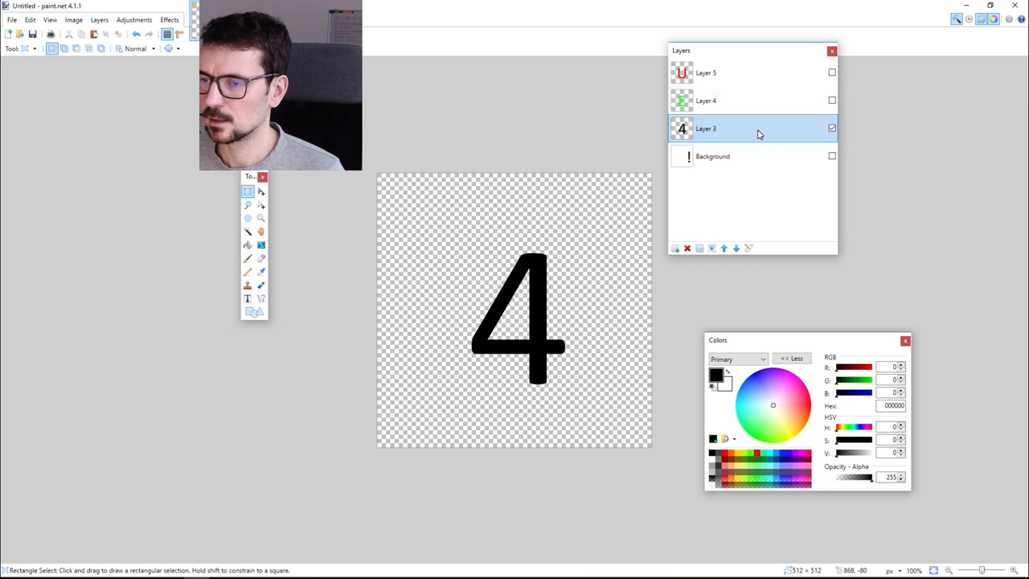
Recolour the 4 on Layer 3 pure blue with a Levels adjustment on B only.
{"action": "left_click", "coordinate": [136, 19]}
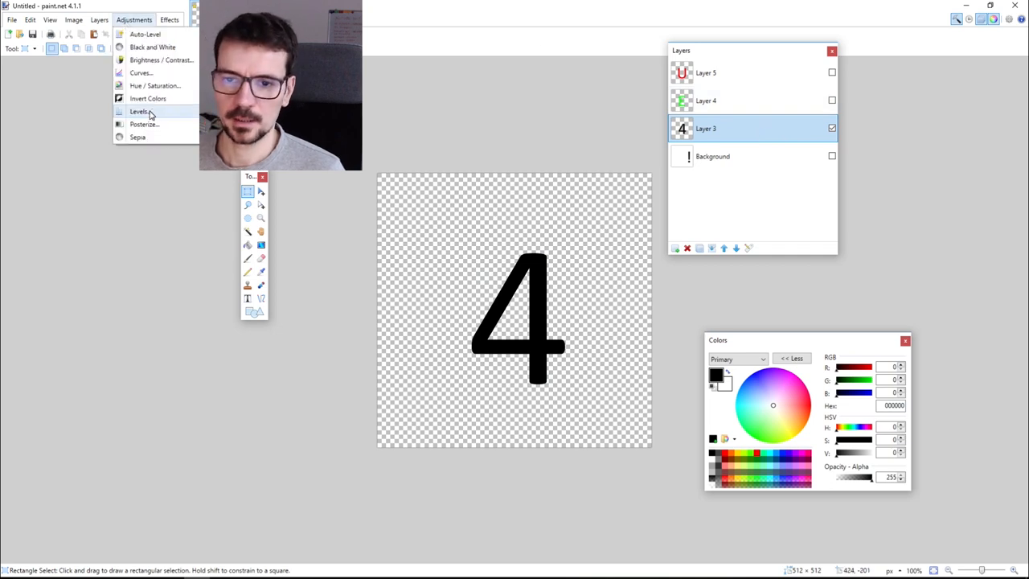
{"action": "left_click", "coordinate": [138, 111]}
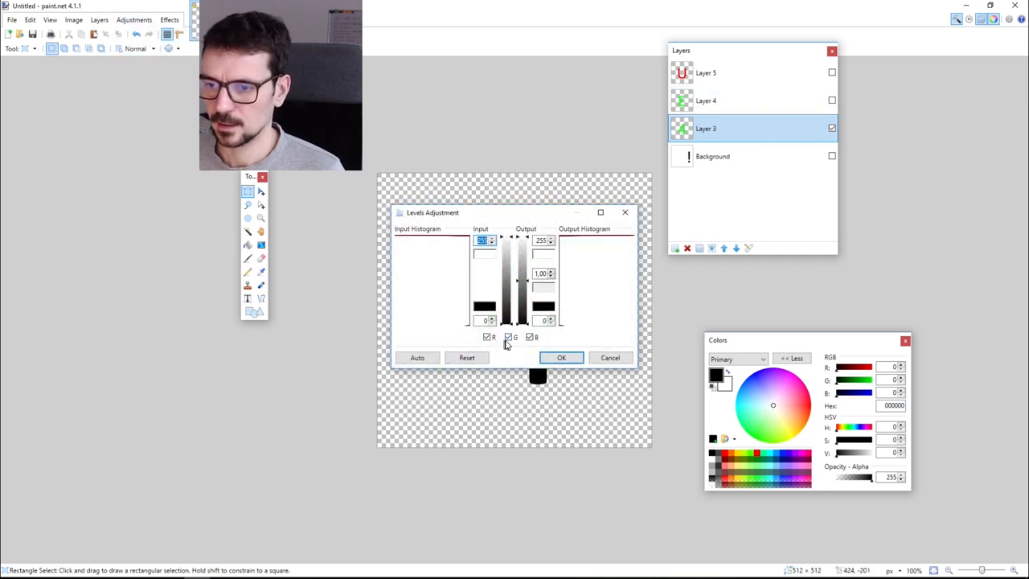
{"action": "left_click", "coordinate": [485, 336]}
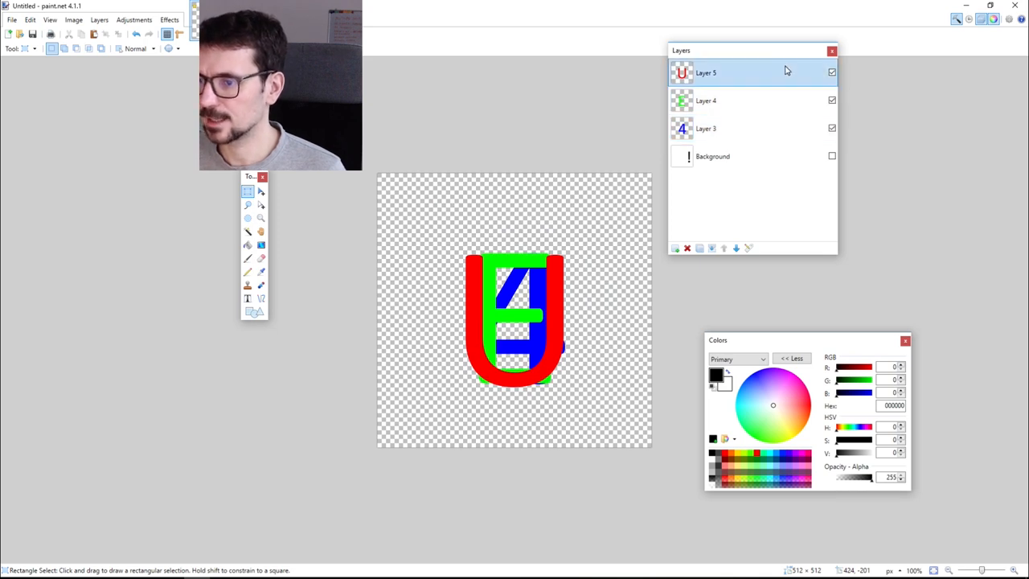
{"action": "mouse_move", "coordinate": [737, 248]}
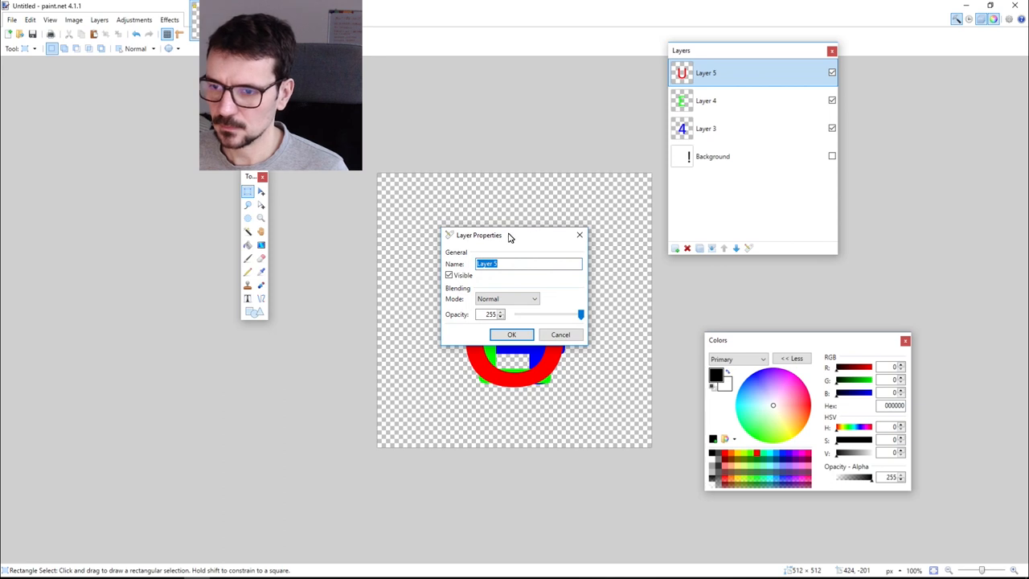
Set the U layer's blending mode to Additive in Layer Properties.
{"action": "left_click", "coordinate": [512, 335]}
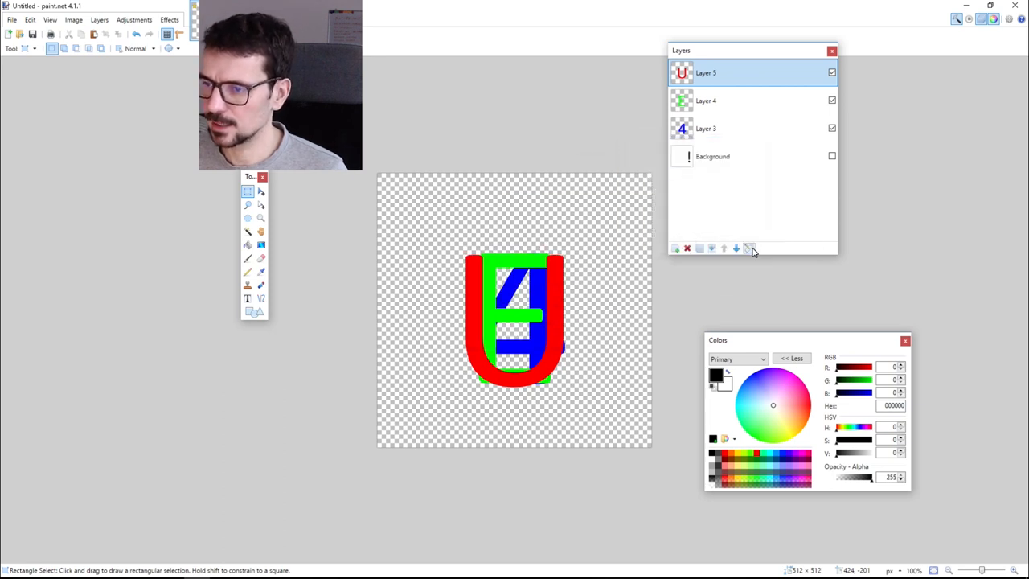
{"action": "mouse_move", "coordinate": [750, 248]}
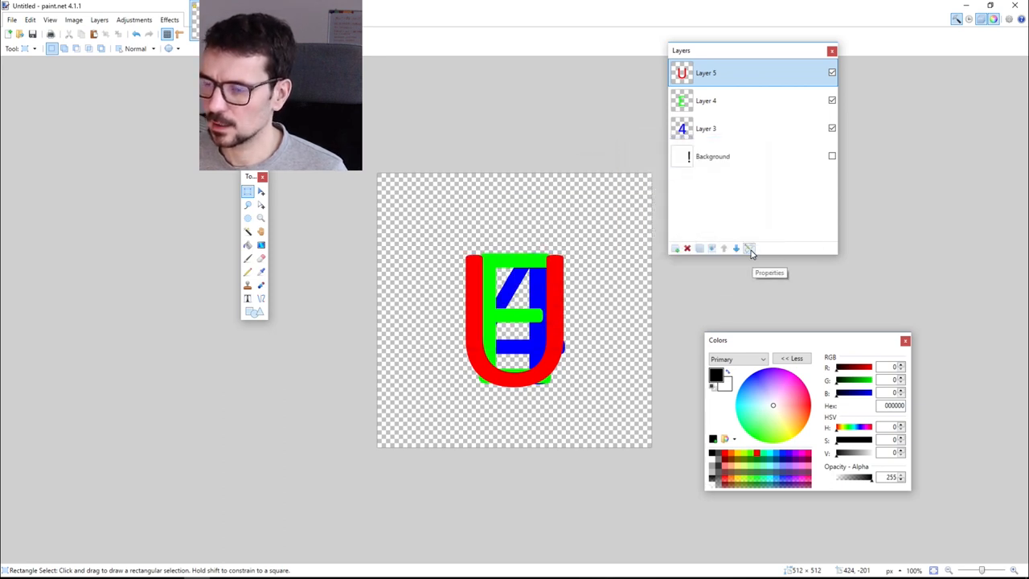
{"action": "left_click", "coordinate": [748, 248]}
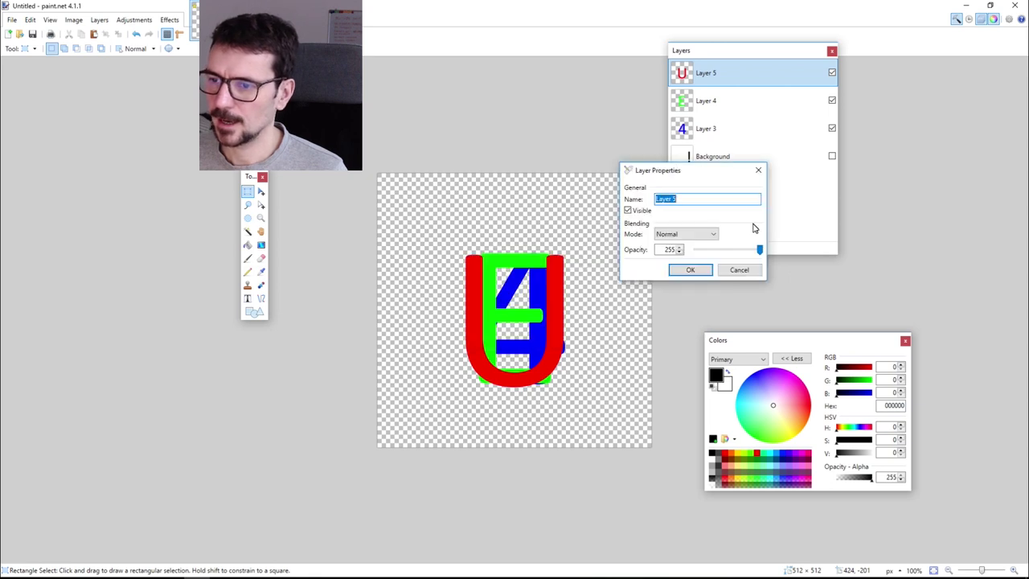
{"action": "left_click", "coordinate": [711, 233]}
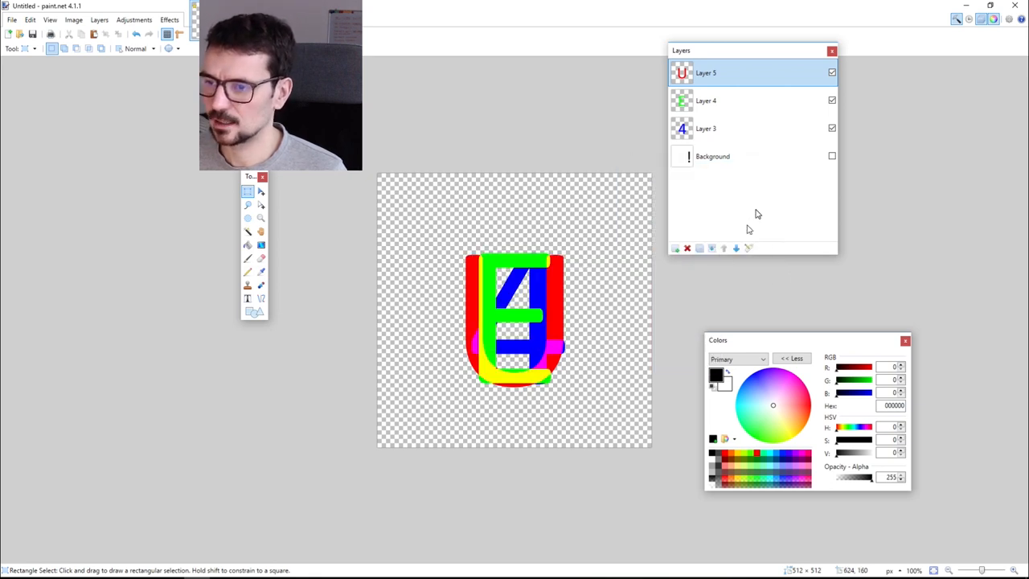
Set the E and 4 layers to Additive blending so overlaps mix into secondary colours.
{"action": "double_click", "coordinate": [705, 99]}
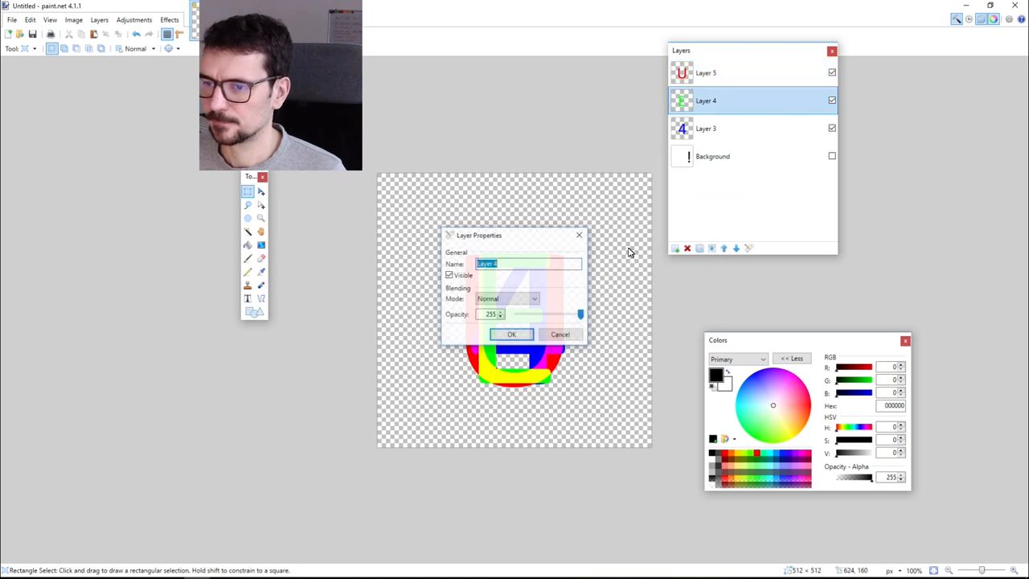
{"action": "left_click", "coordinate": [506, 298]}
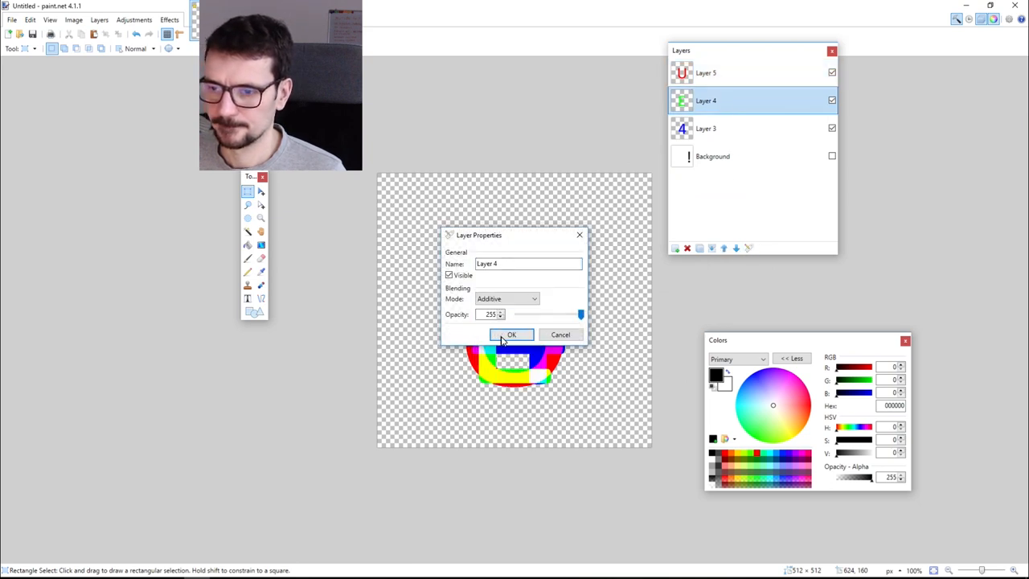
{"action": "left_click", "coordinate": [512, 334]}
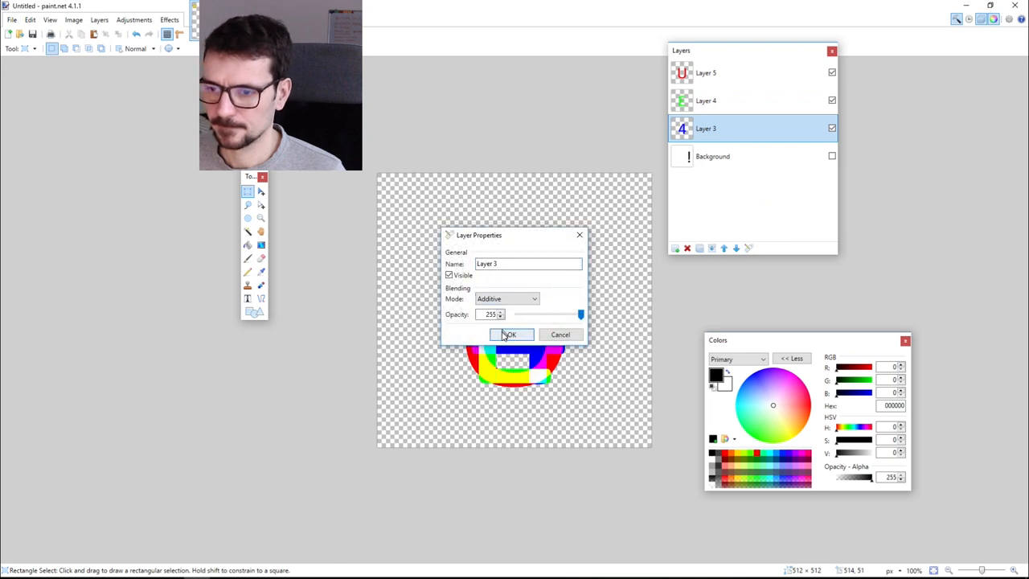
{"action": "left_click", "coordinate": [510, 335]}
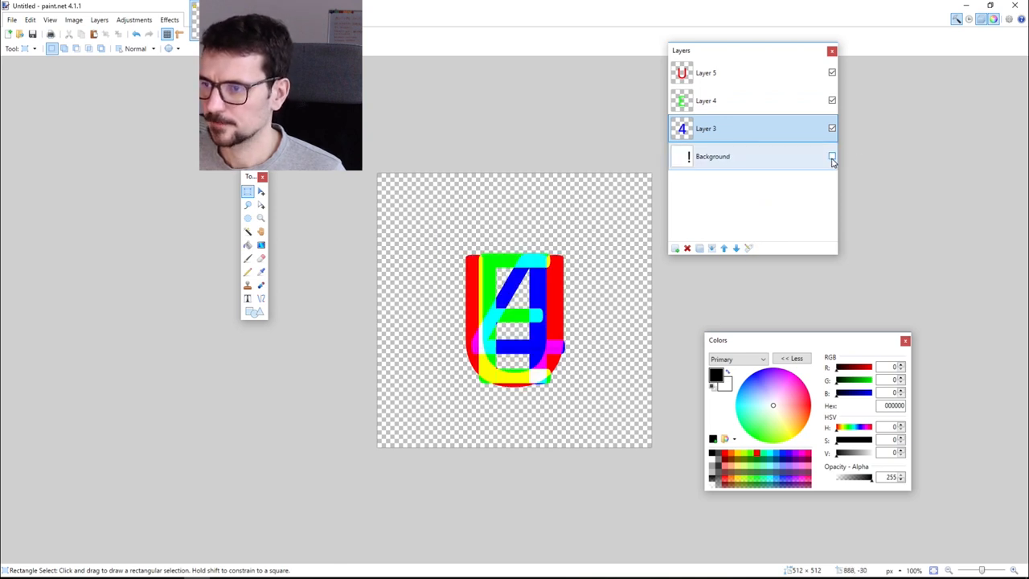
Show the Background layer and invert its colours so the ! is white on black.
{"action": "left_click", "coordinate": [833, 156]}
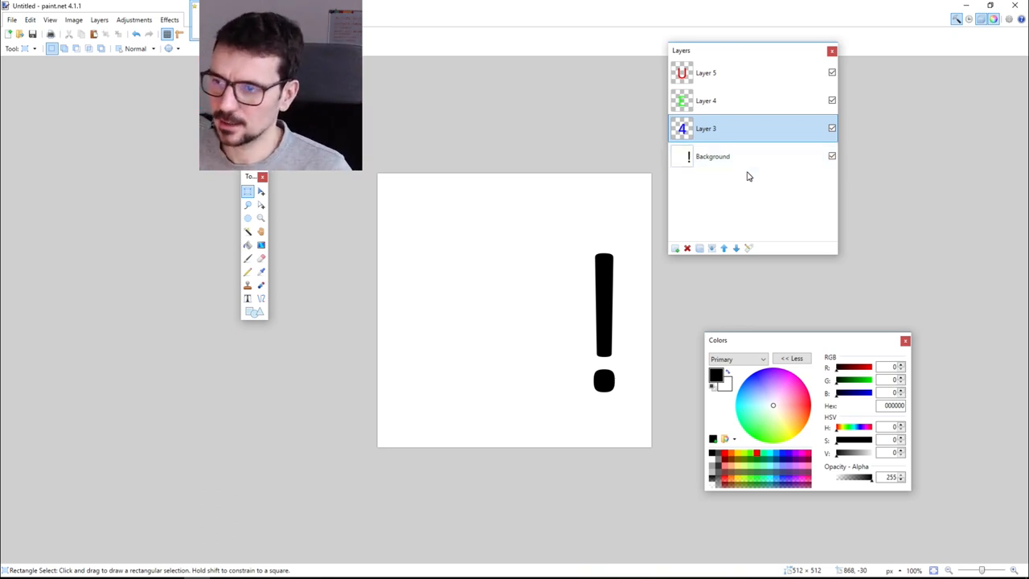
{"action": "left_click", "coordinate": [135, 19]}
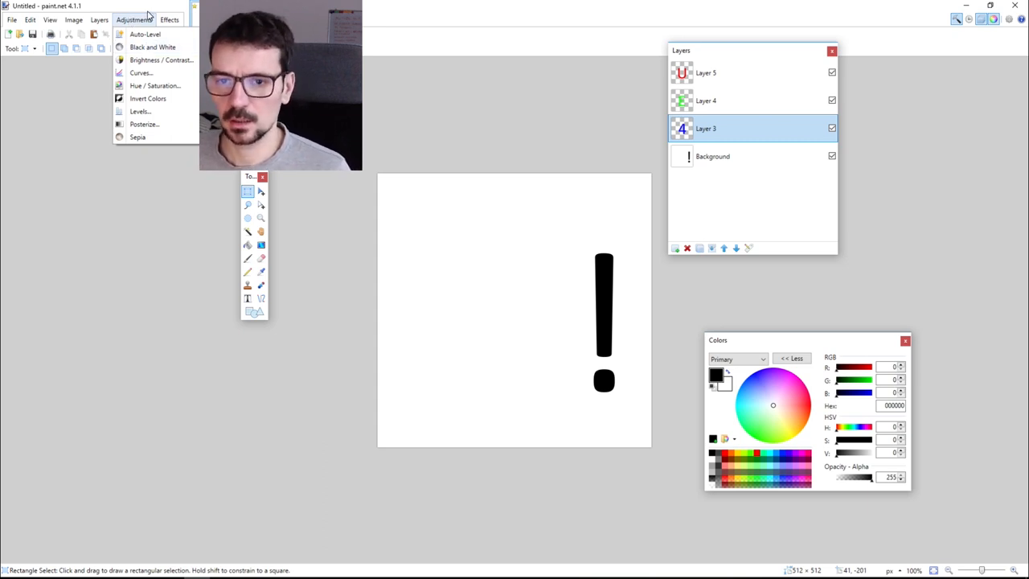
{"action": "mouse_move", "coordinate": [152, 47]}
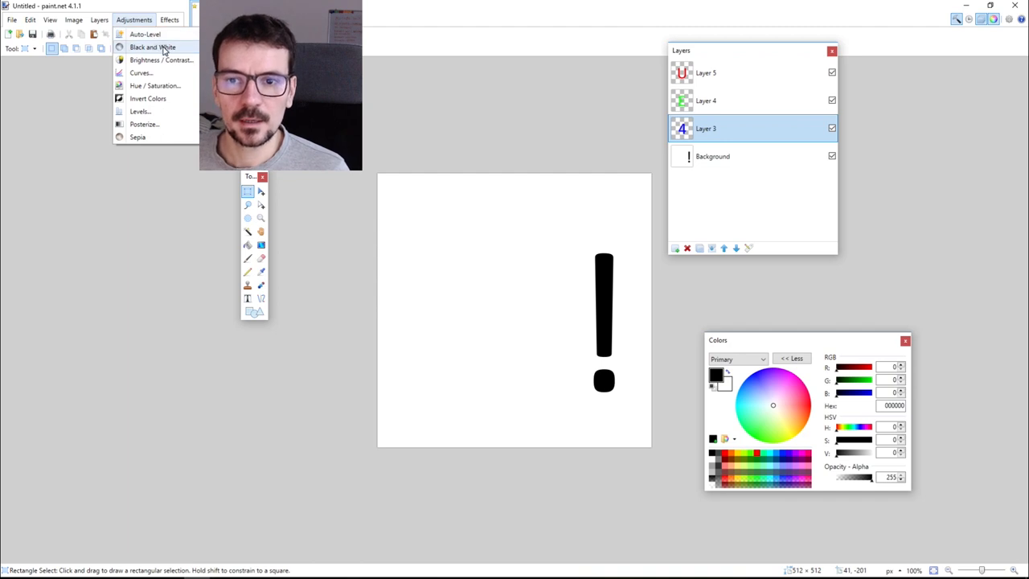
{"action": "left_click", "coordinate": [148, 98]}
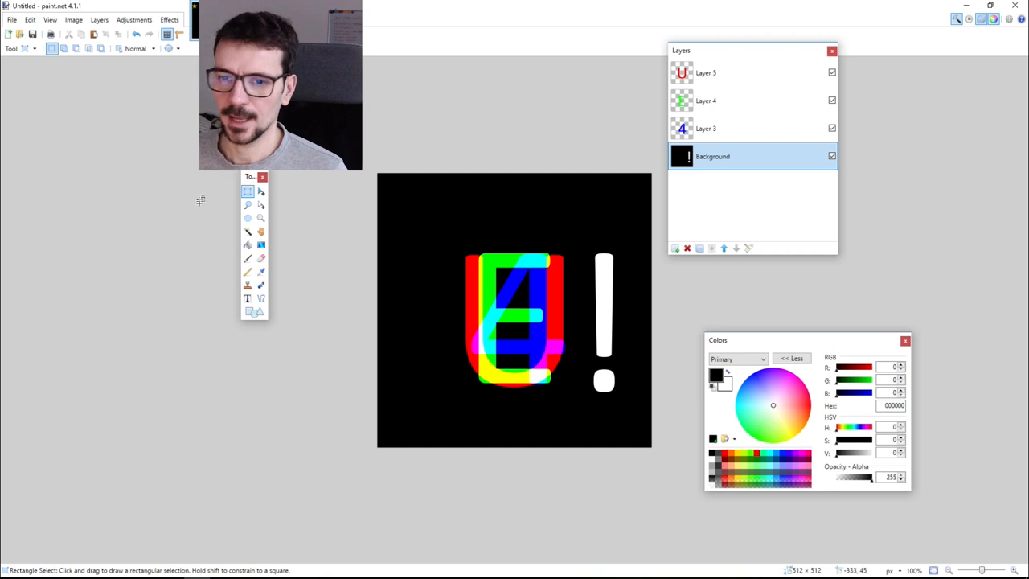
Select the white exclamation mark with the Magic Wand so it can be deleted to transparency.
{"action": "left_click", "coordinate": [248, 232]}
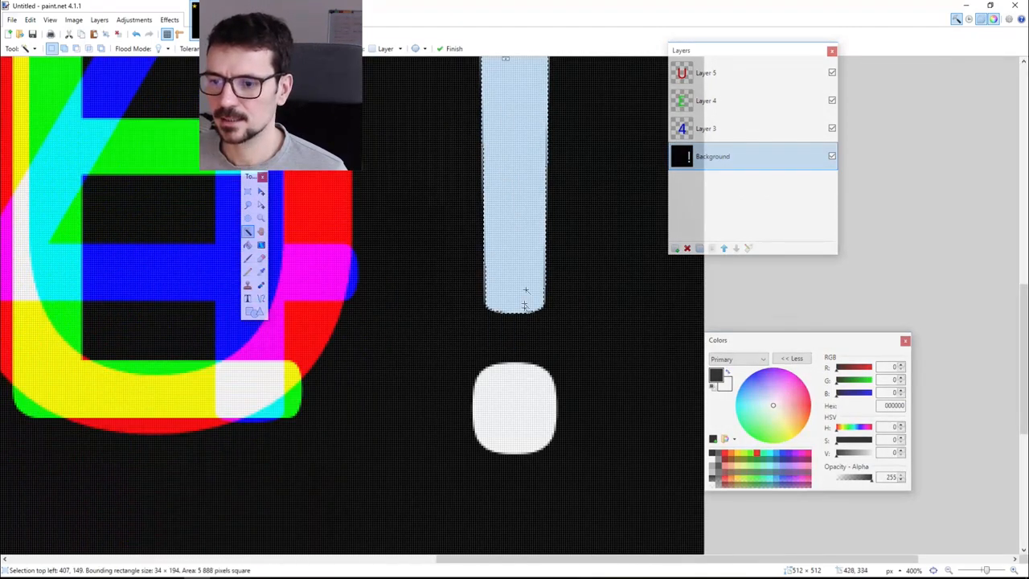
{"action": "left_click", "coordinate": [513, 405]}
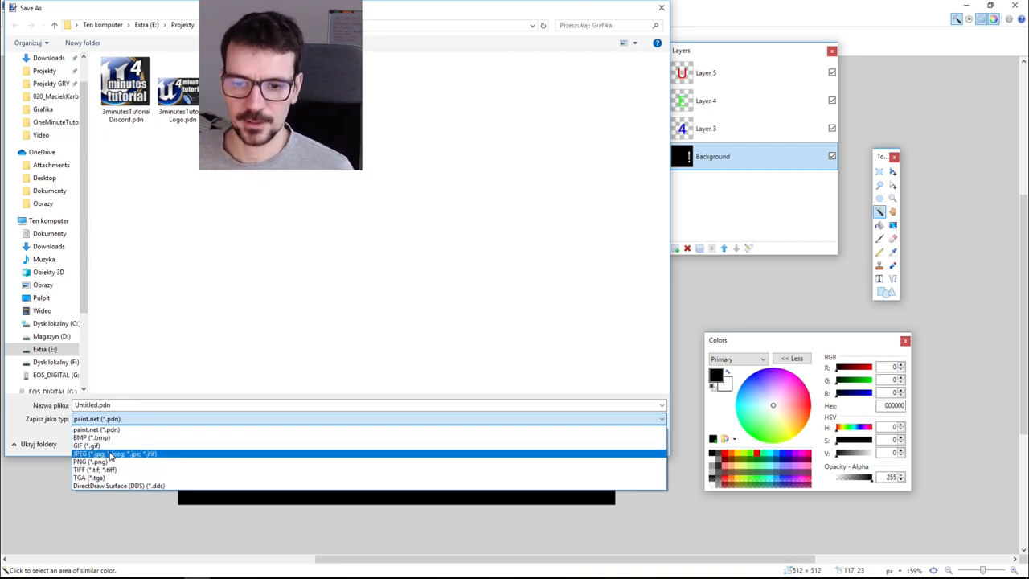
Save as U4.png in PNG format, confirming PNG settings and flattening the layers.
{"action": "left_click", "coordinate": [94, 460]}
{"action": "type", "text": "UE4.png"}
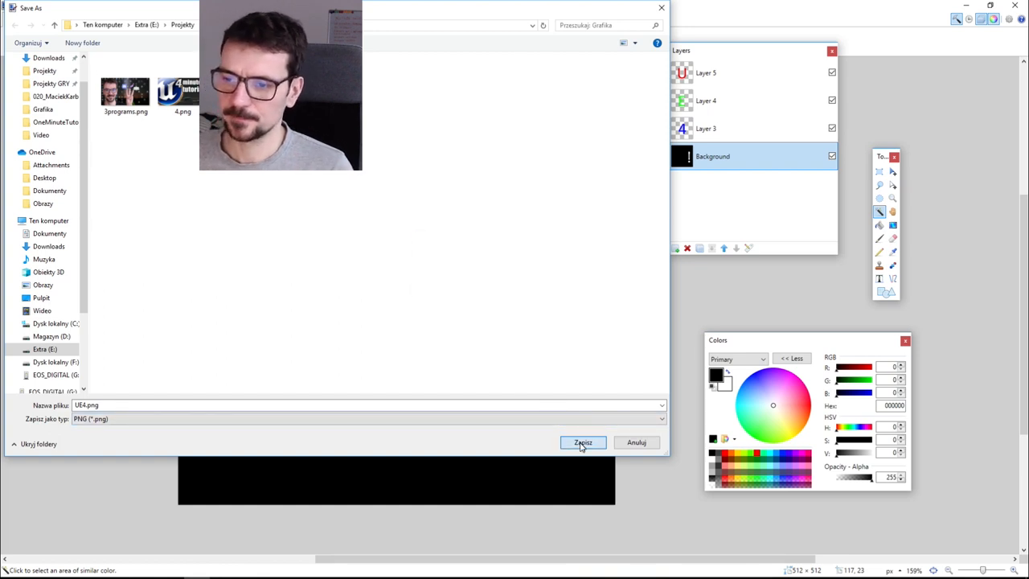
{"action": "left_click", "coordinate": [582, 443]}
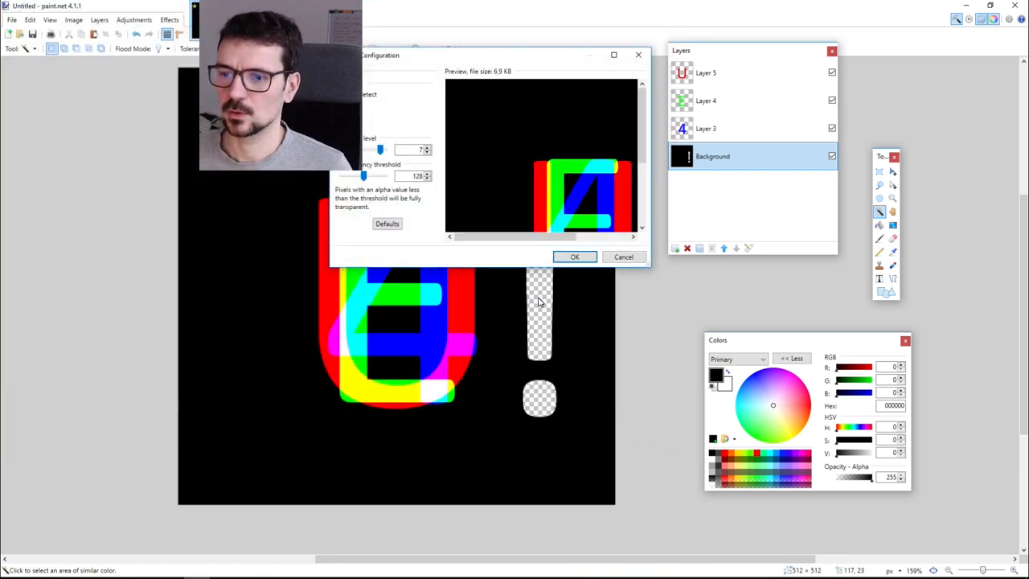
{"action": "mouse_move", "coordinate": [547, 148]}
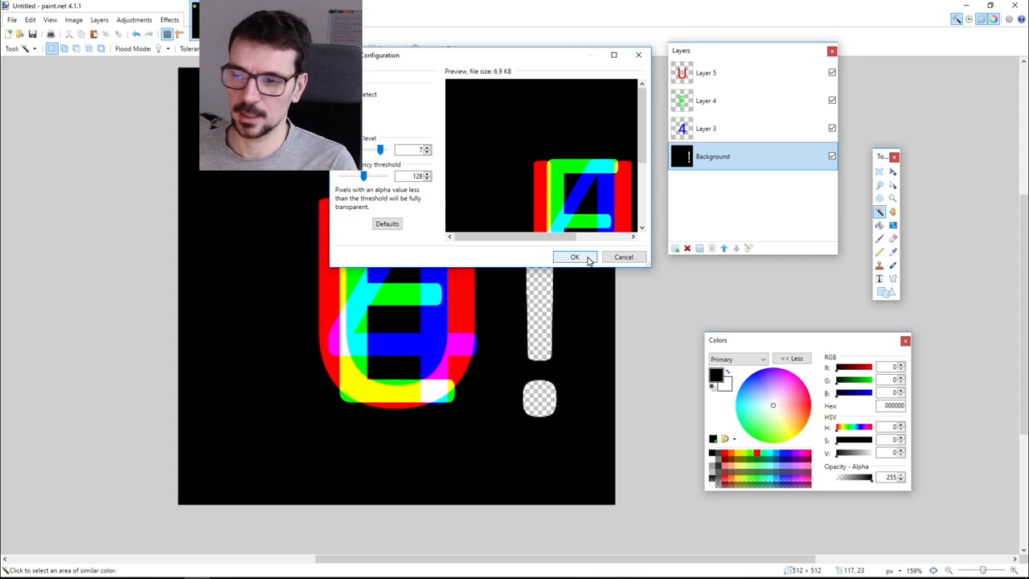
{"action": "left_click", "coordinate": [576, 258]}
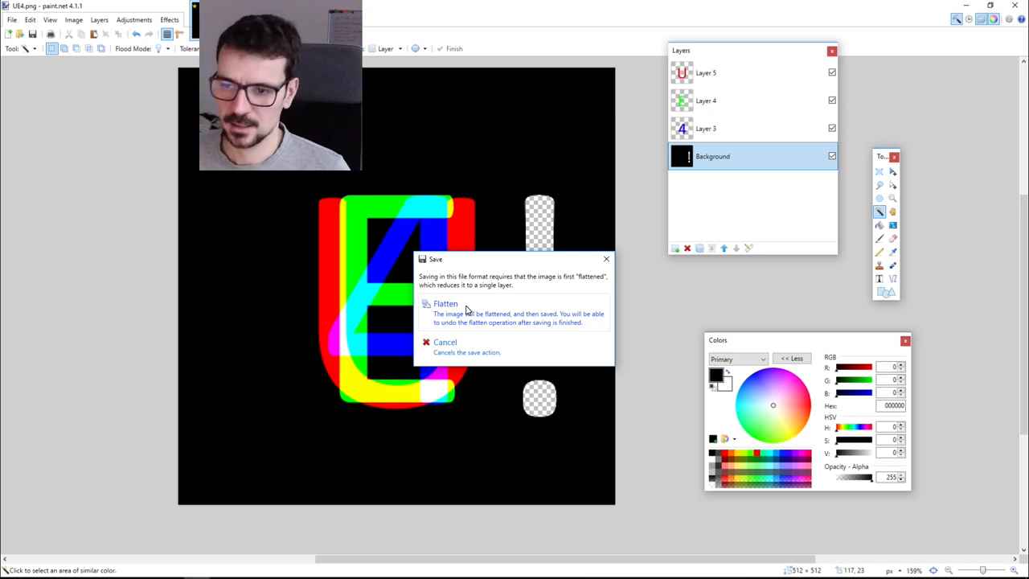
{"action": "left_click", "coordinate": [446, 303]}
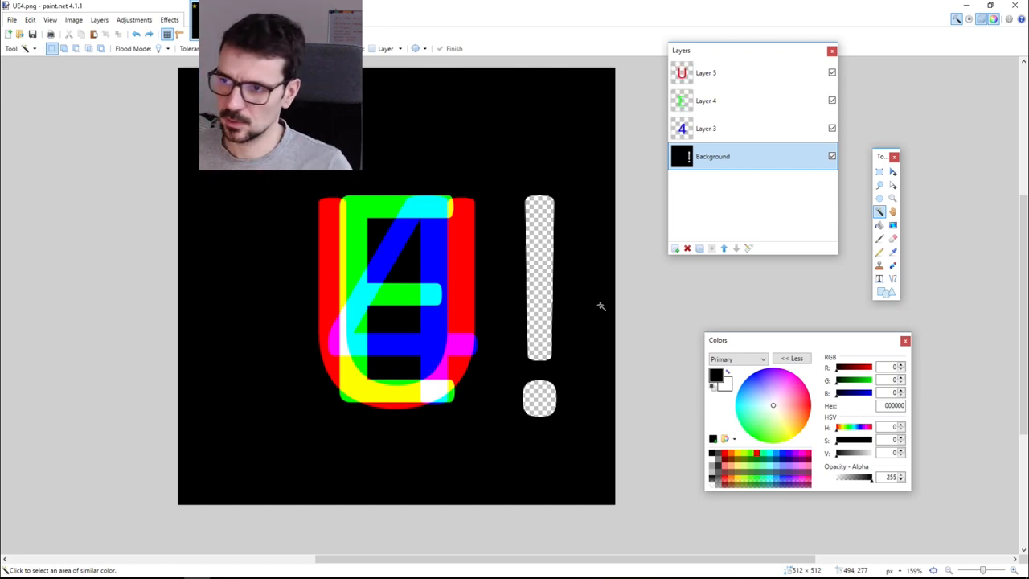
Save a layered U4.pdn copy via Save As and reopen that U4.pdn file.
{"action": "left_click", "coordinate": [13, 19]}
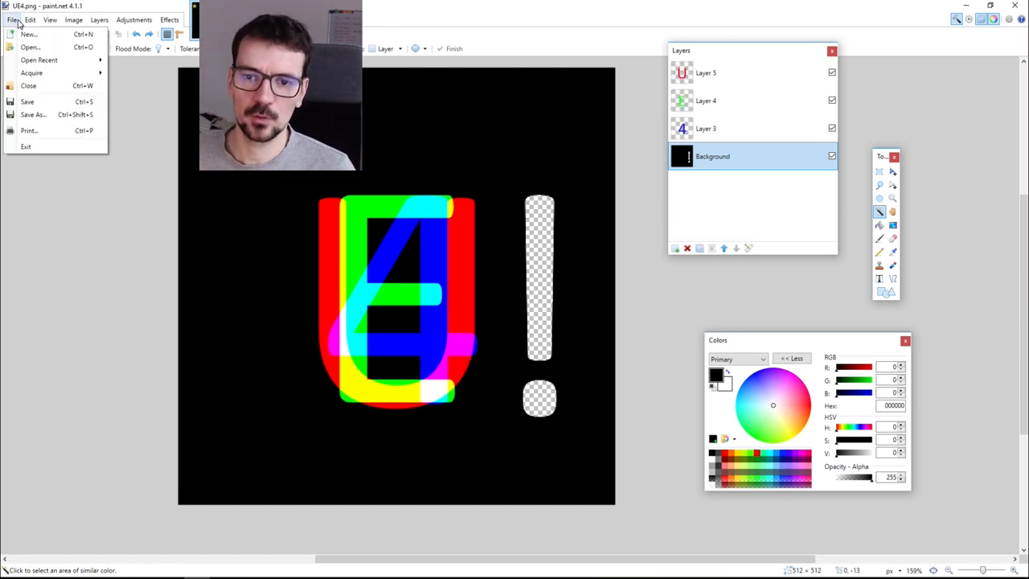
{"action": "left_click", "coordinate": [33, 115]}
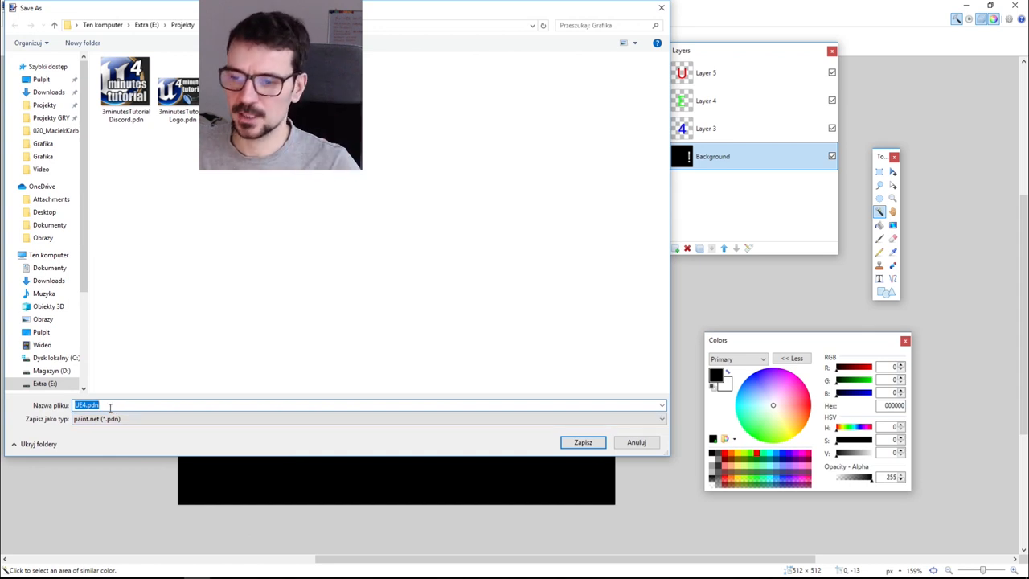
{"action": "left_click", "coordinate": [582, 442]}
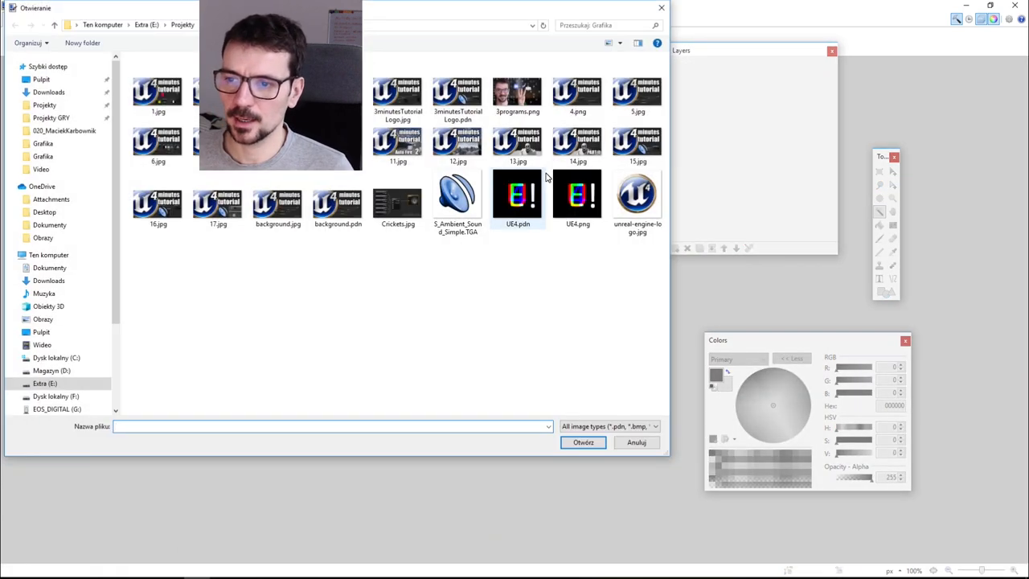
{"action": "double_click", "coordinate": [578, 193]}
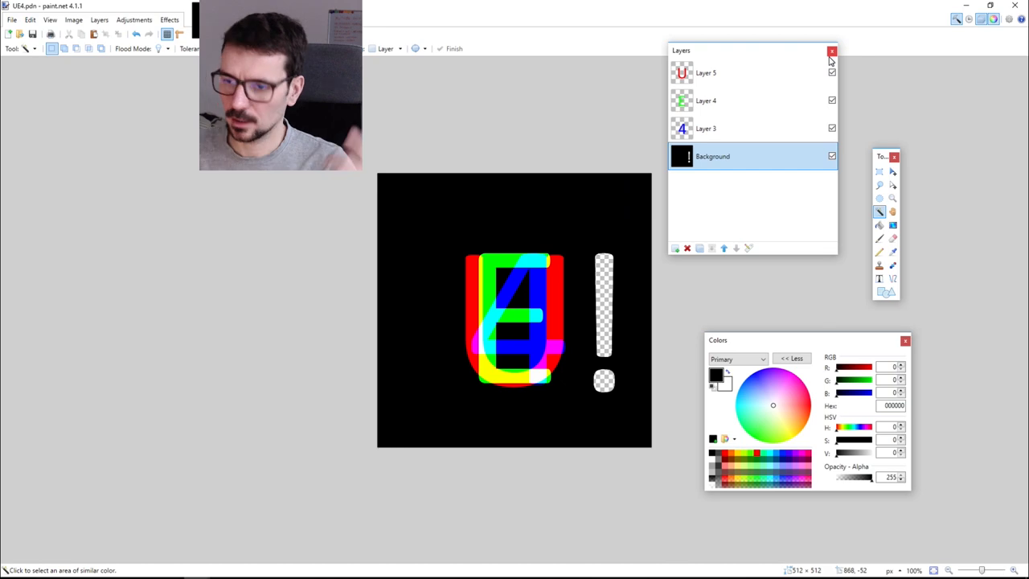
{"action": "left_click", "coordinate": [833, 50]}
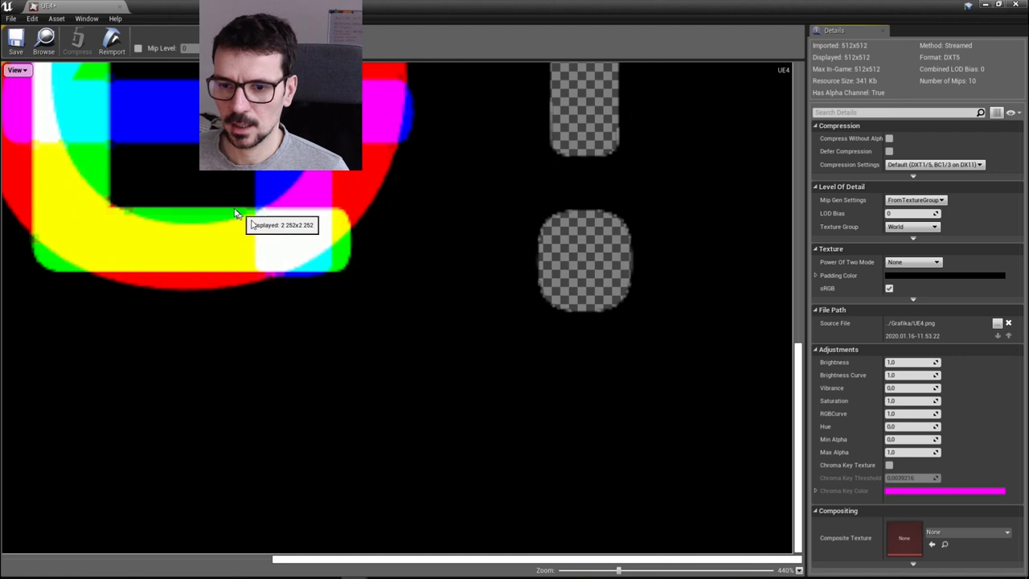
{"action": "mouse_move", "coordinate": [142, 225]}
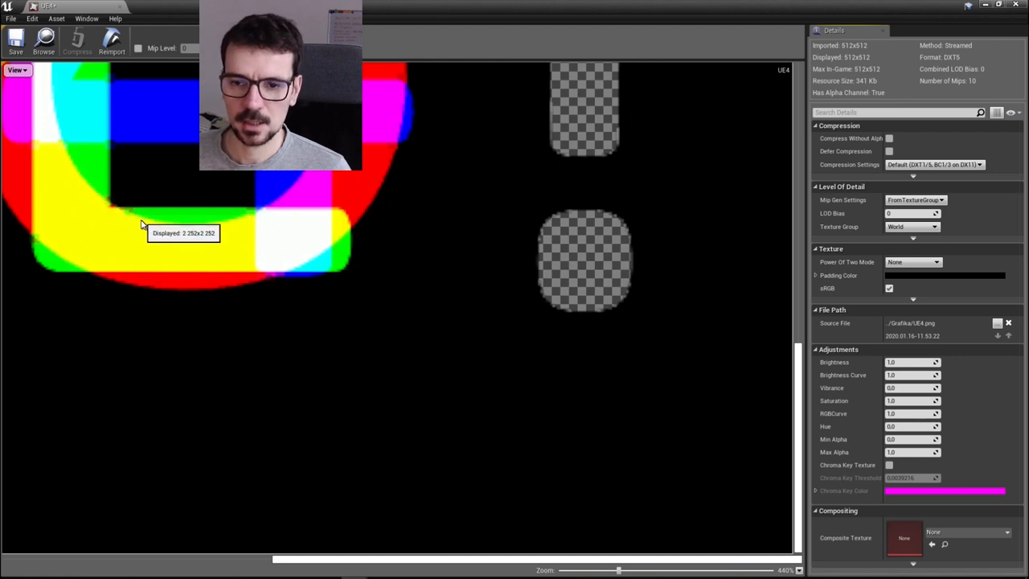
{"action": "mouse_move", "coordinate": [257, 212]}
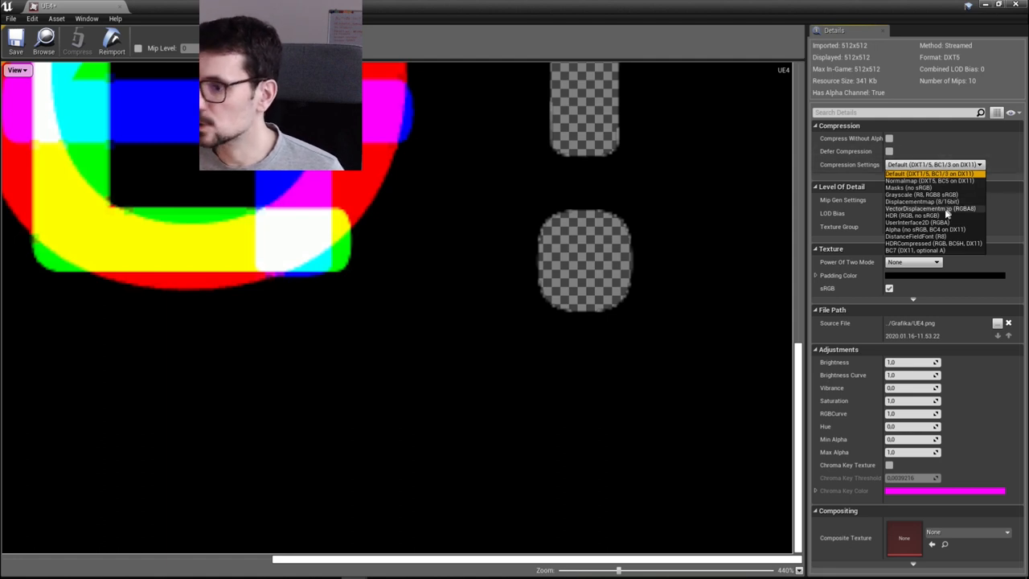
Set the U4 texture's Compression Settings to UserInterface2D (RGBA), save and leave the editor.
{"action": "left_click", "coordinate": [929, 222]}
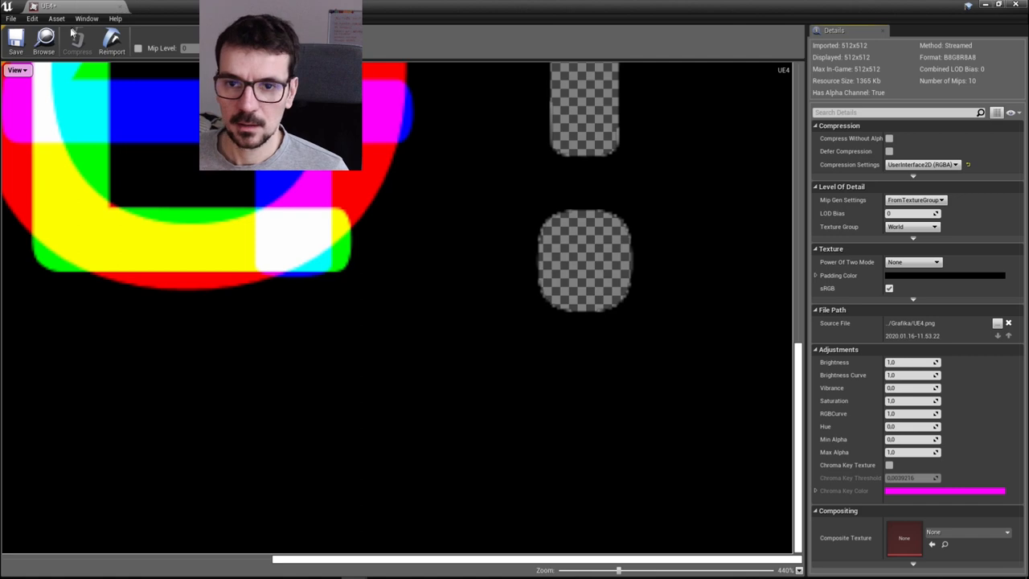
{"action": "mouse_move", "coordinate": [96, 196]}
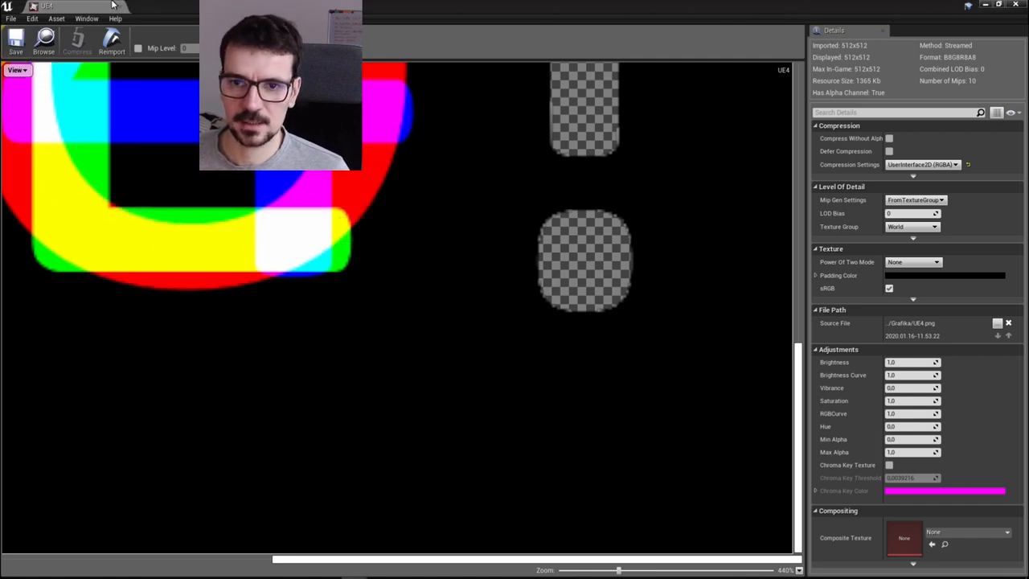
{"action": "left_click", "coordinate": [49, 6]}
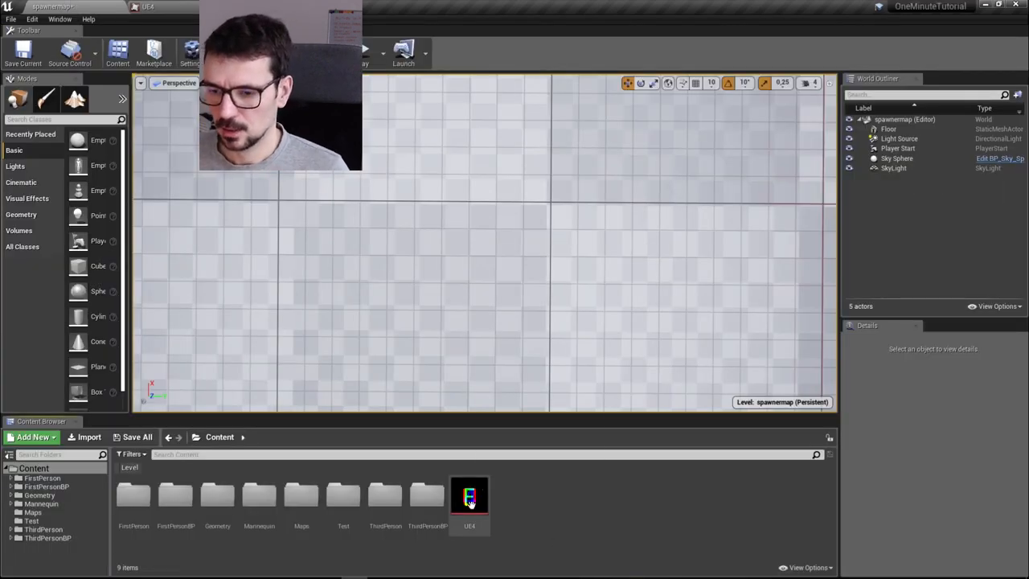
{"action": "right_click", "coordinate": [470, 498]}
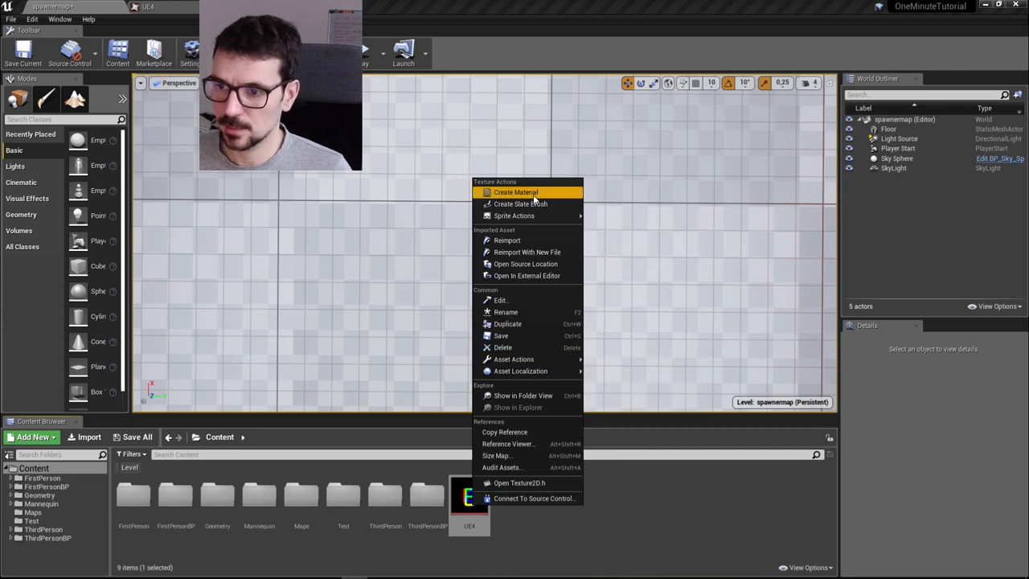
Create a material from the U4 texture and apply it so the preview shows the Texture Sample.
{"action": "left_click", "coordinate": [515, 193]}
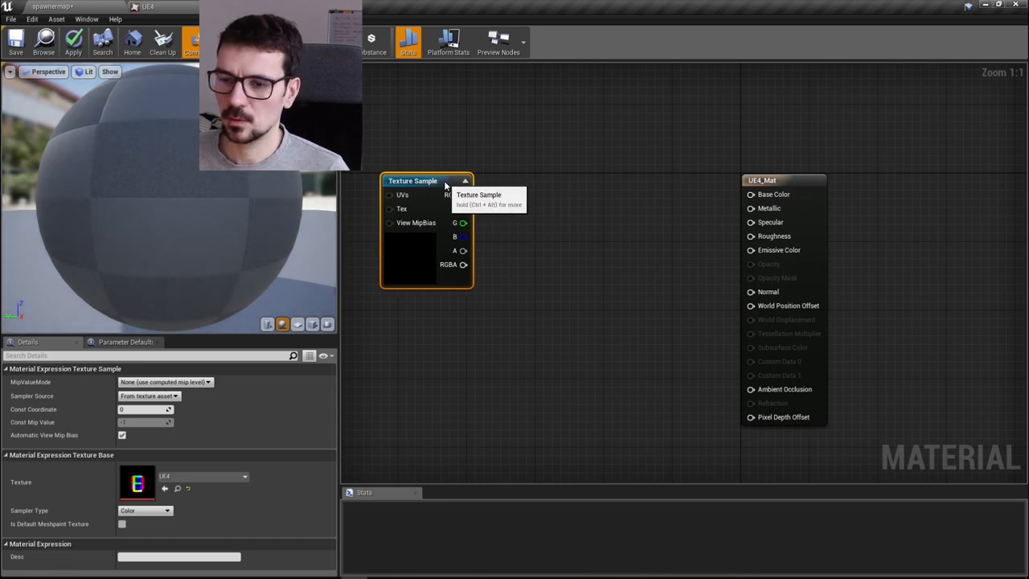
{"action": "mouse_move", "coordinate": [521, 258]}
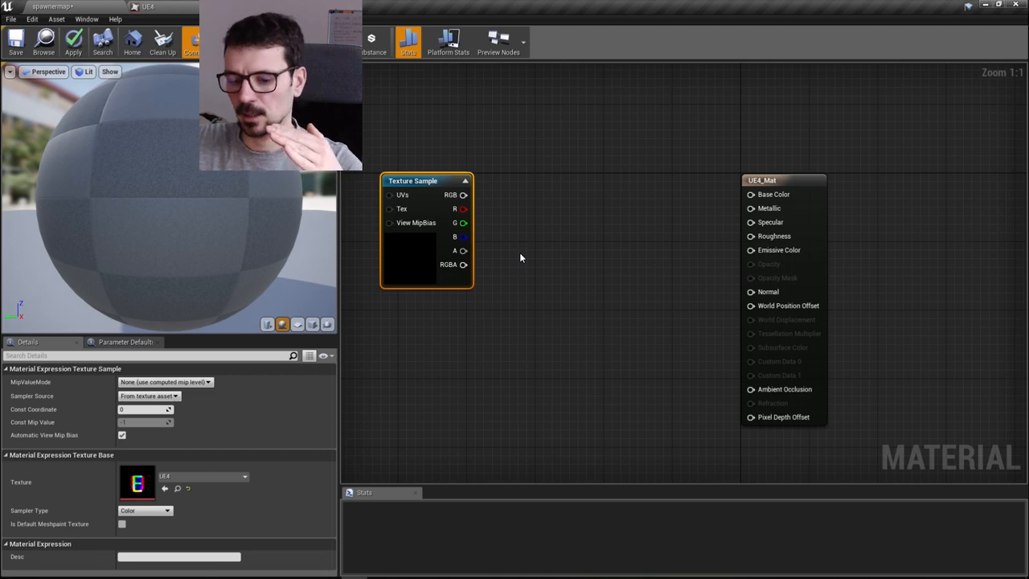
{"action": "left_click", "coordinate": [74, 40]}
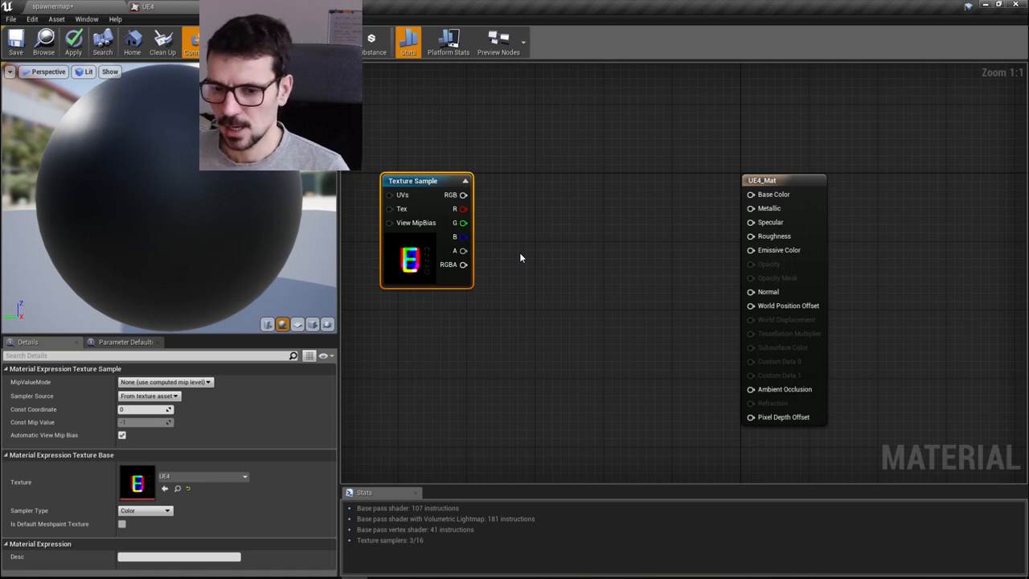
{"action": "mouse_move", "coordinate": [540, 243]}
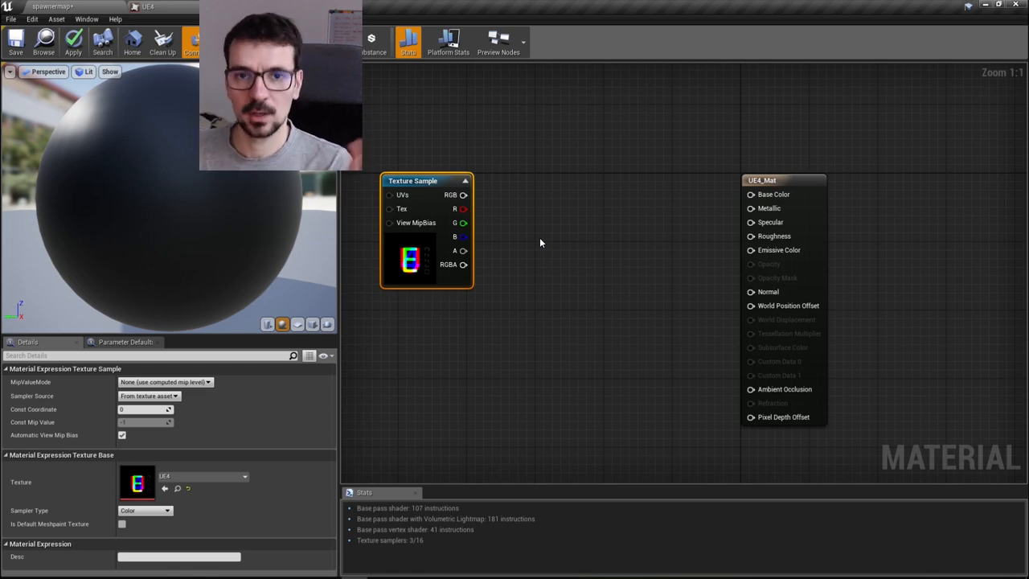
{"action": "mouse_move", "coordinate": [463, 209]}
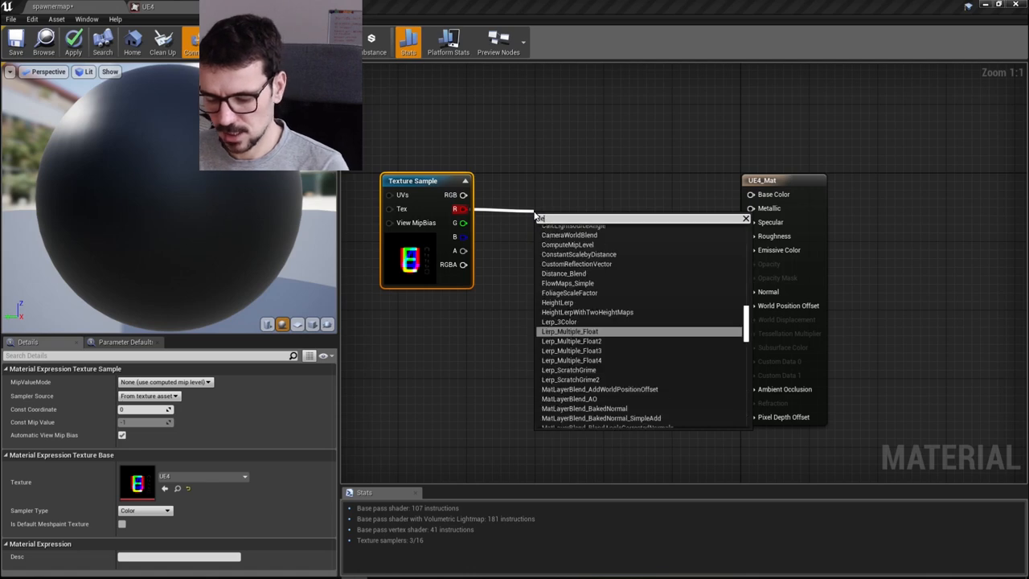
Search 'lerp' and add a LinearInterpolate node to blend the texture channels.
{"action": "type", "text": "lerp"}
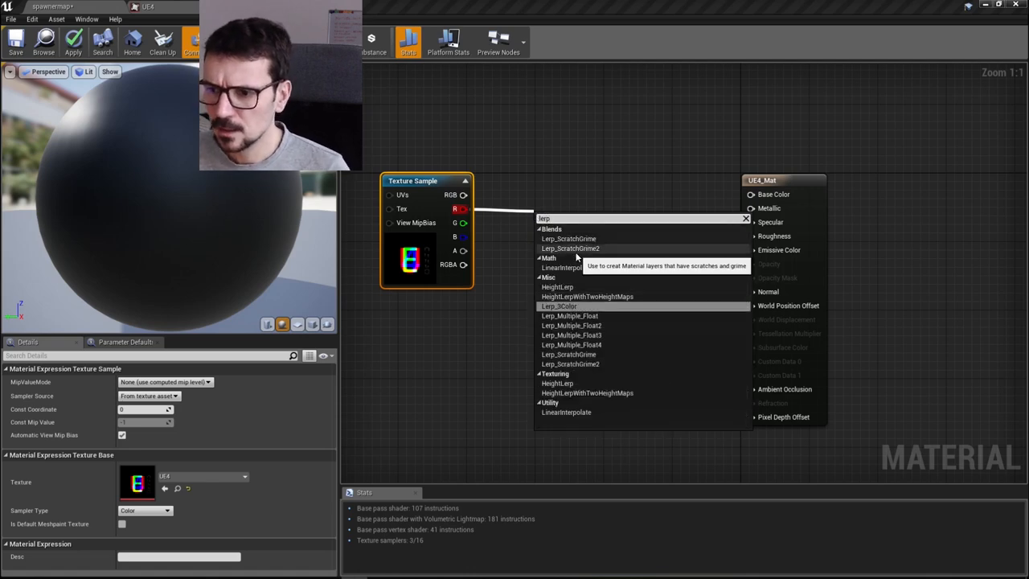
{"action": "left_click", "coordinate": [567, 412]}
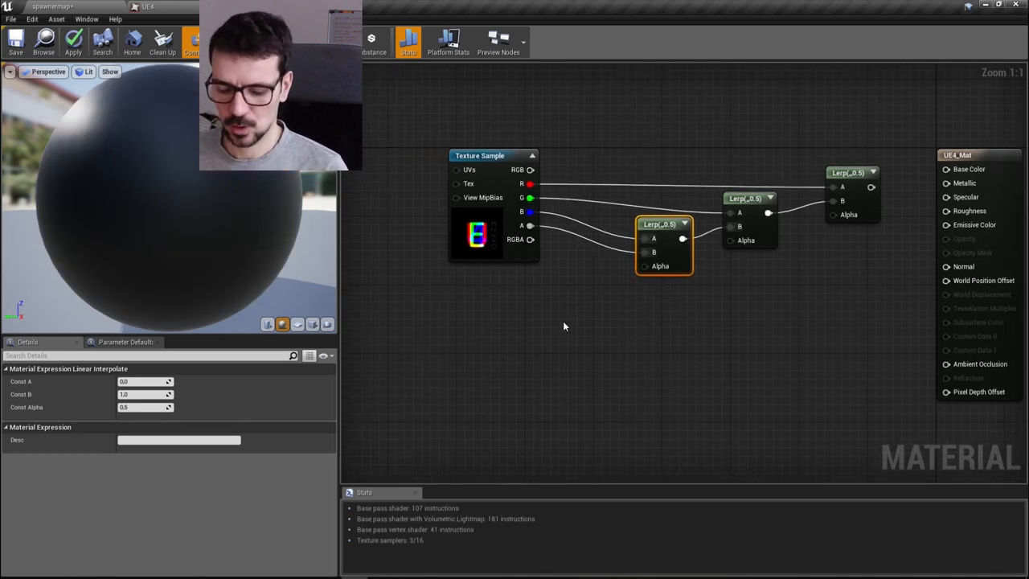
{"action": "mouse_move", "coordinate": [544, 331]}
{"action": "type", "text": "RG"}
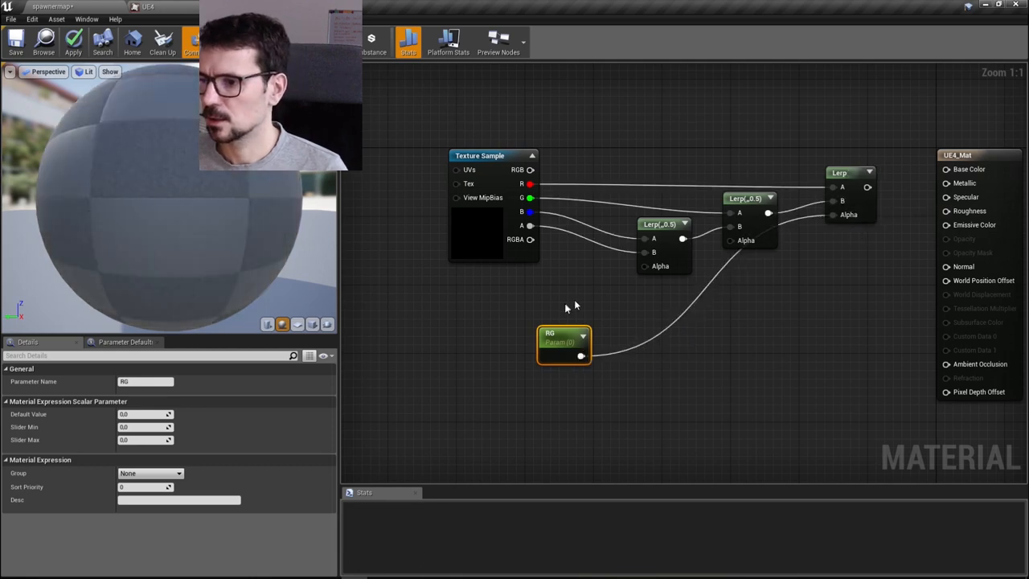
Place a scalar parameter beside the last Lerp and rename the parameter nodes (RG, GB, BA).
{"action": "left_click_drag", "start_coordinate": [562, 341], "coordinate": [792, 306]}
{"action": "type", "text": "ssssss"}
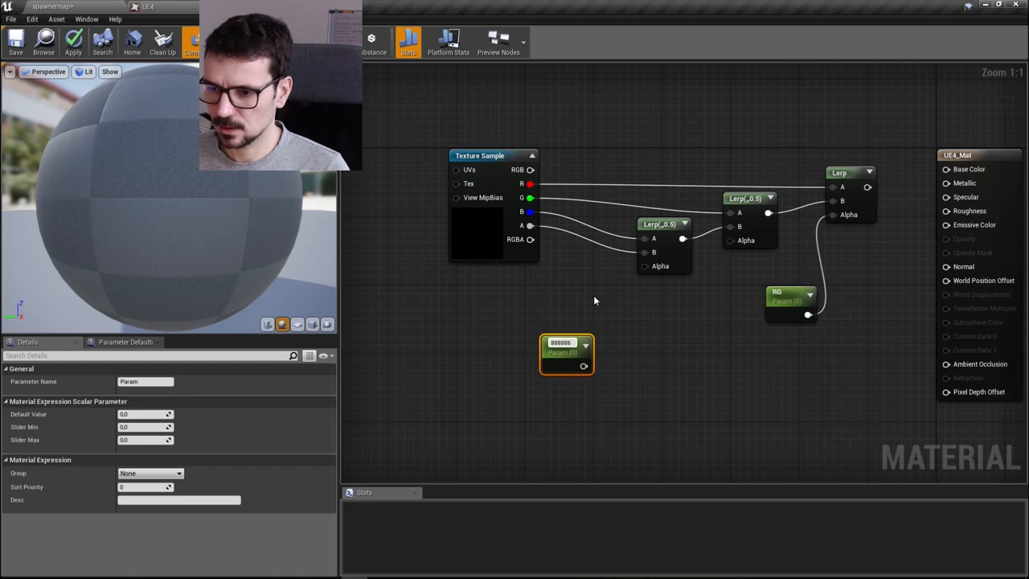
{"action": "double_click", "coordinate": [559, 341]}
{"action": "type", "text": "GB"}
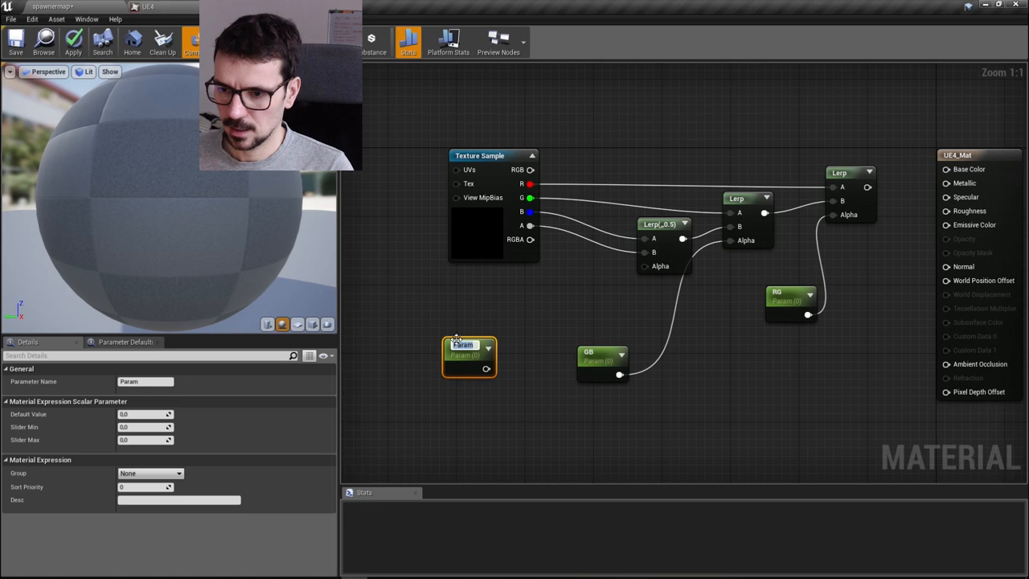
{"action": "mouse_move", "coordinate": [459, 344]}
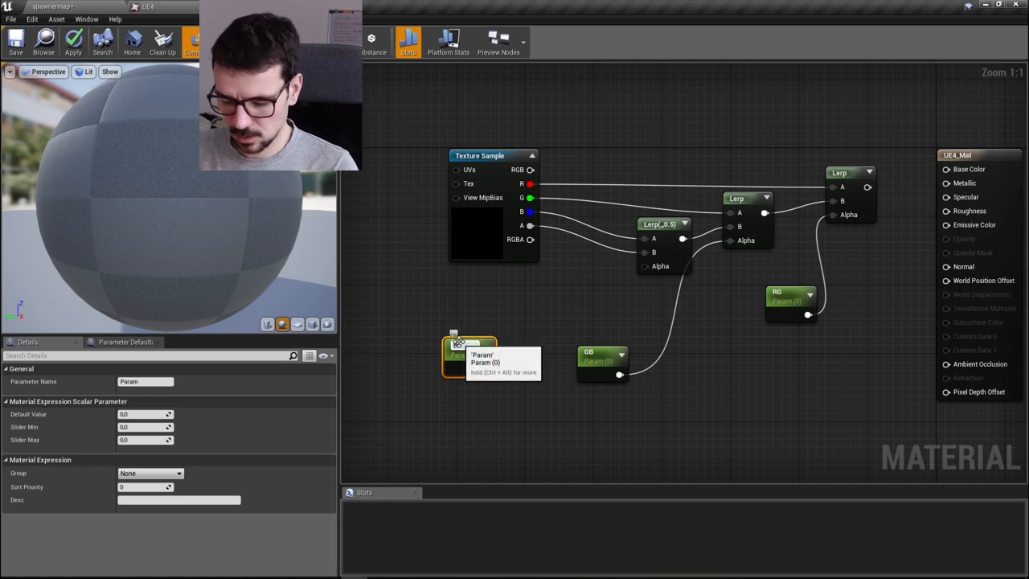
{"action": "left_click", "coordinate": [470, 351]}
{"action": "type", "text": "BA"}
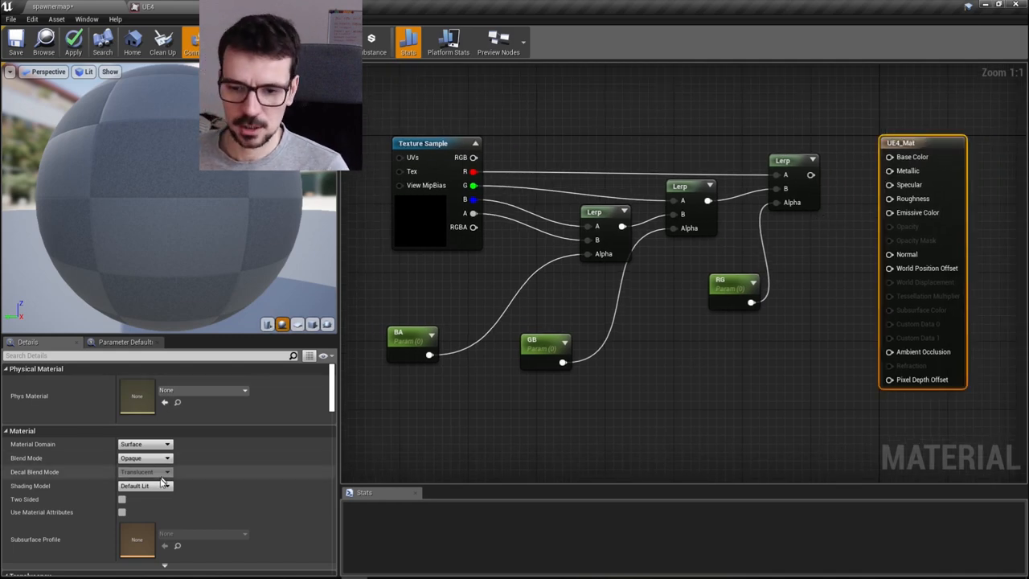
Set the material's Blend Mode to Masked in Details and apply the updated material.
{"action": "left_click", "coordinate": [145, 485]}
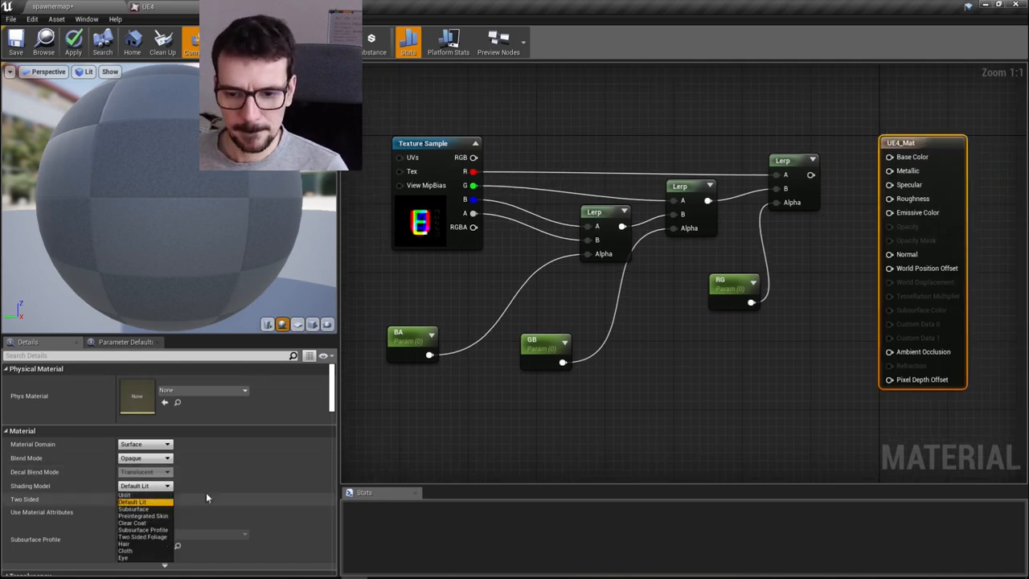
{"action": "left_click", "coordinate": [145, 456]}
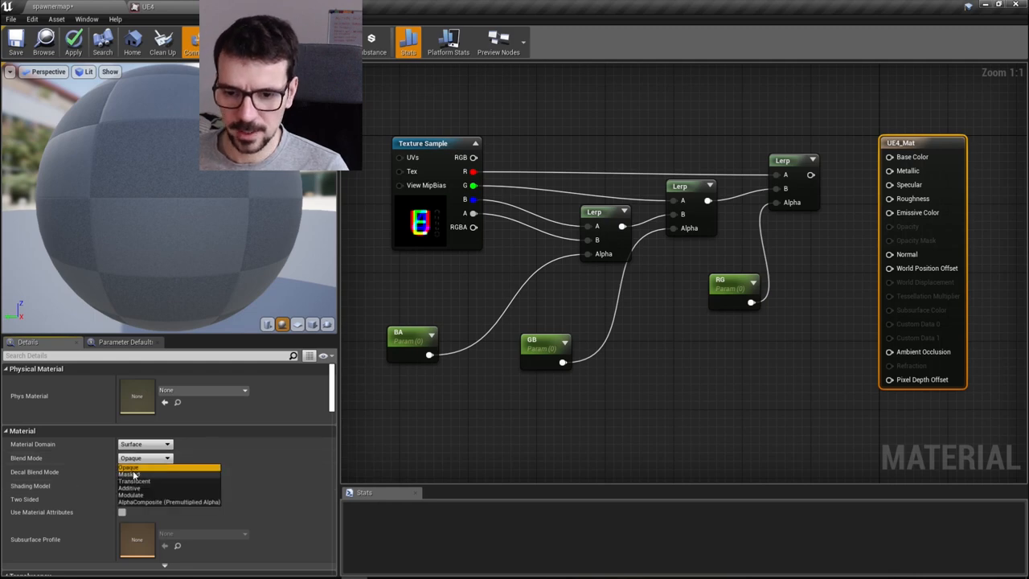
{"action": "left_click", "coordinate": [133, 474]}
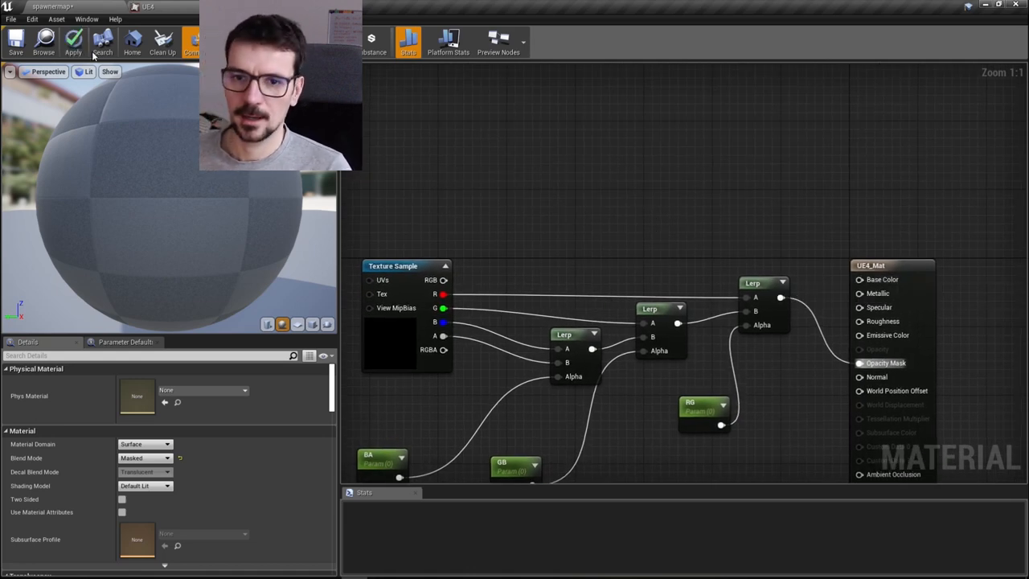
{"action": "left_click", "coordinate": [74, 40]}
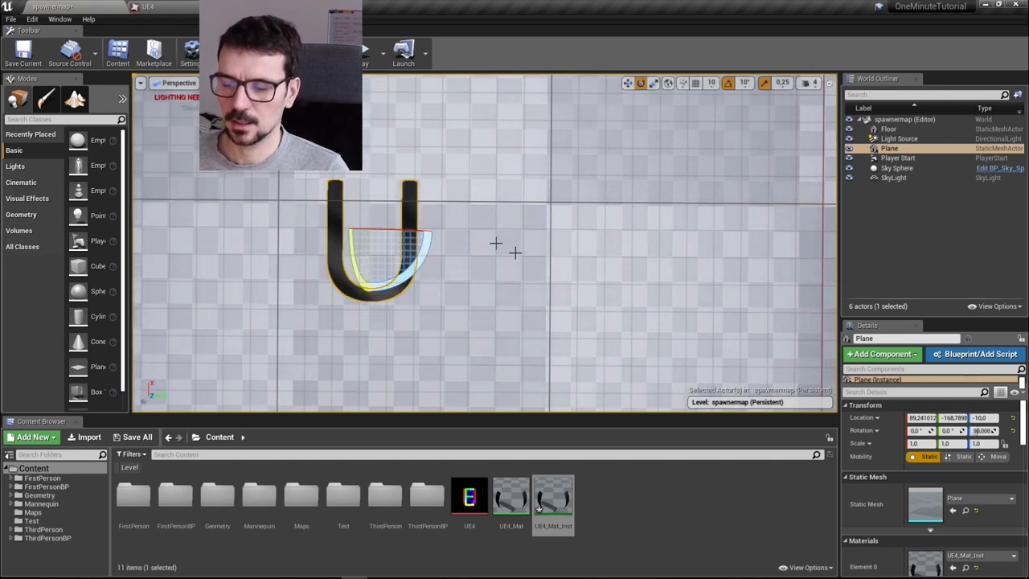
Select the U letter plane for copying and create a new instance of the letter material.
{"action": "left_click", "coordinate": [627, 84]}
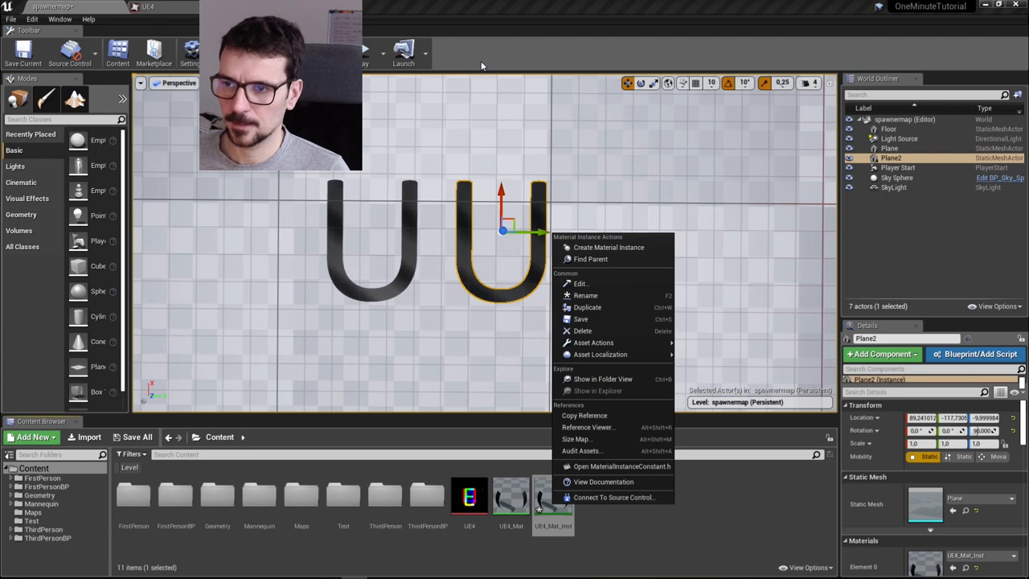
{"action": "left_click", "coordinate": [571, 232]}
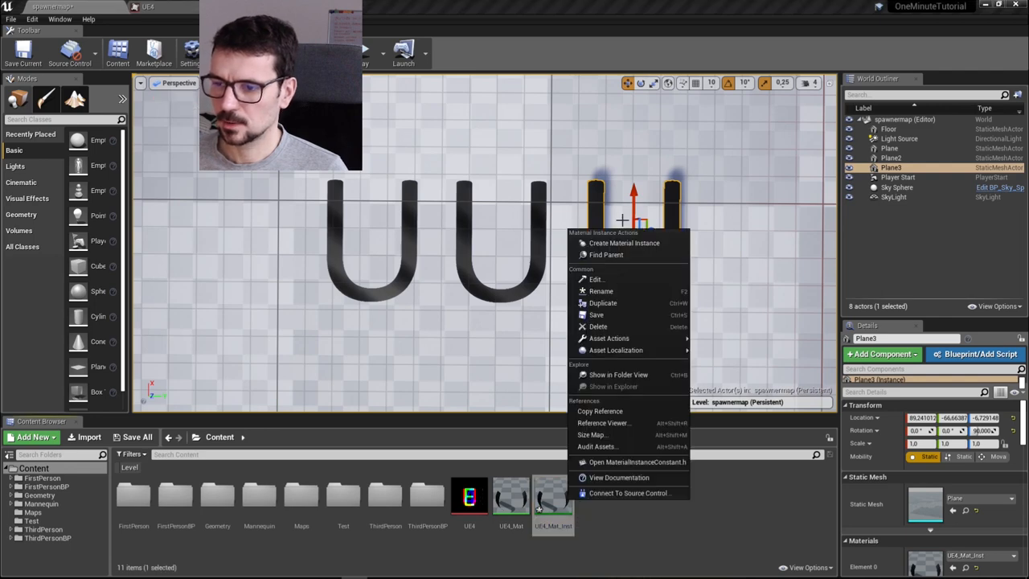
{"action": "mouse_move", "coordinate": [614, 351]}
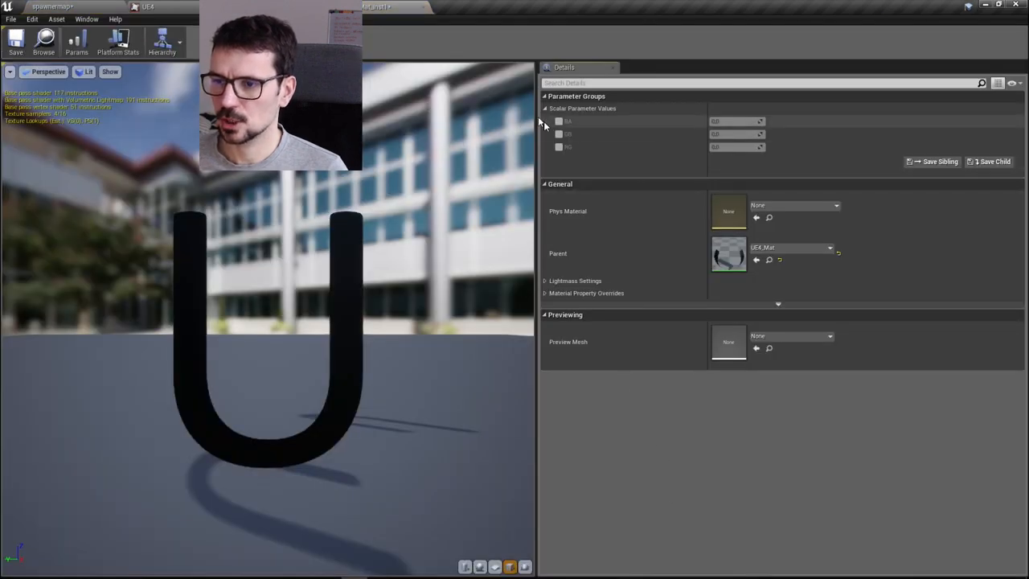
Enable the channel parameter overrides so the instance shows a 4, then return to the level.
{"action": "left_click", "coordinate": [559, 122]}
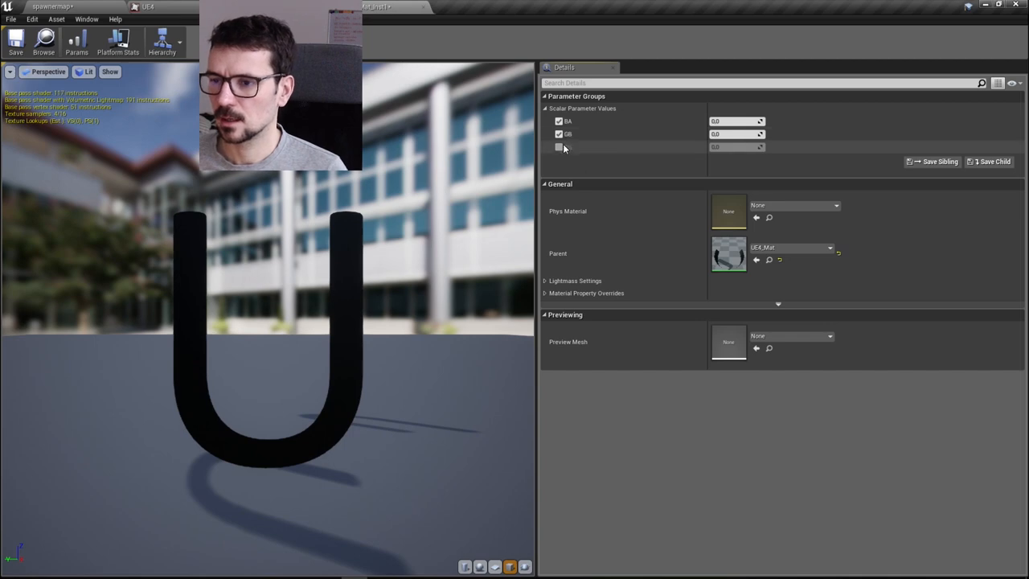
{"action": "left_click", "coordinate": [560, 147]}
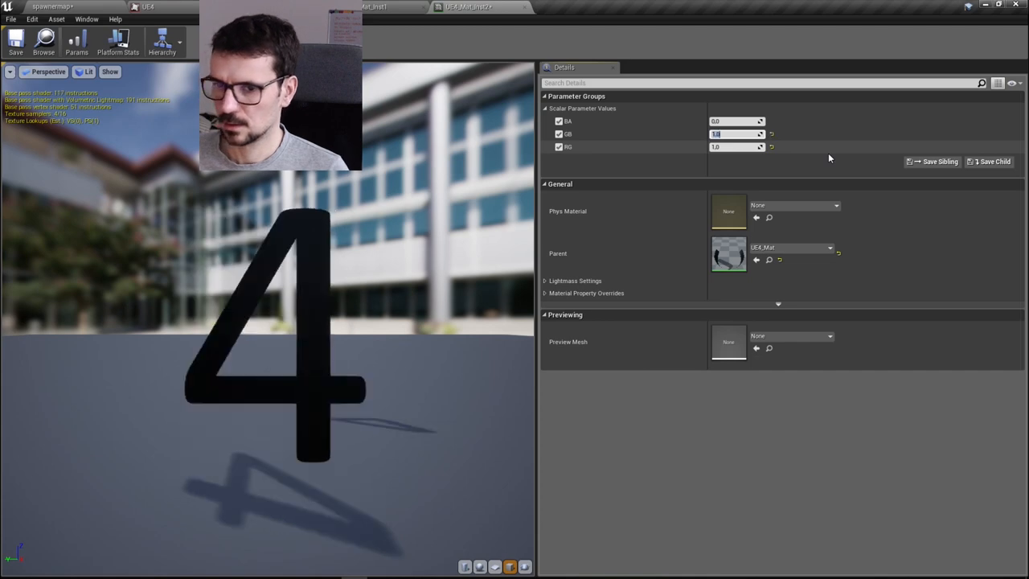
{"action": "left_click", "coordinate": [51, 7]}
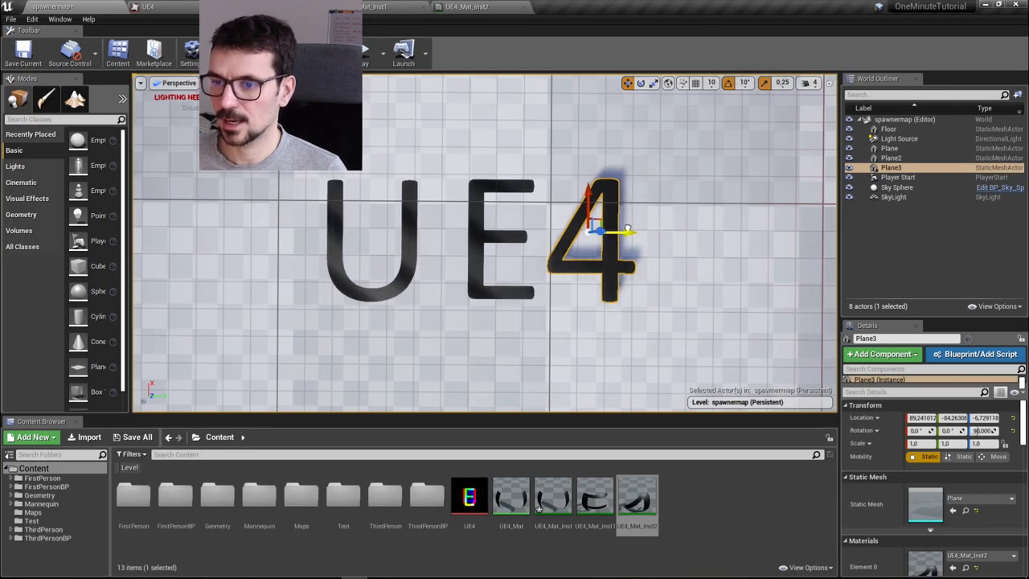
Alt-drag the 4 plane into a fourth letter plane and locate its parent material UE4_Mat.
{"action": "left_click_drag", "start_coordinate": [599, 233], "coordinate": [707, 233]}
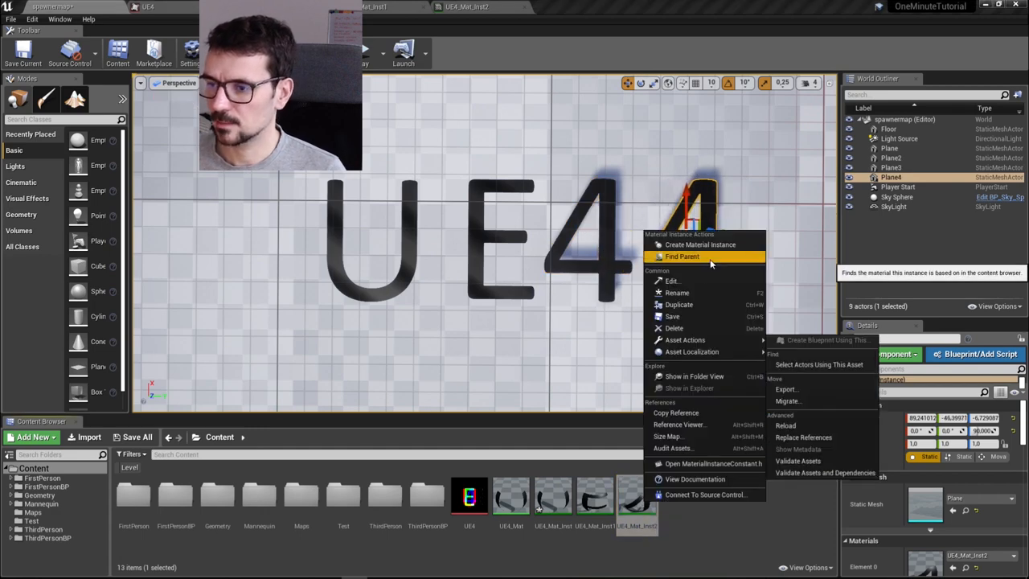
{"action": "left_click", "coordinate": [682, 256]}
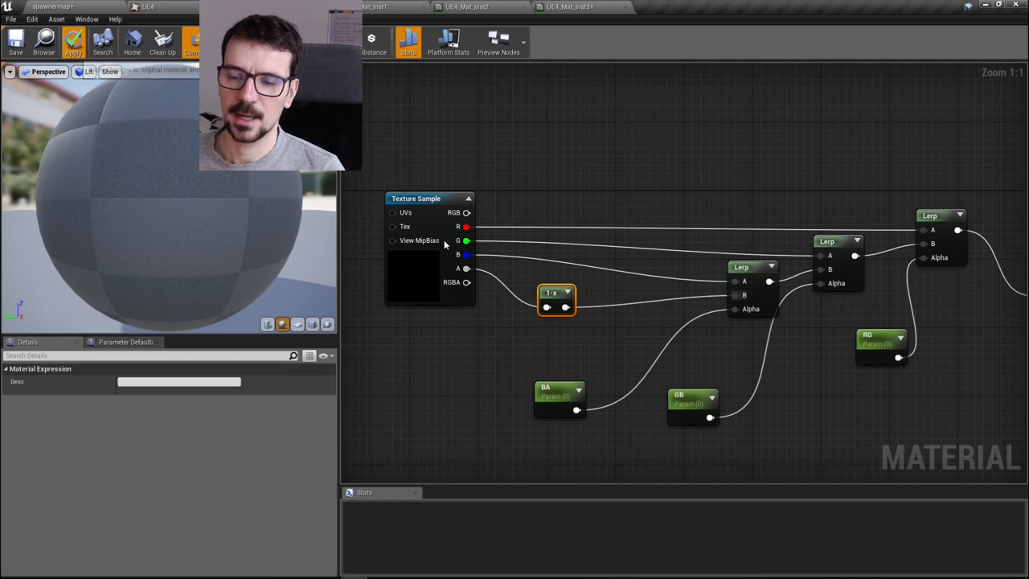
Apply and save the inverted-alpha change to UE4_Mat and return to the level.
{"action": "left_click", "coordinate": [74, 41]}
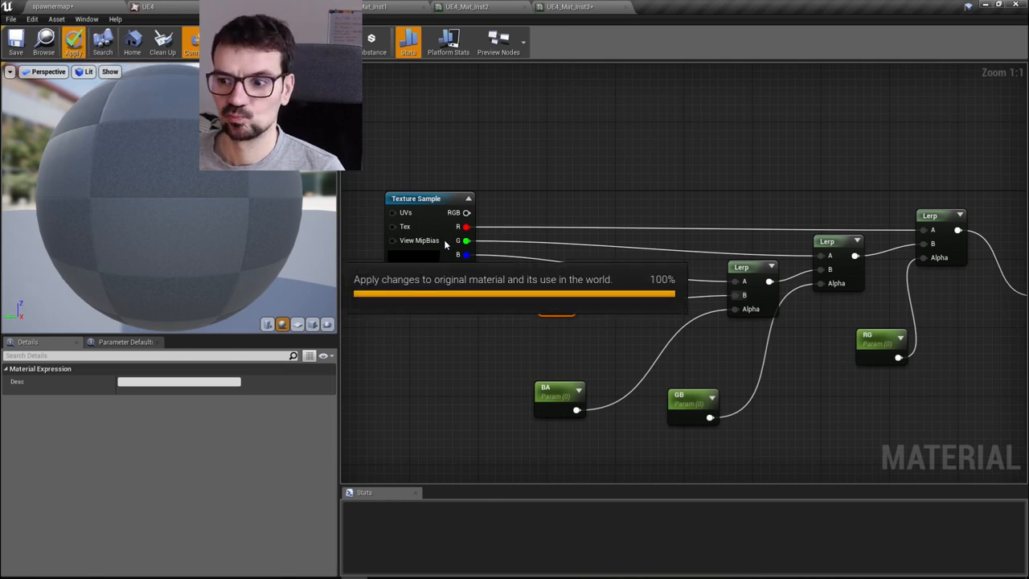
{"action": "left_click", "coordinate": [74, 41]}
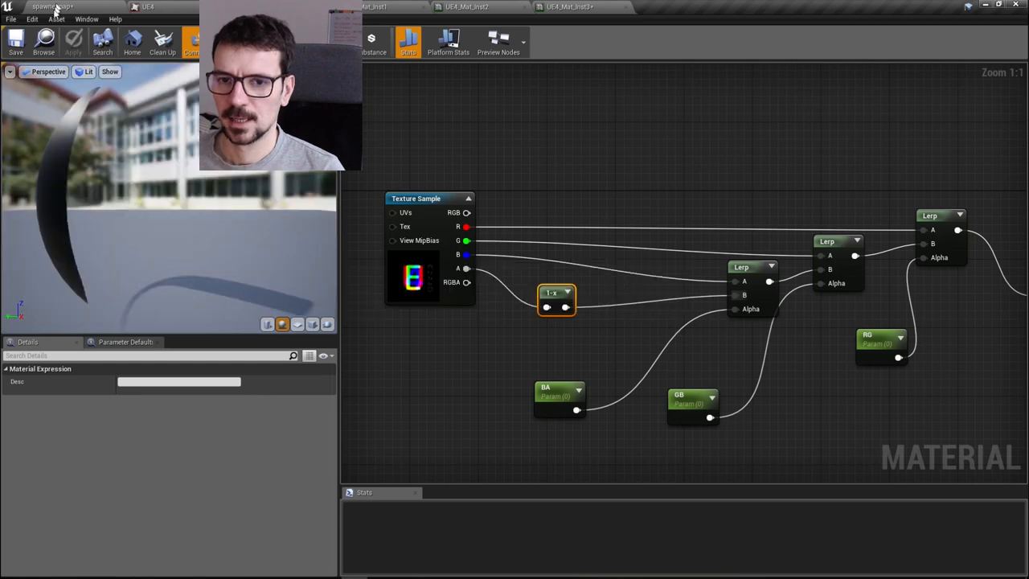
{"action": "left_click", "coordinate": [16, 42]}
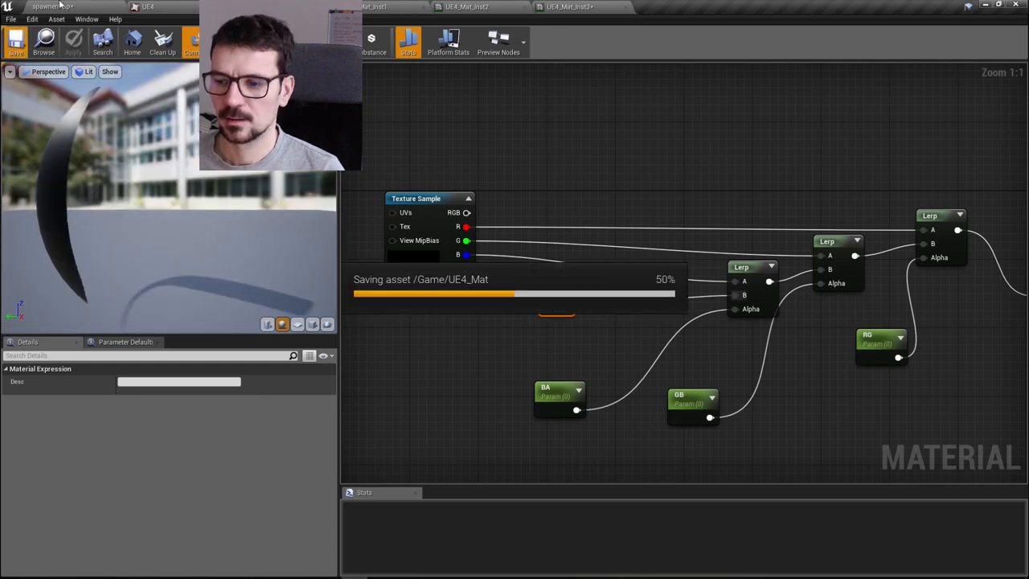
{"action": "left_click", "coordinate": [16, 42]}
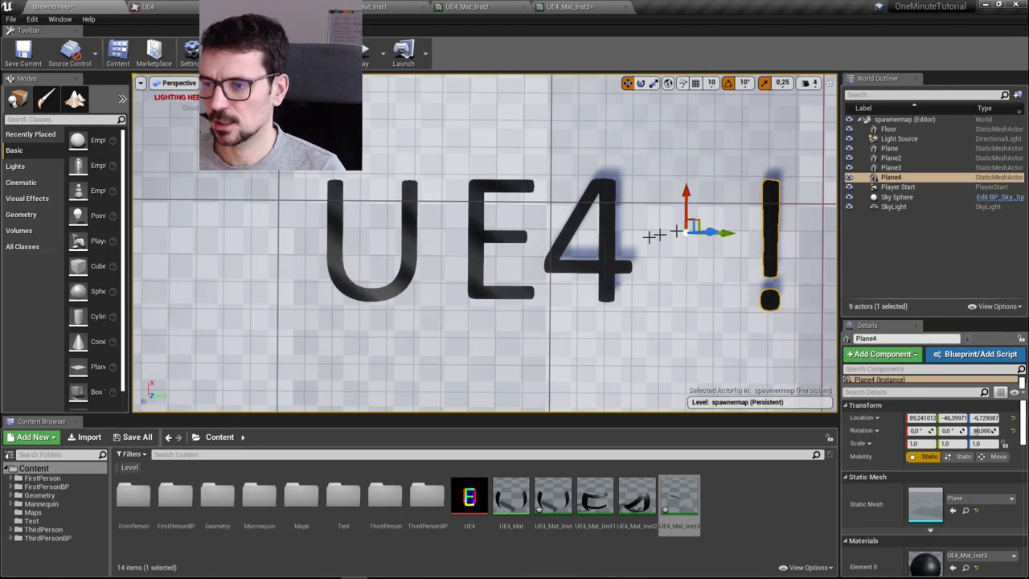
Slide the exclamation plane right after the 4 so the word reads UE4!, then bring up the letter texture.
{"action": "left_click_drag", "start_coordinate": [720, 234], "coordinate": [651, 233]}
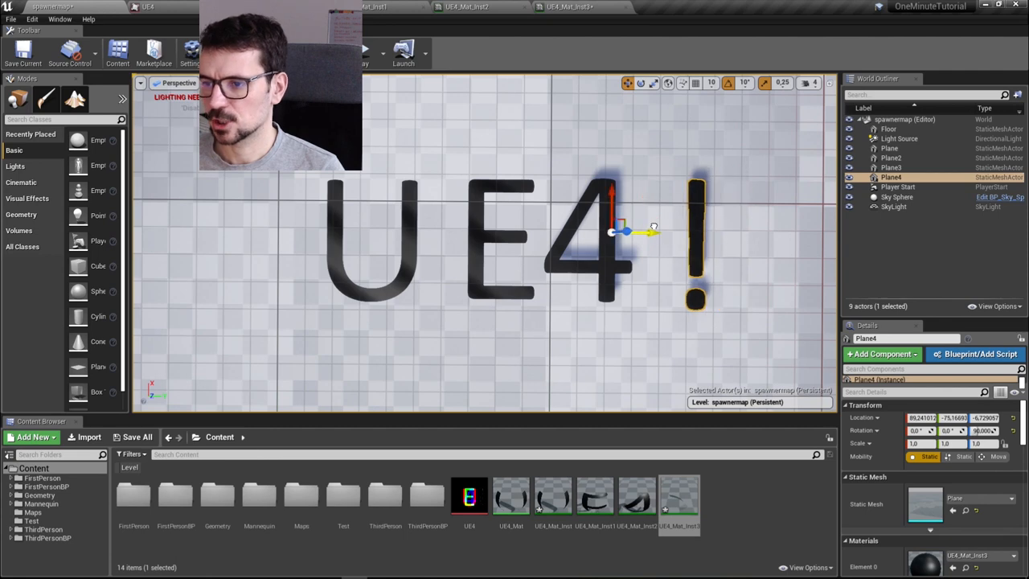
{"action": "left_click_drag", "start_coordinate": [647, 232], "coordinate": [624, 231]}
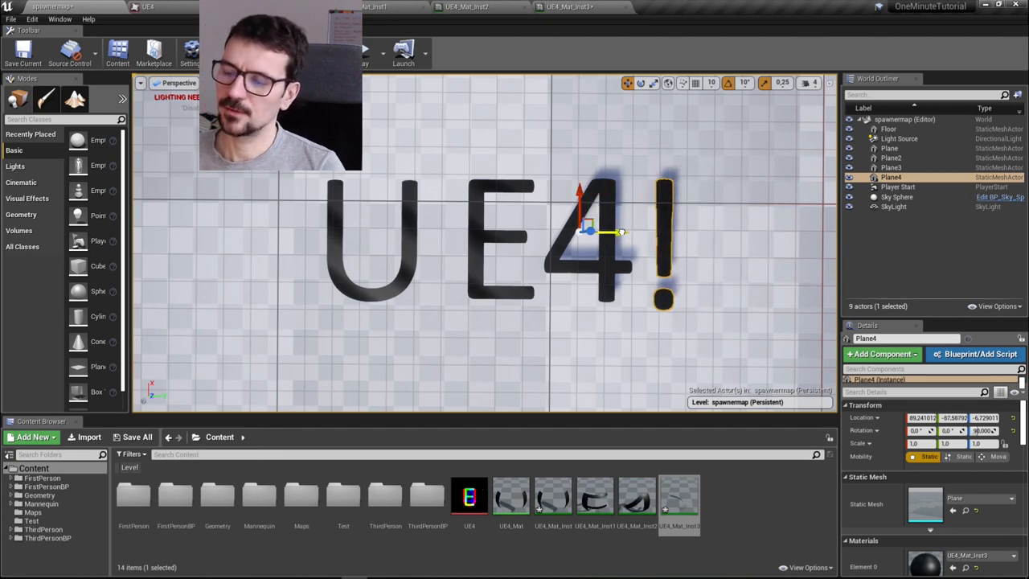
{"action": "double_click", "coordinate": [470, 496]}
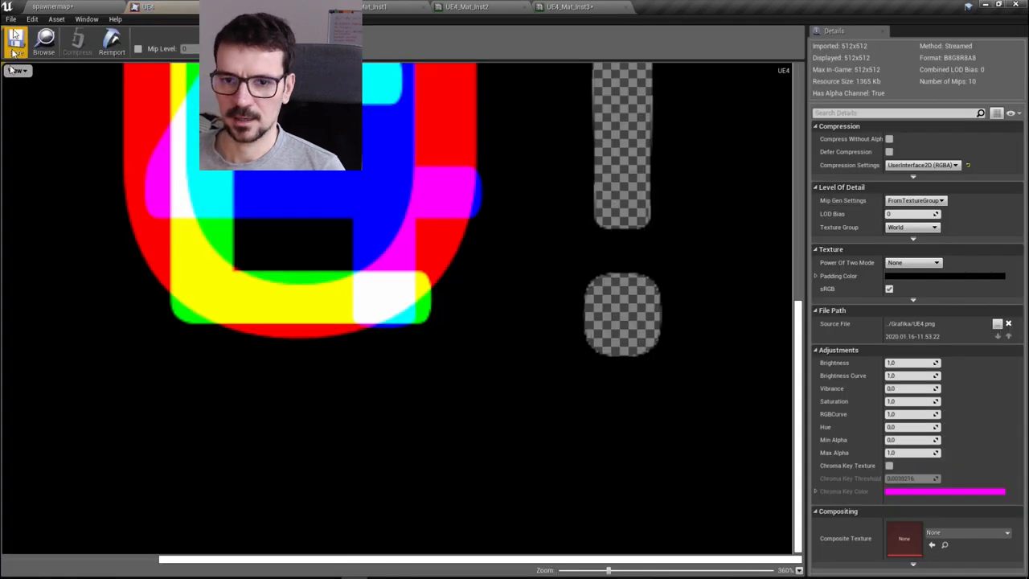
Zoom and pan over the UE4 texture to inspect its channels, then return to the UE4_Mat graph.
{"action": "scroll", "scroll_direction": "down", "scroll_amount": 3}
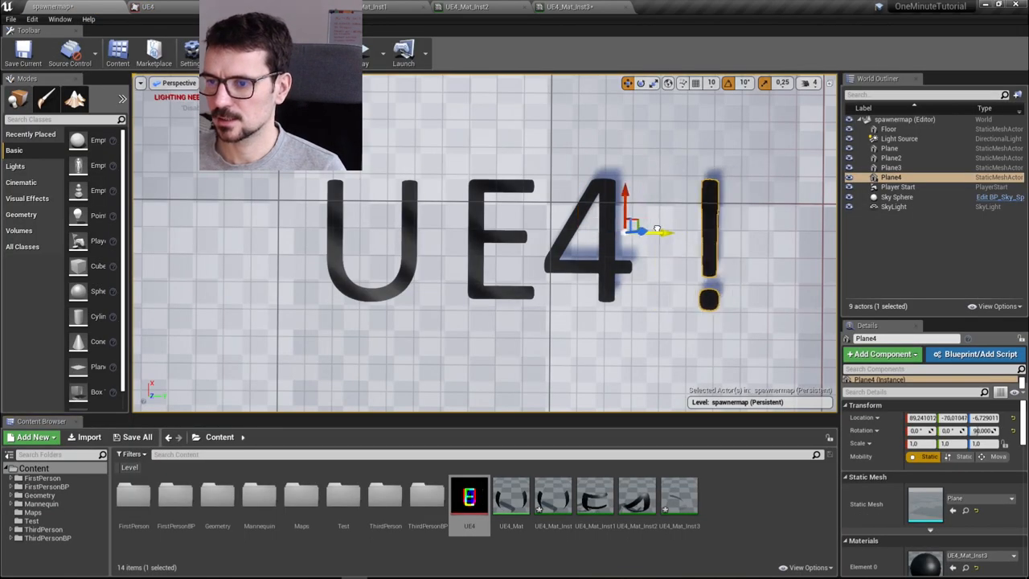
{"action": "left_click_drag", "start_coordinate": [651, 232], "coordinate": [579, 233]}
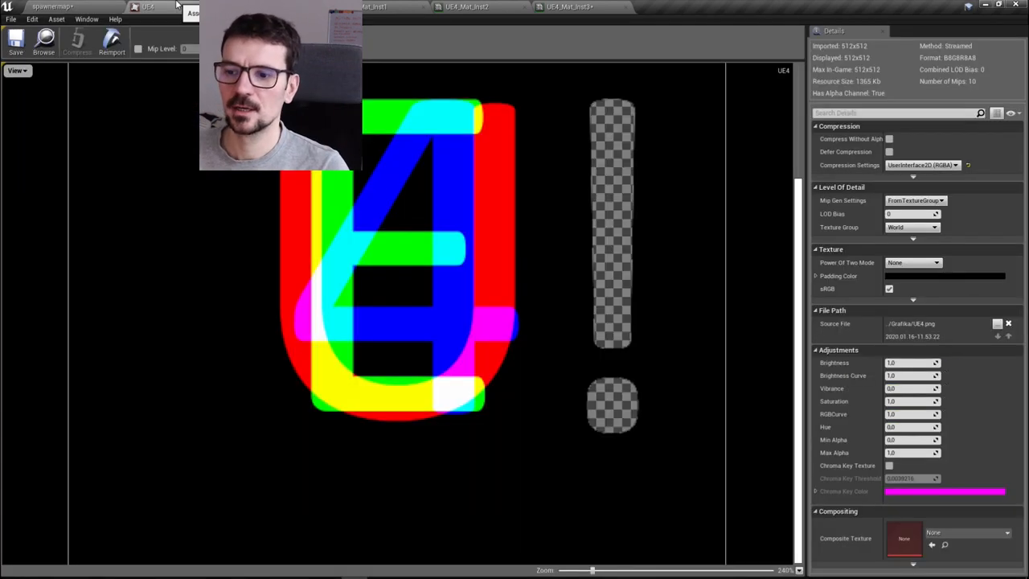
{"action": "scroll", "scroll_direction": "up", "scroll_amount": 3}
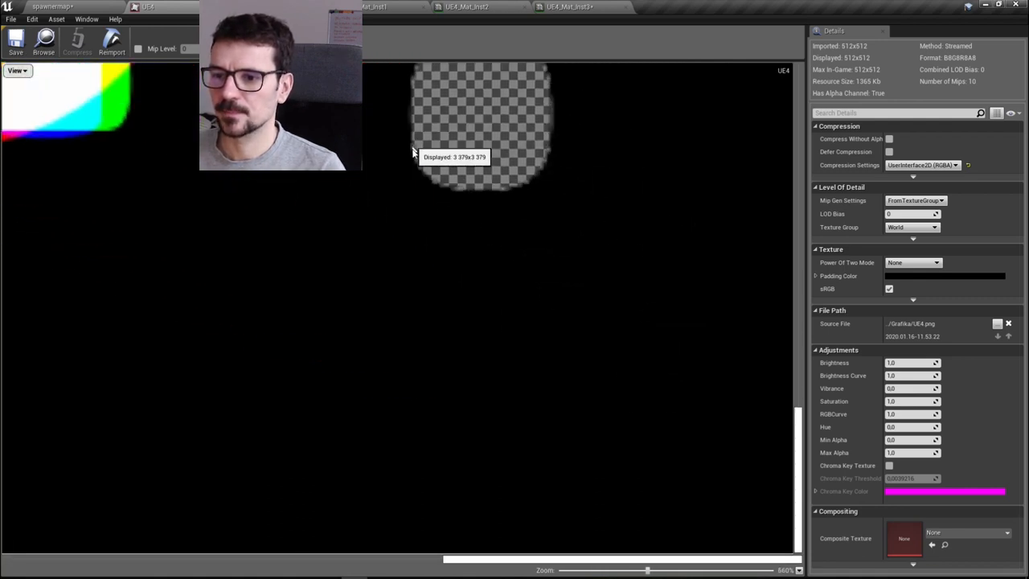
{"action": "left_click", "coordinate": [569, 7]}
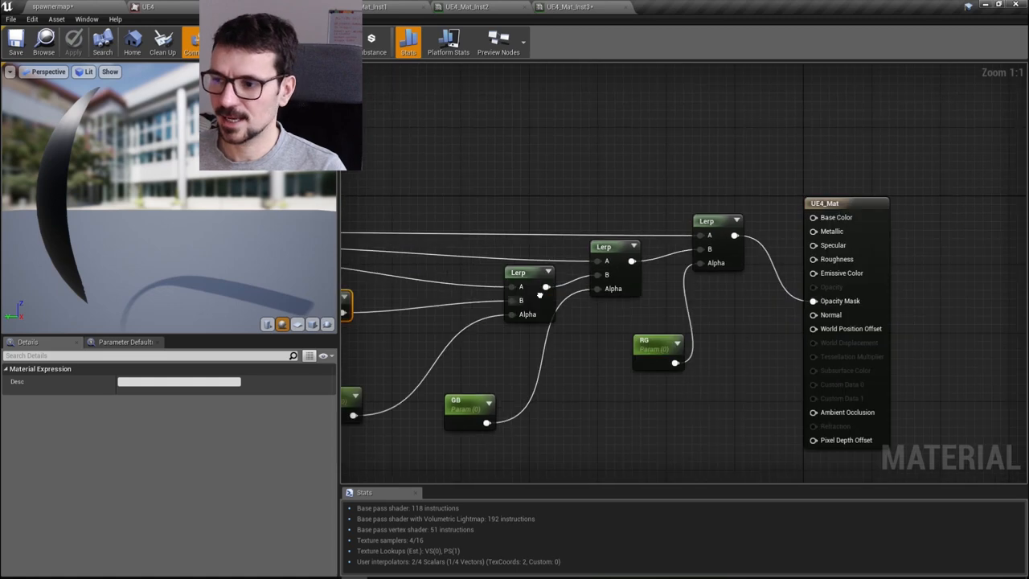
Check UE4_Mat's result node keeps Blend Mode Masked, then reopen the UE4 letter texture.
{"action": "left_click", "coordinate": [692, 202]}
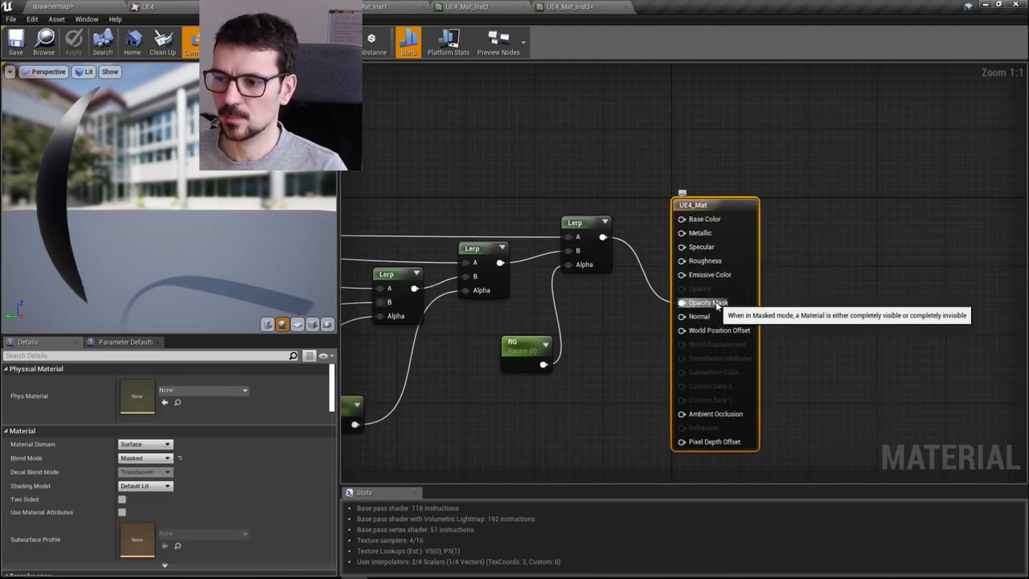
{"action": "mouse_move", "coordinate": [785, 308]}
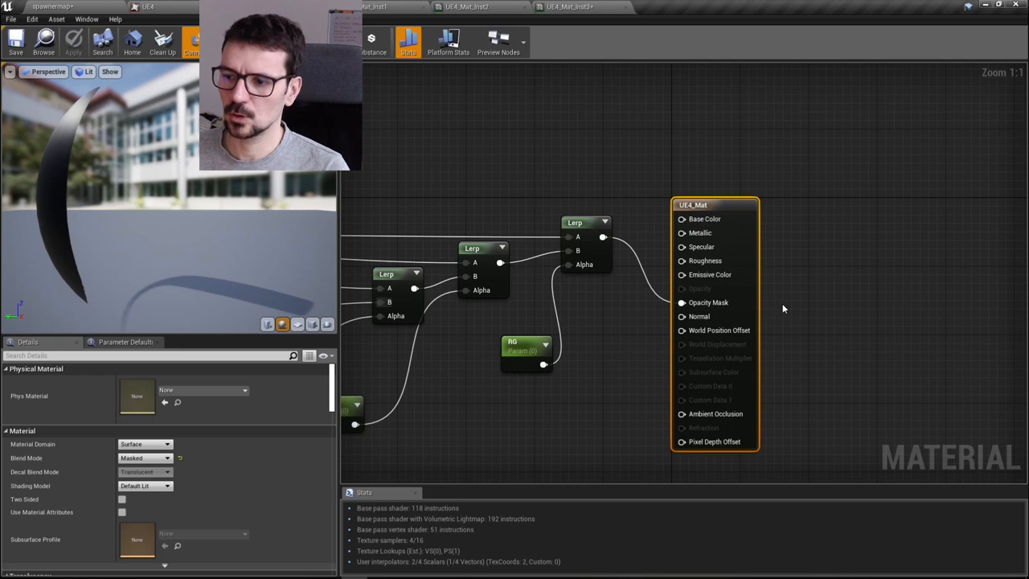
{"action": "left_click", "coordinate": [145, 457]}
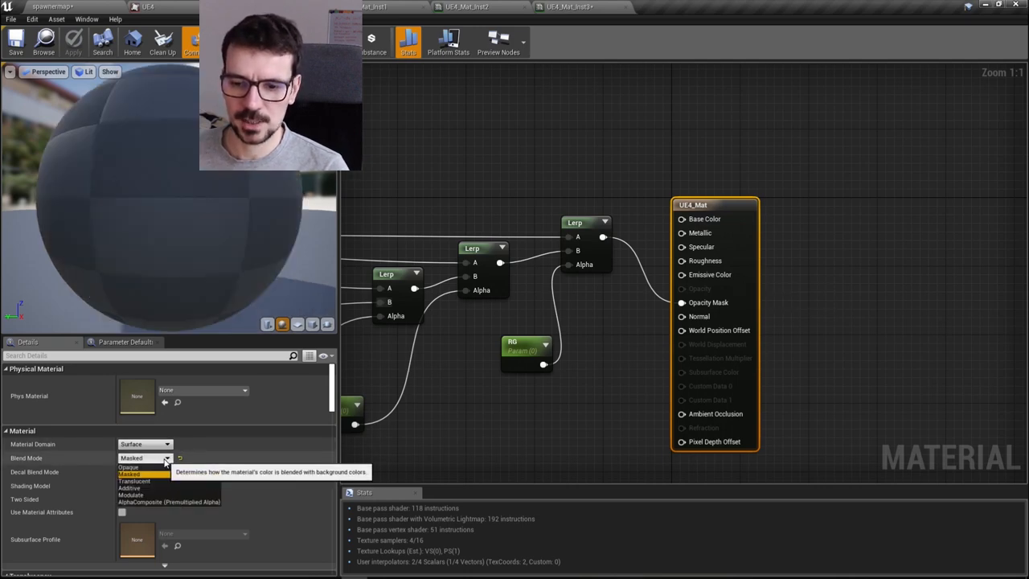
{"action": "left_click", "coordinate": [143, 473]}
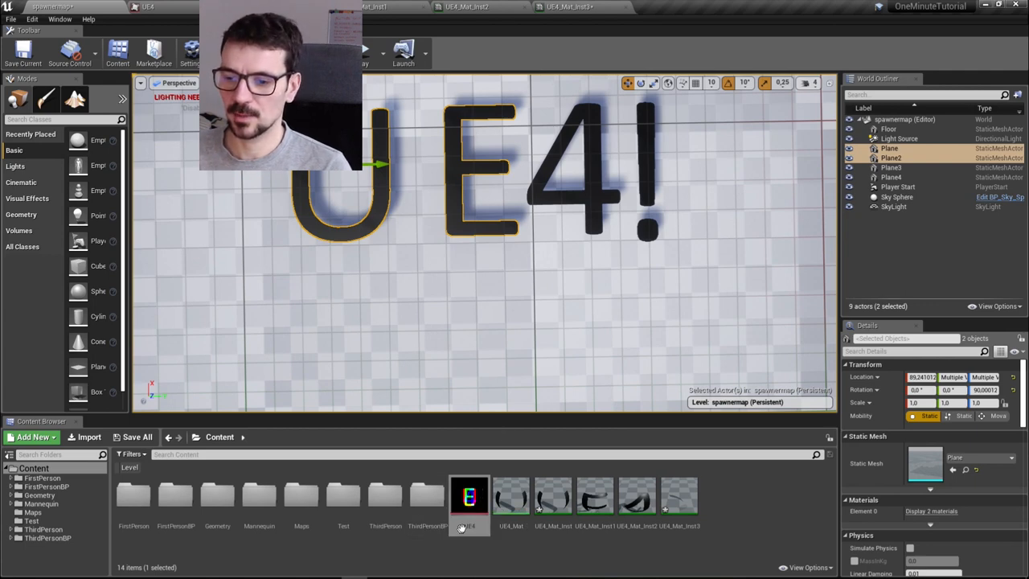
{"action": "double_click", "coordinate": [470, 495]}
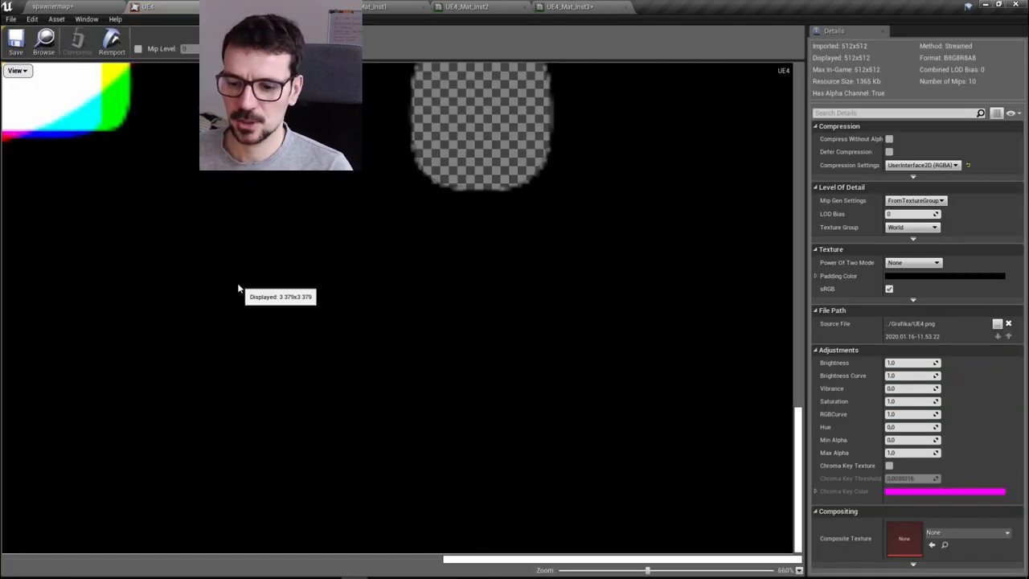